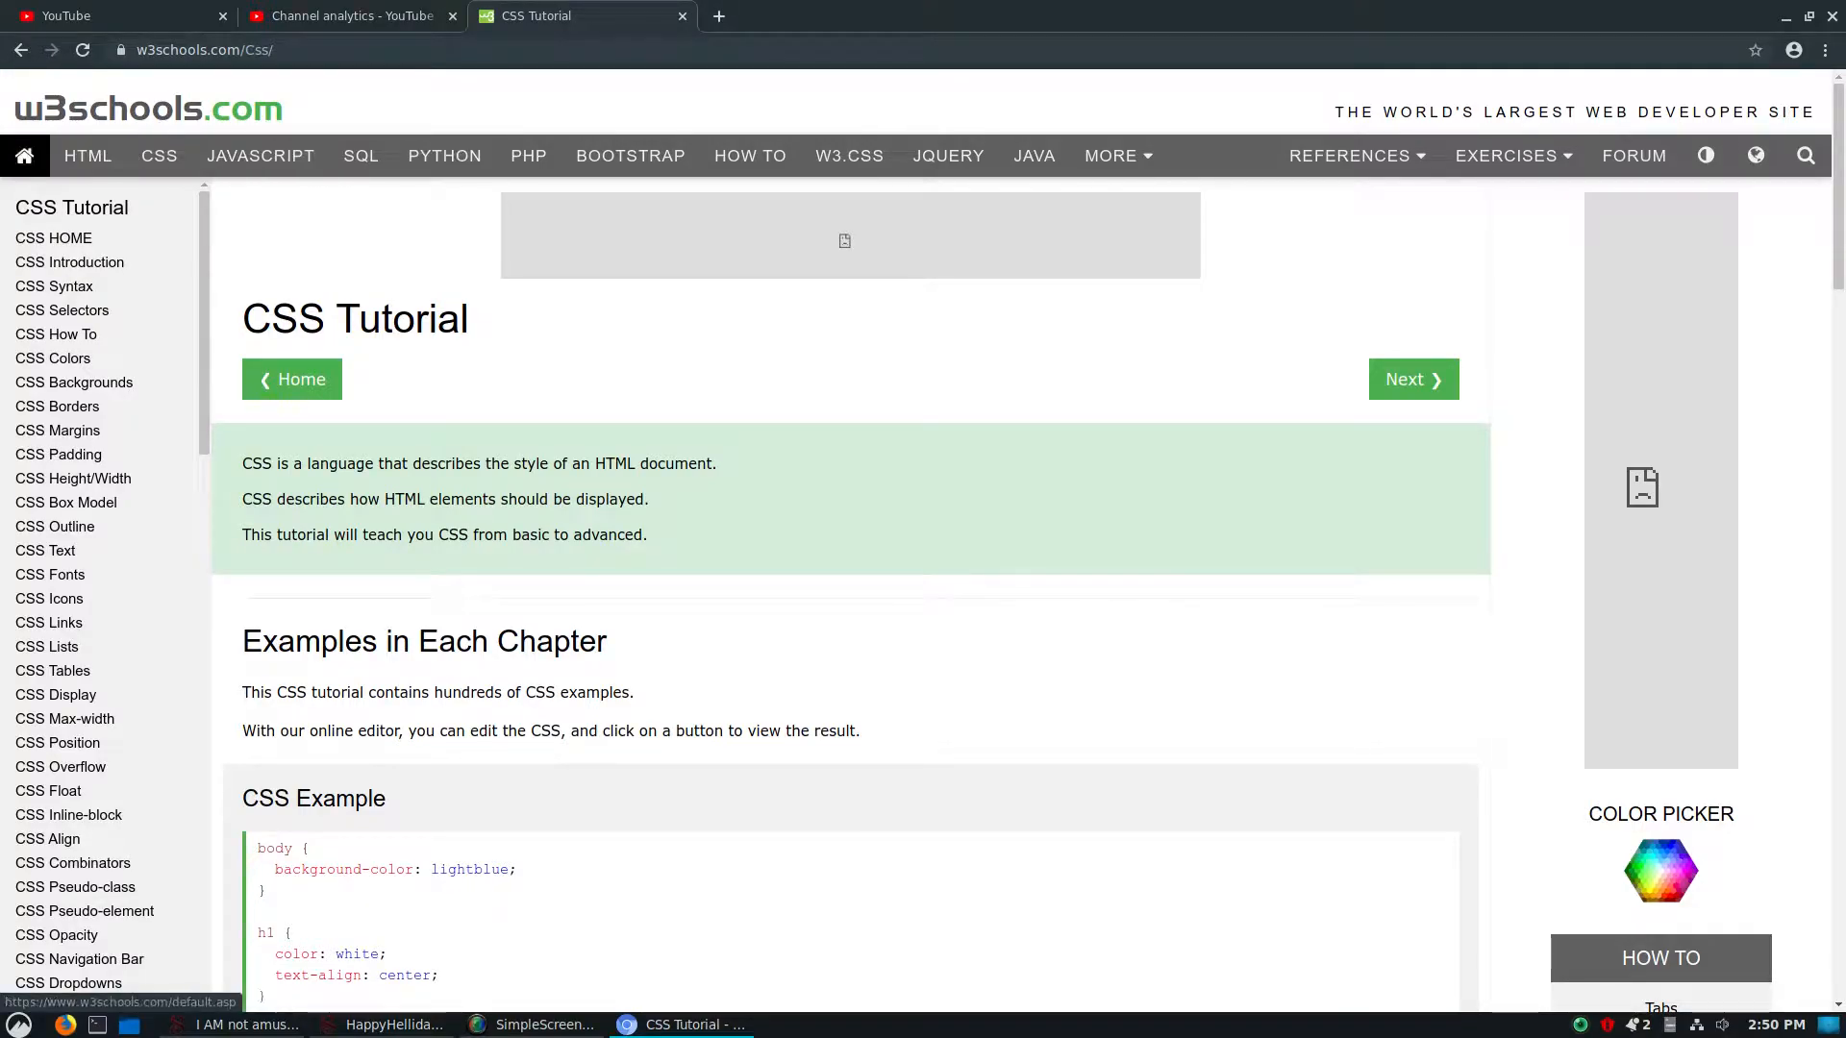
mouse_move(57, 407)
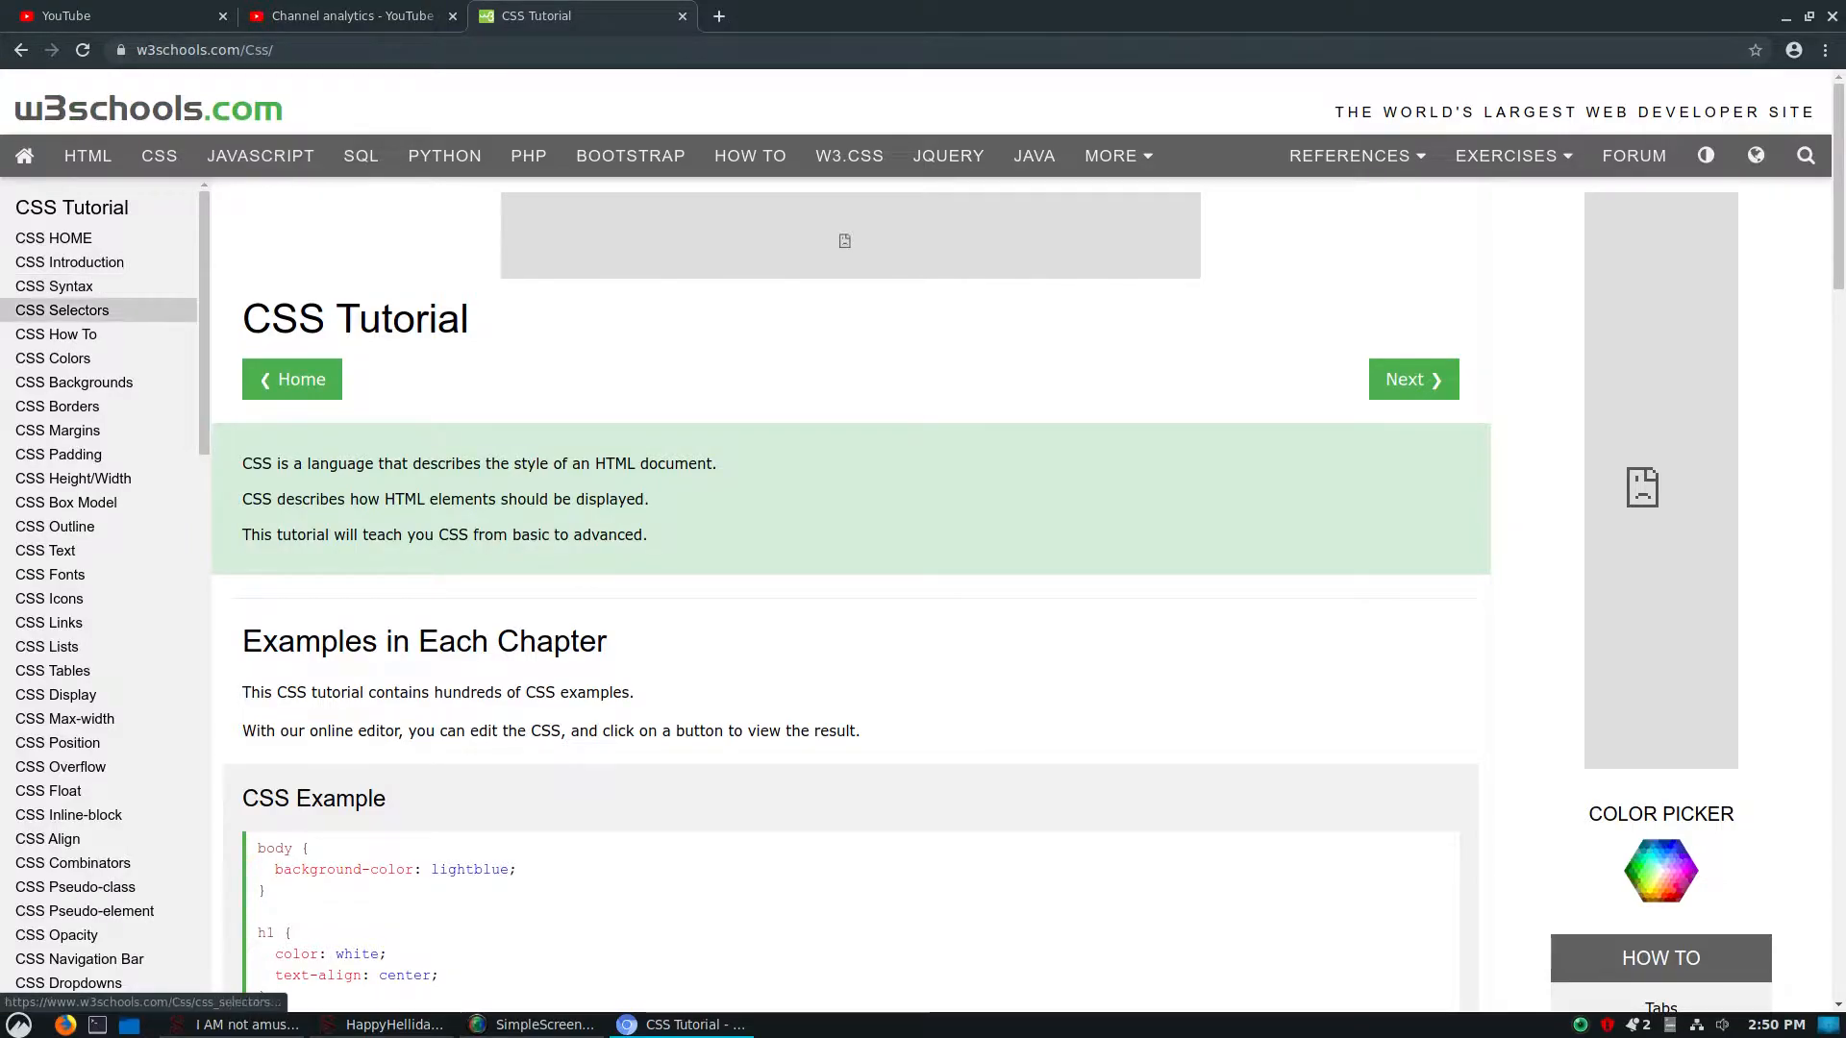
Scroll to the CSS Example and highlight its text-align and font-family properties.
scroll(down, 3)
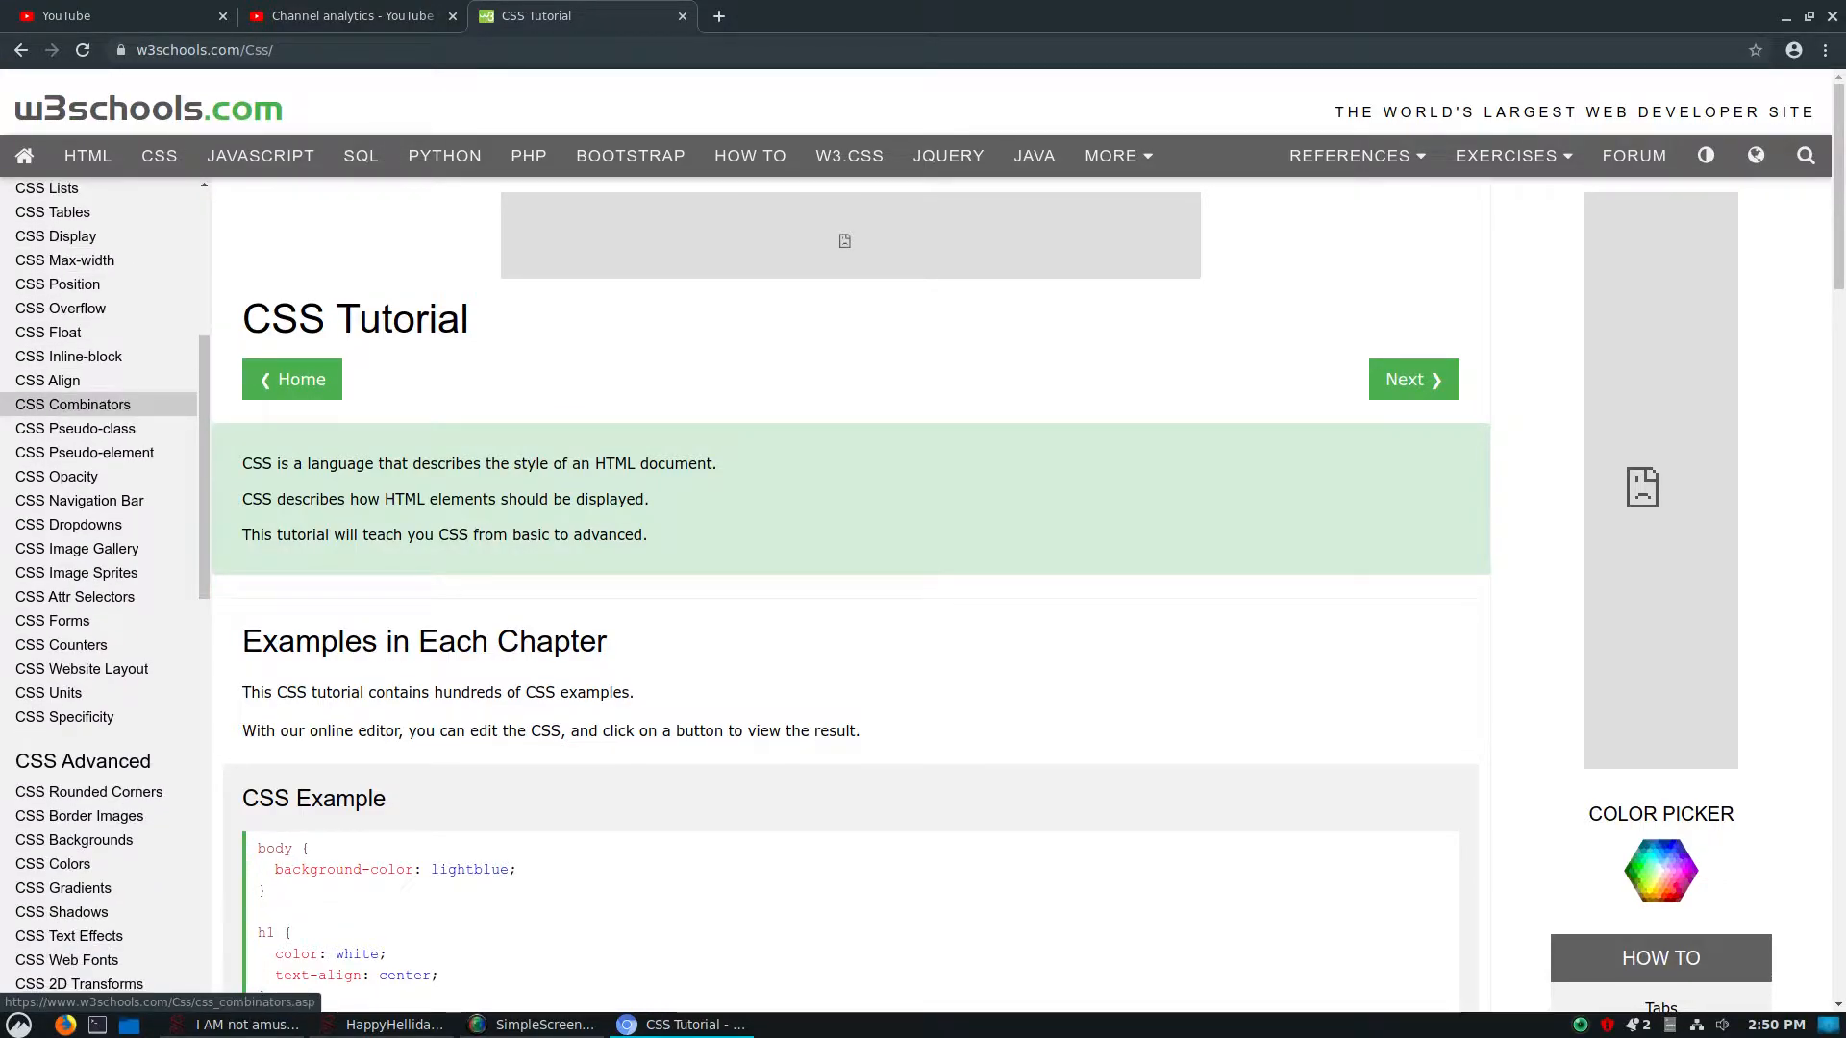
mouse_move(56, 477)
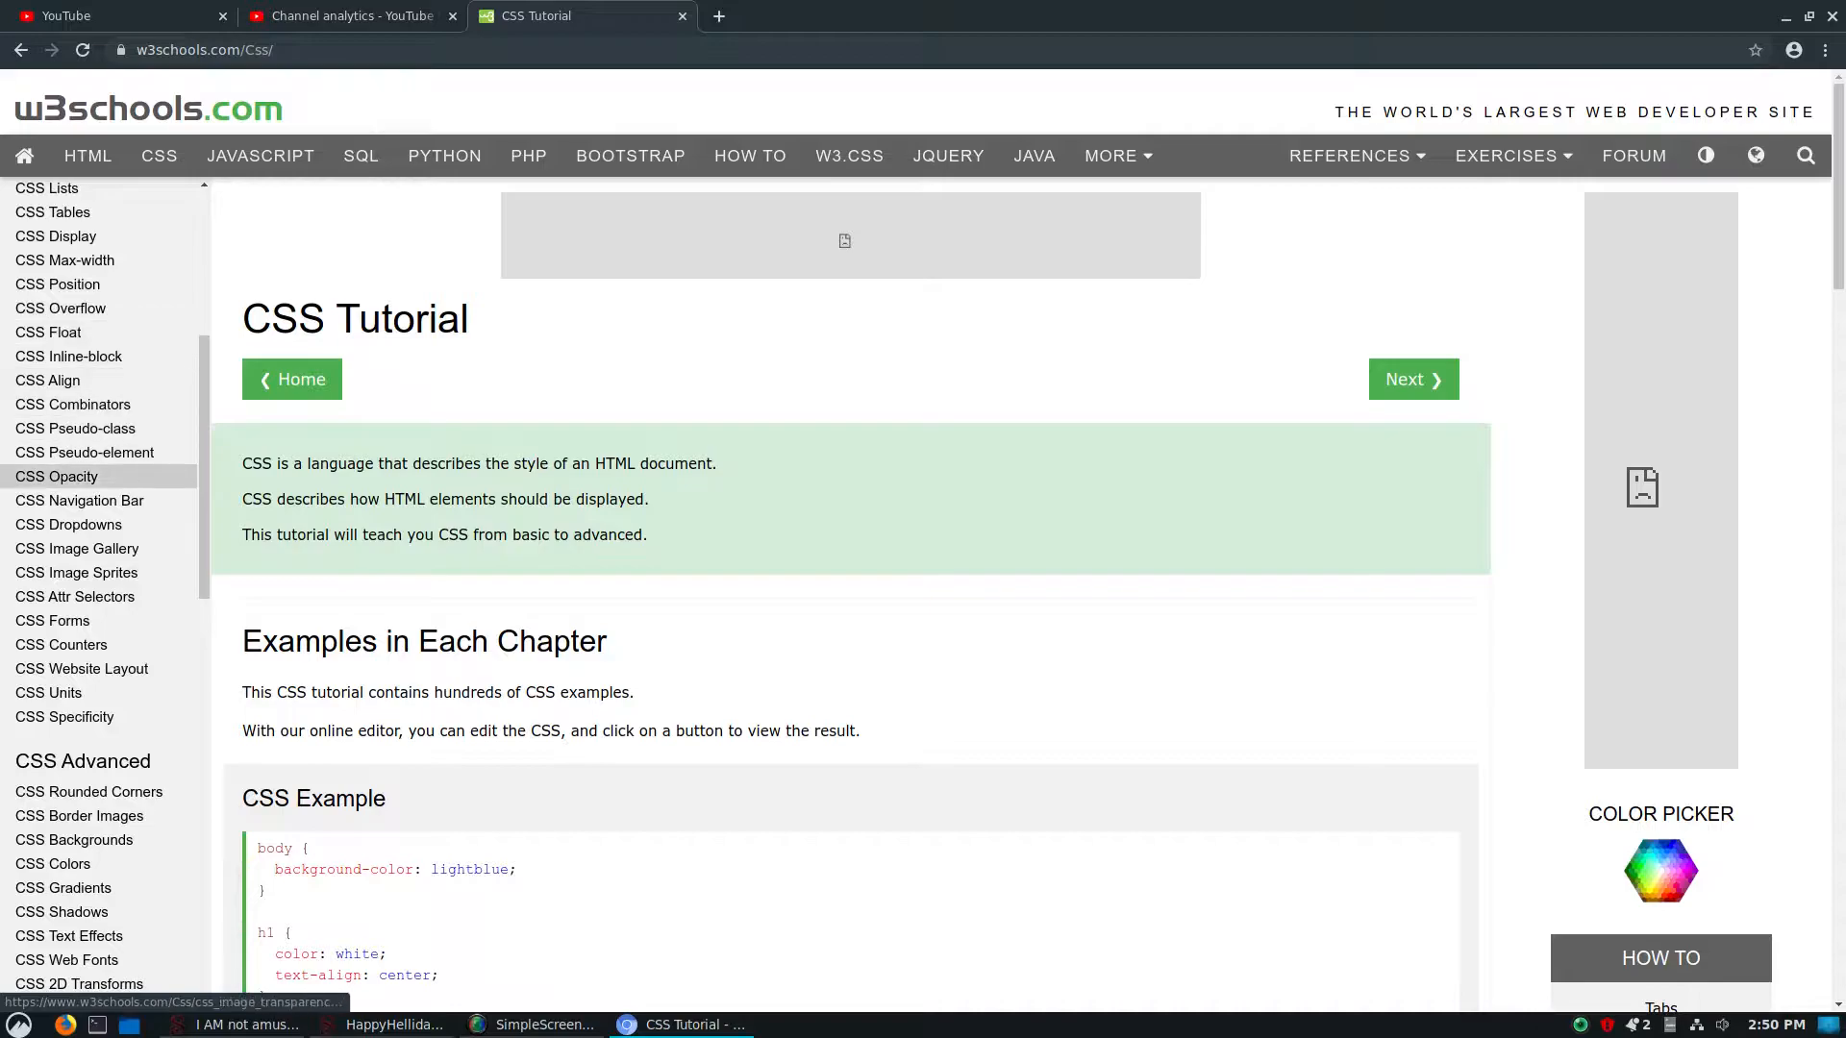
scroll(down, 3)
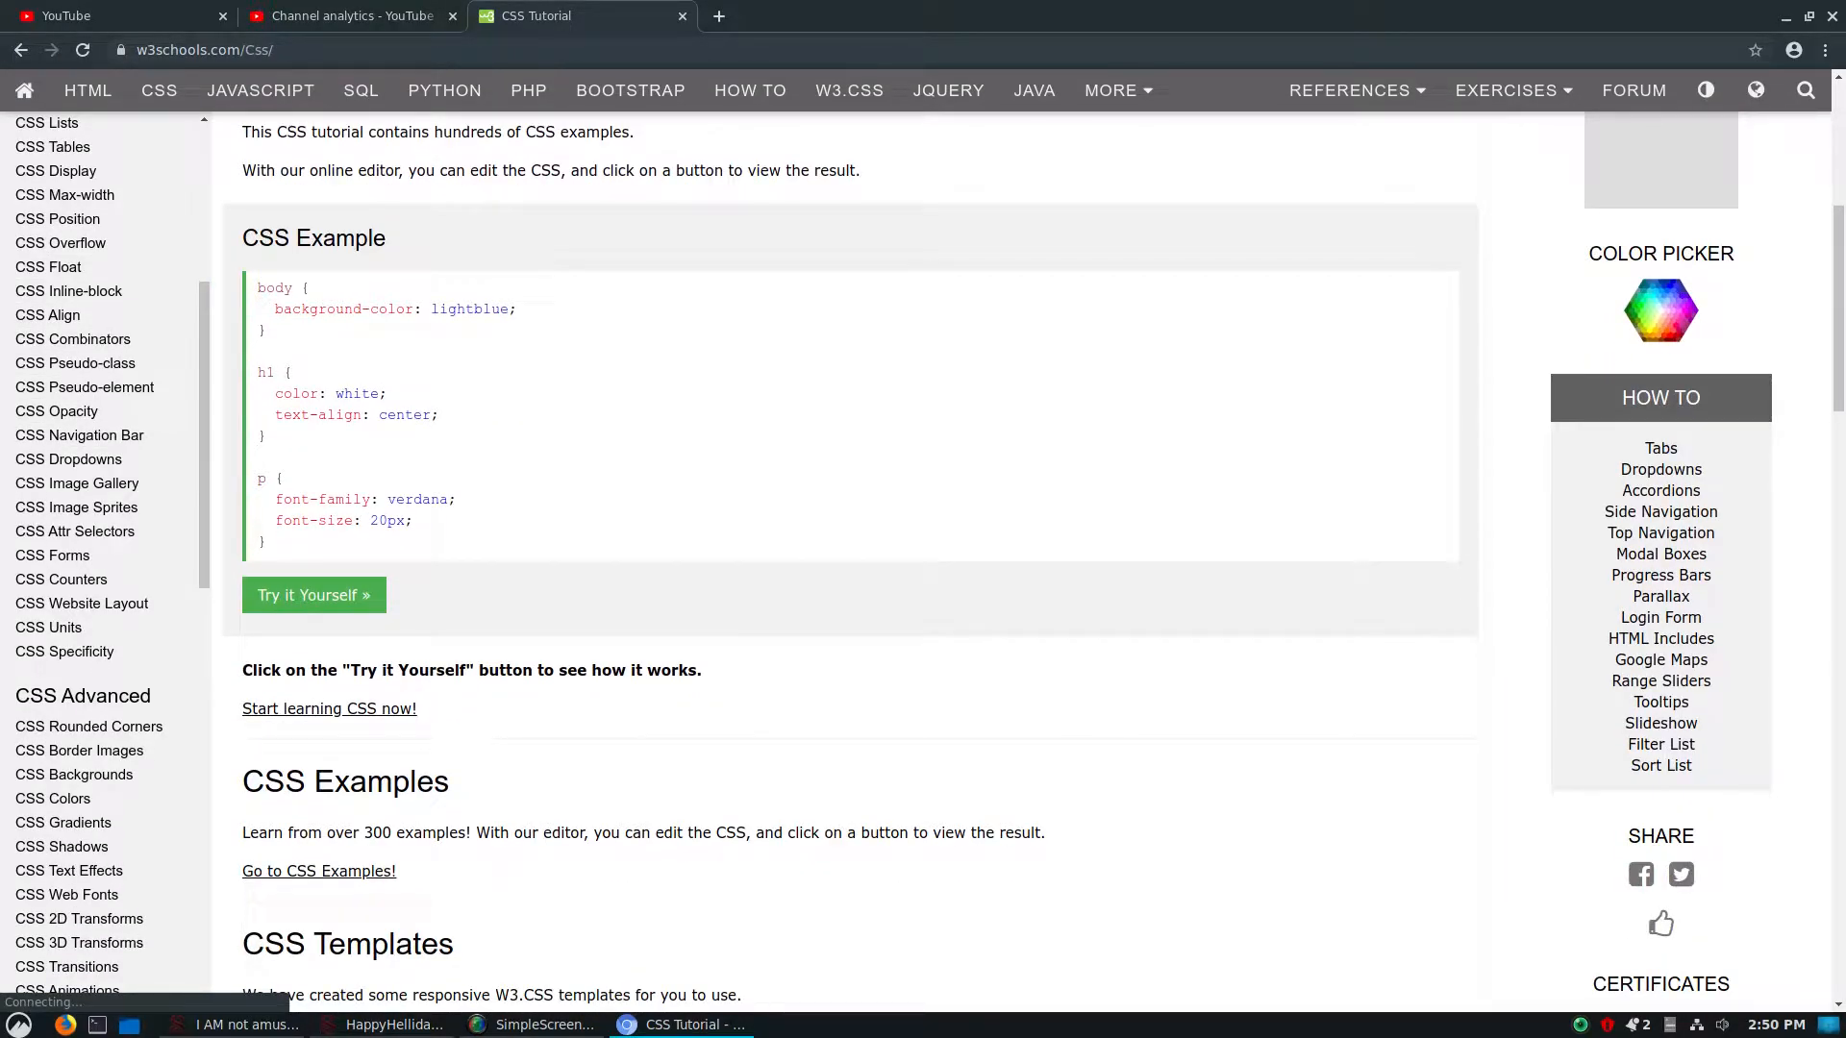
double_click(274, 287)
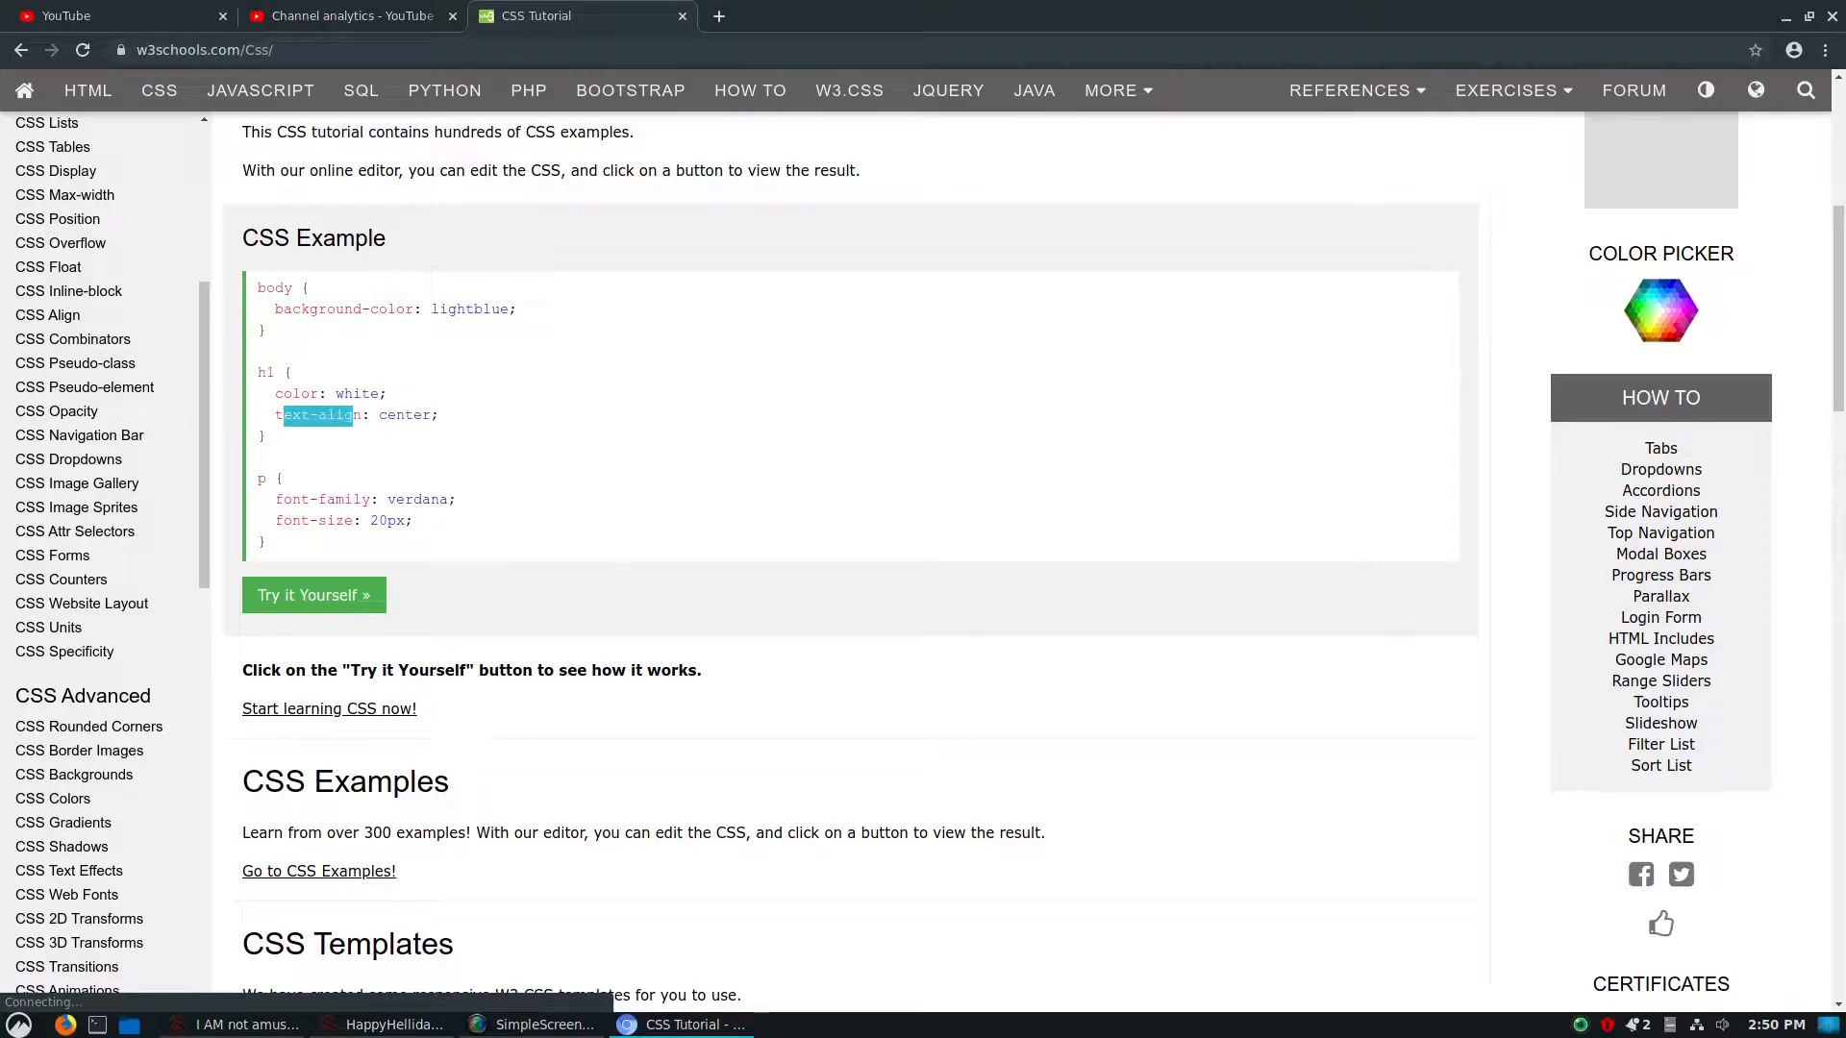
double_click(322, 499)
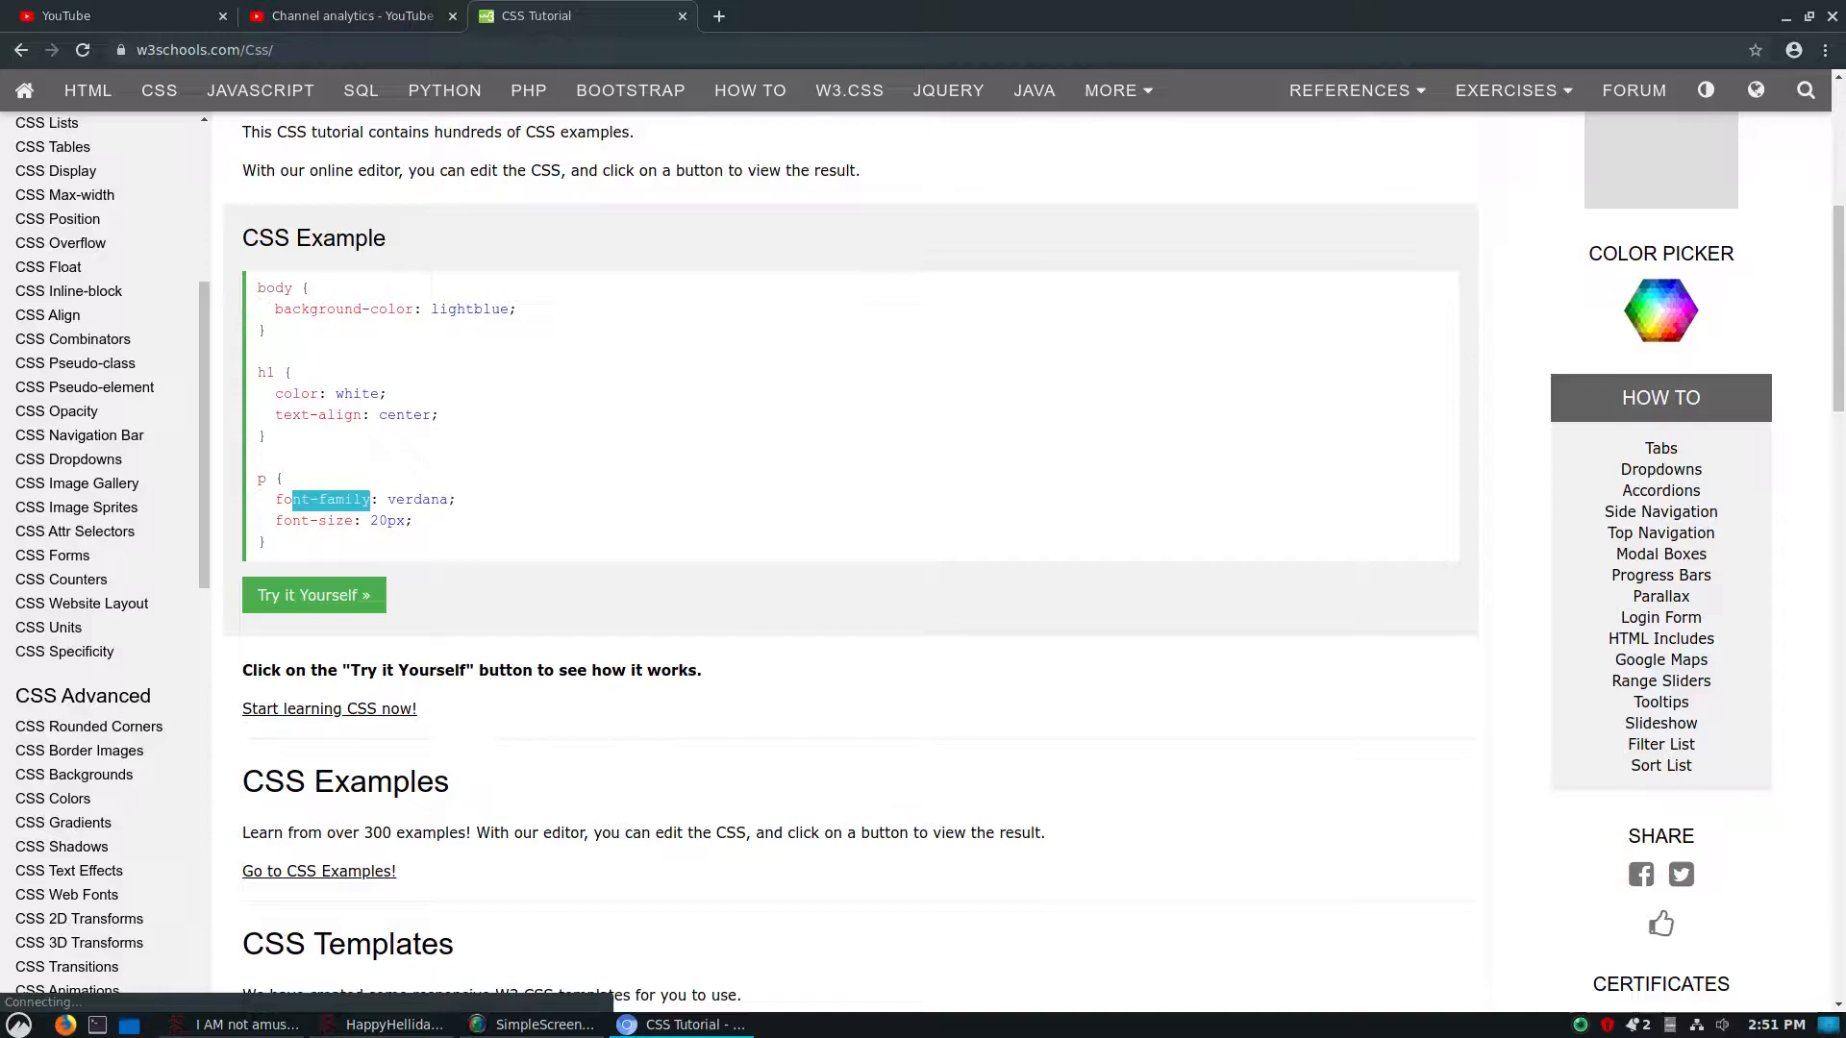
scroll(down, 3)
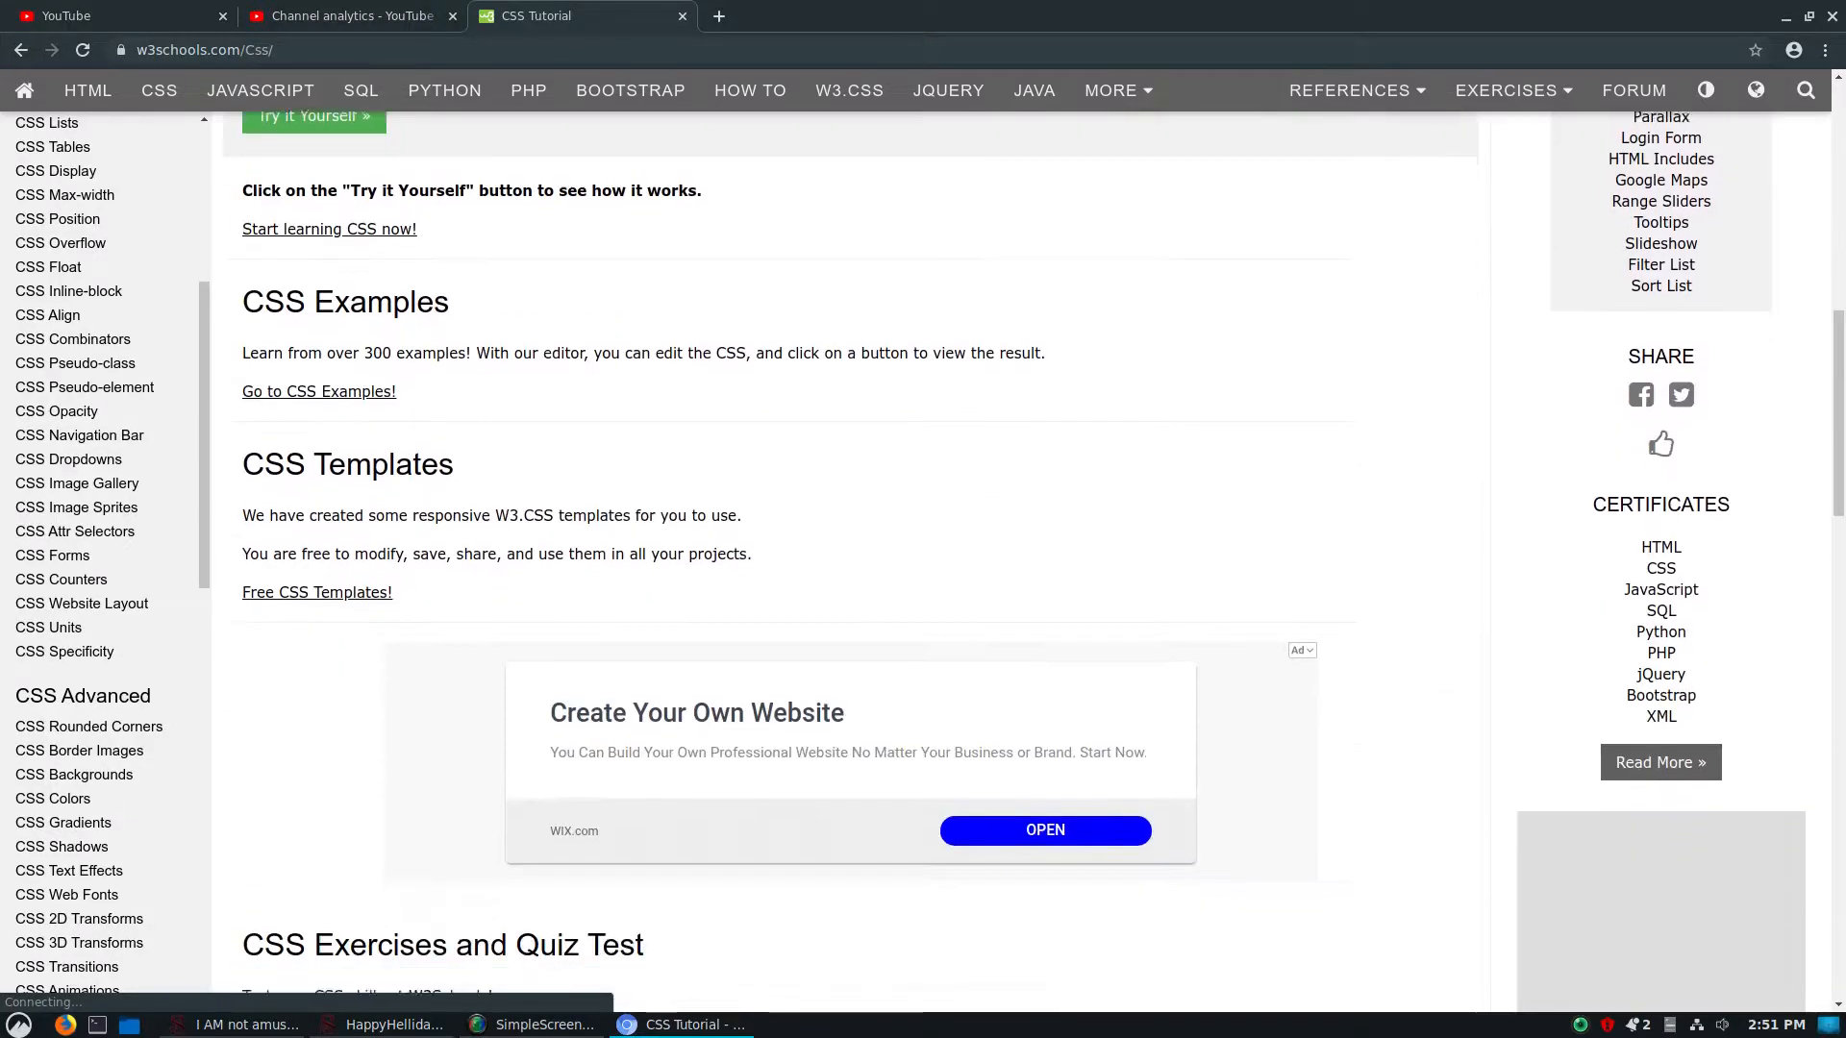
scroll(down, 3)
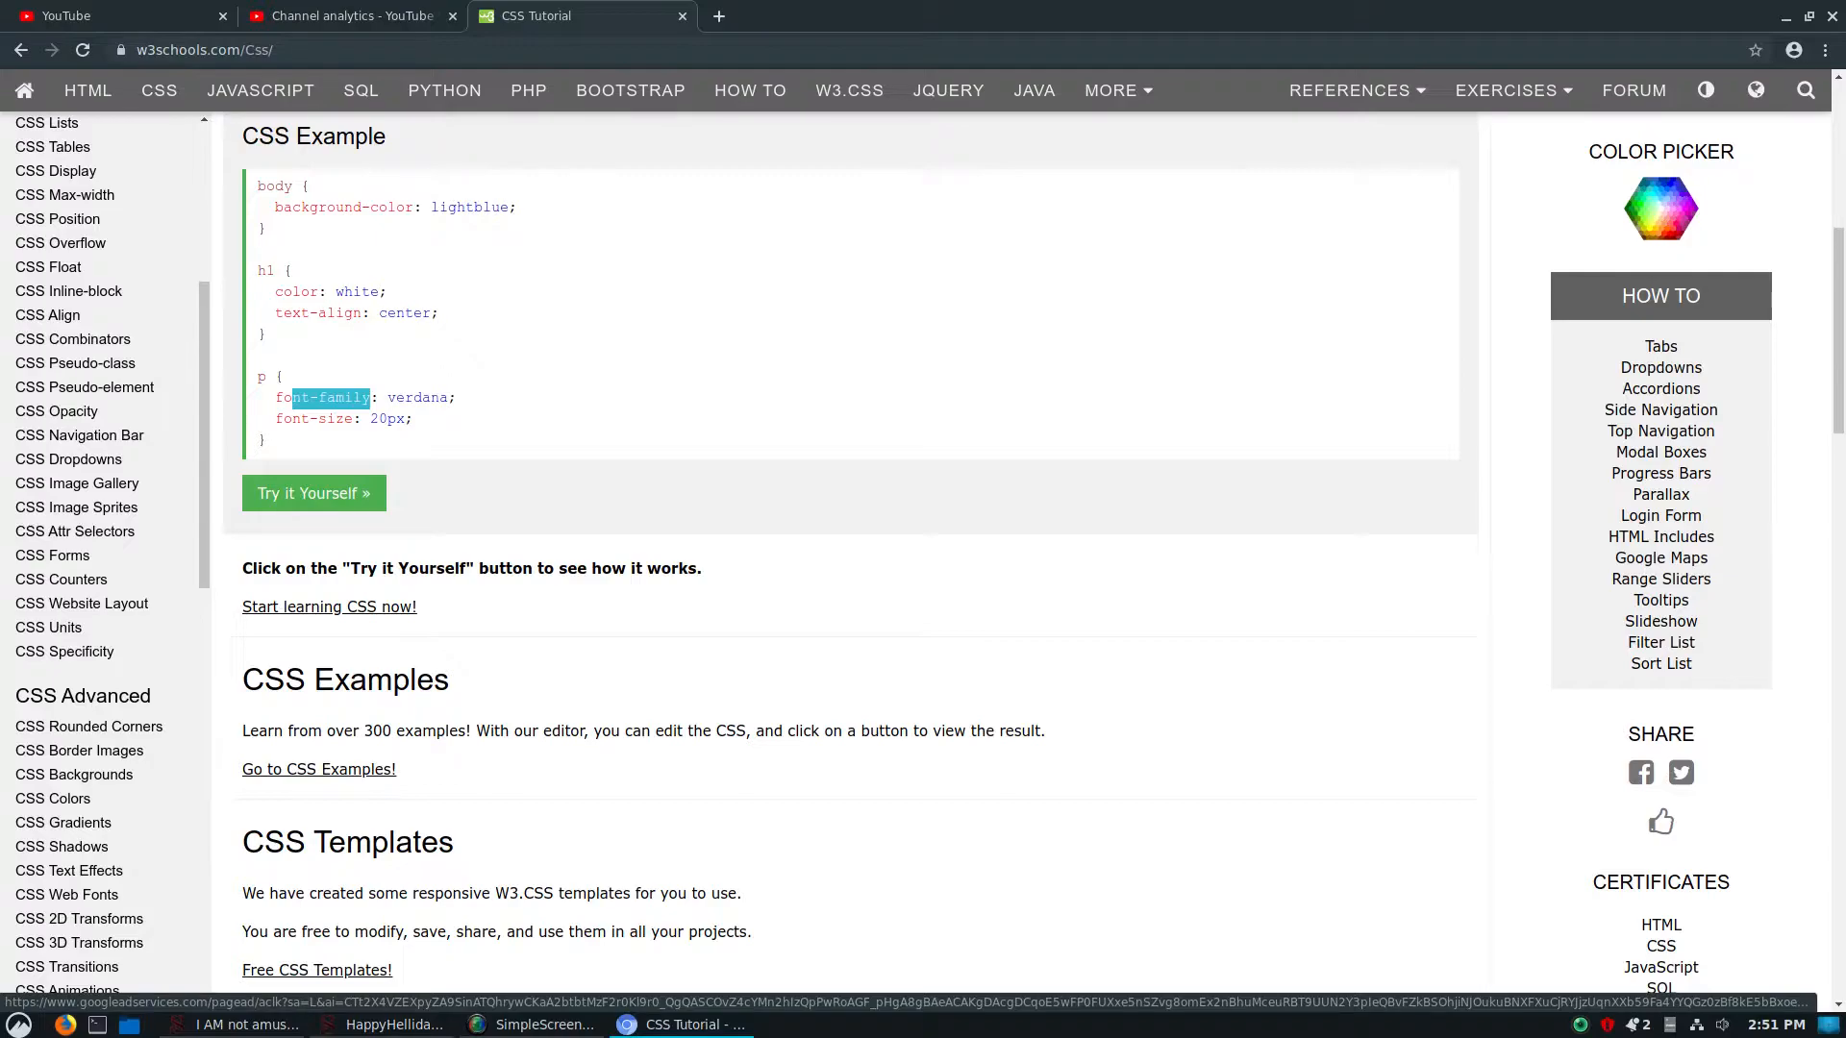
scroll(up, 3)
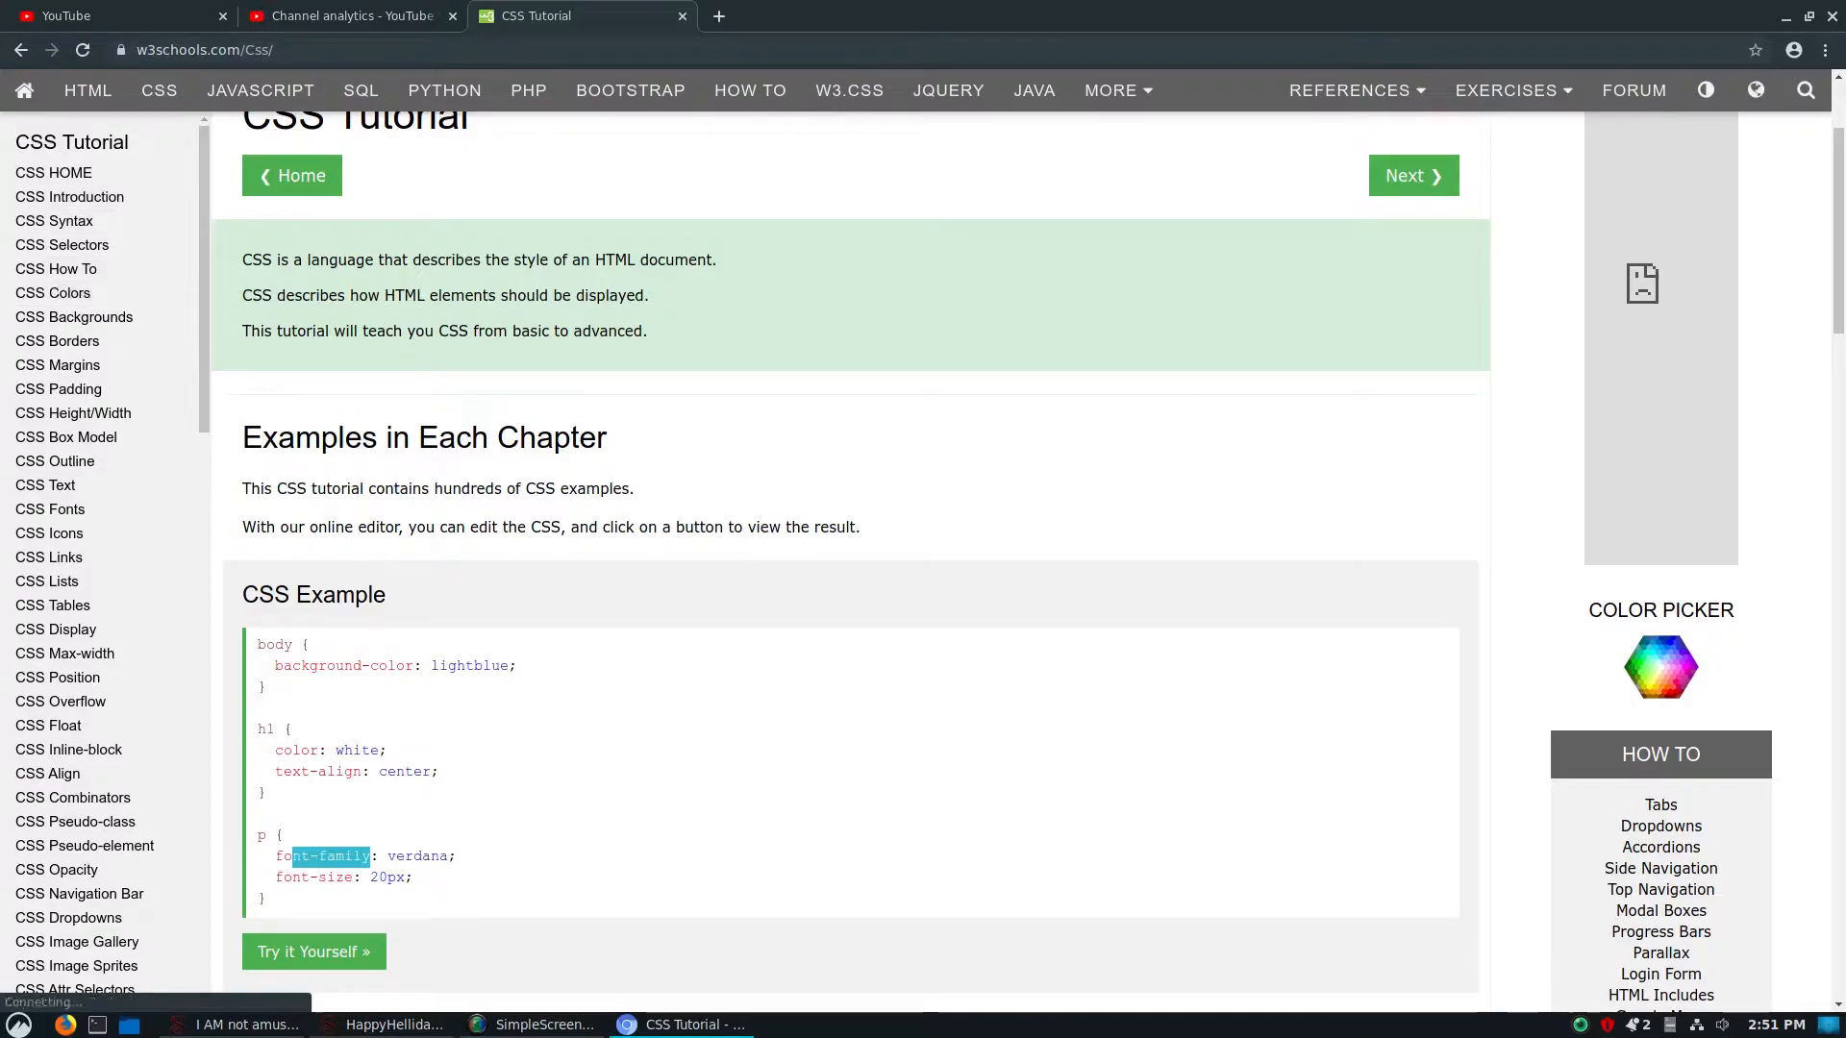
mouse_move(74, 316)
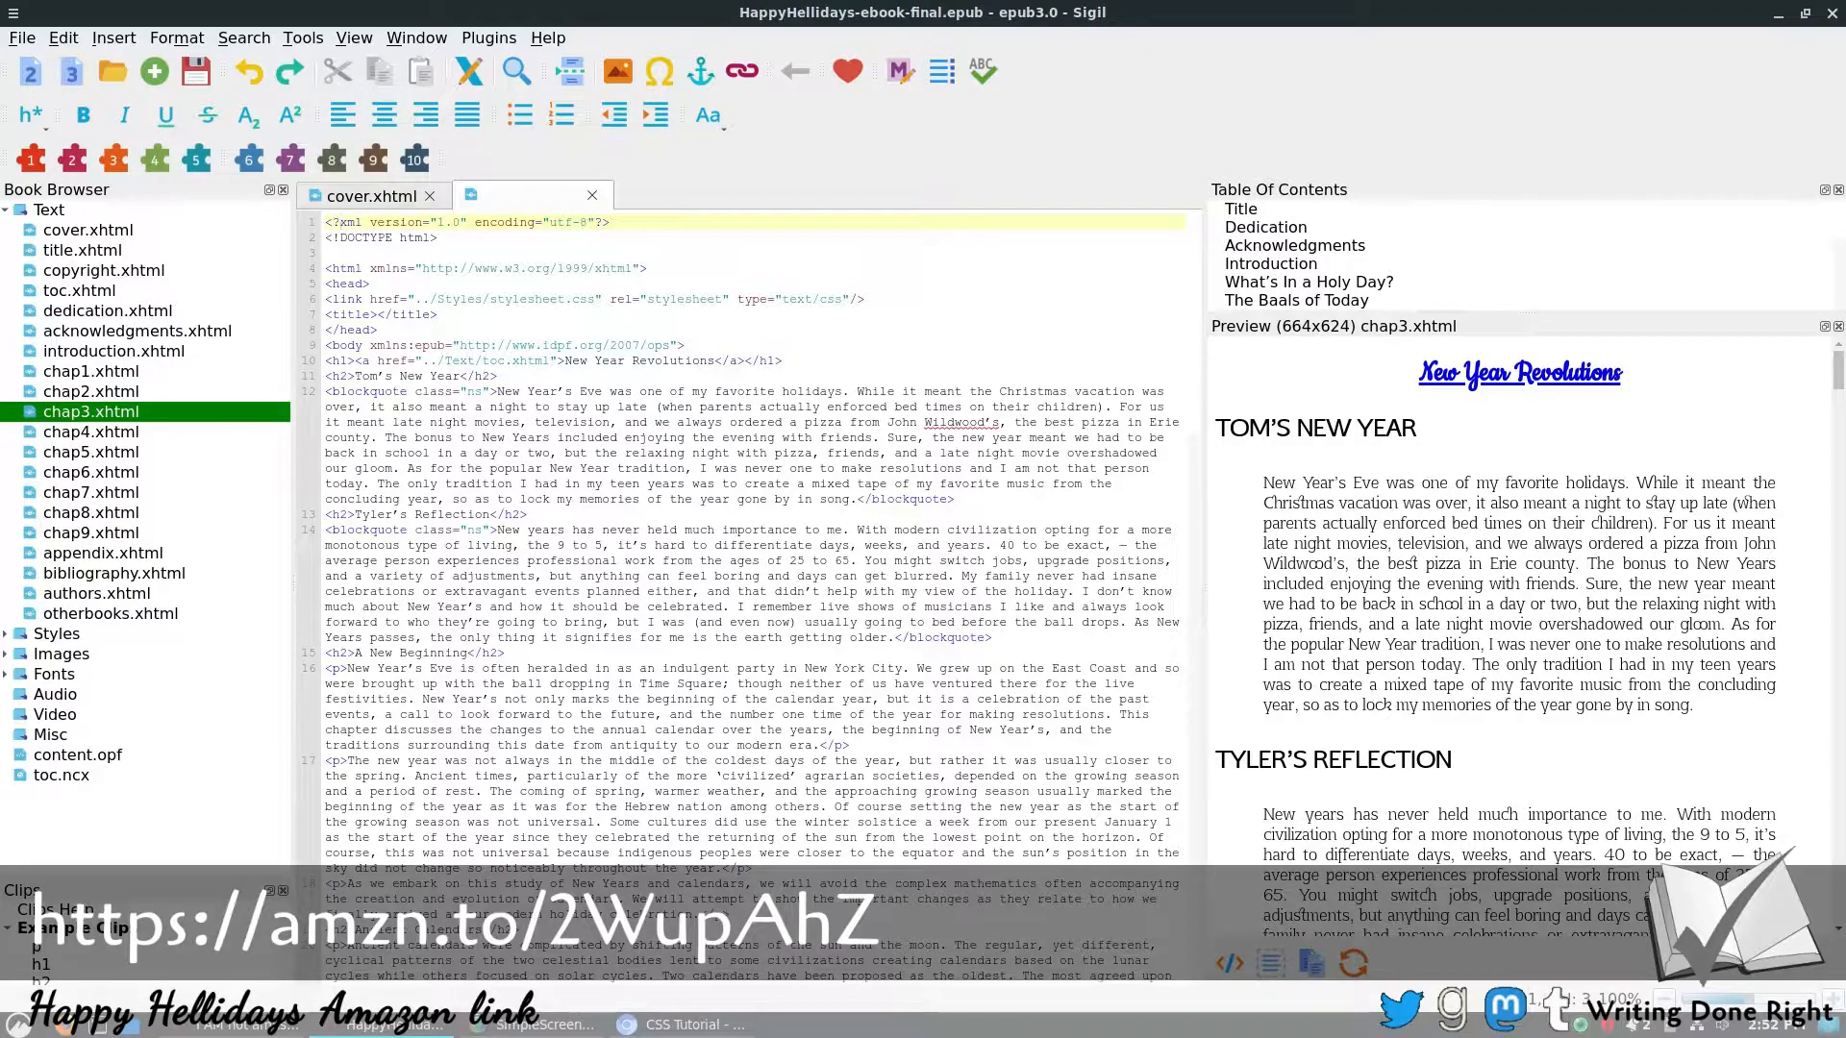
Drag across the chapter 3 content shown in Sigil.
drag(1263, 483, 1549, 665)
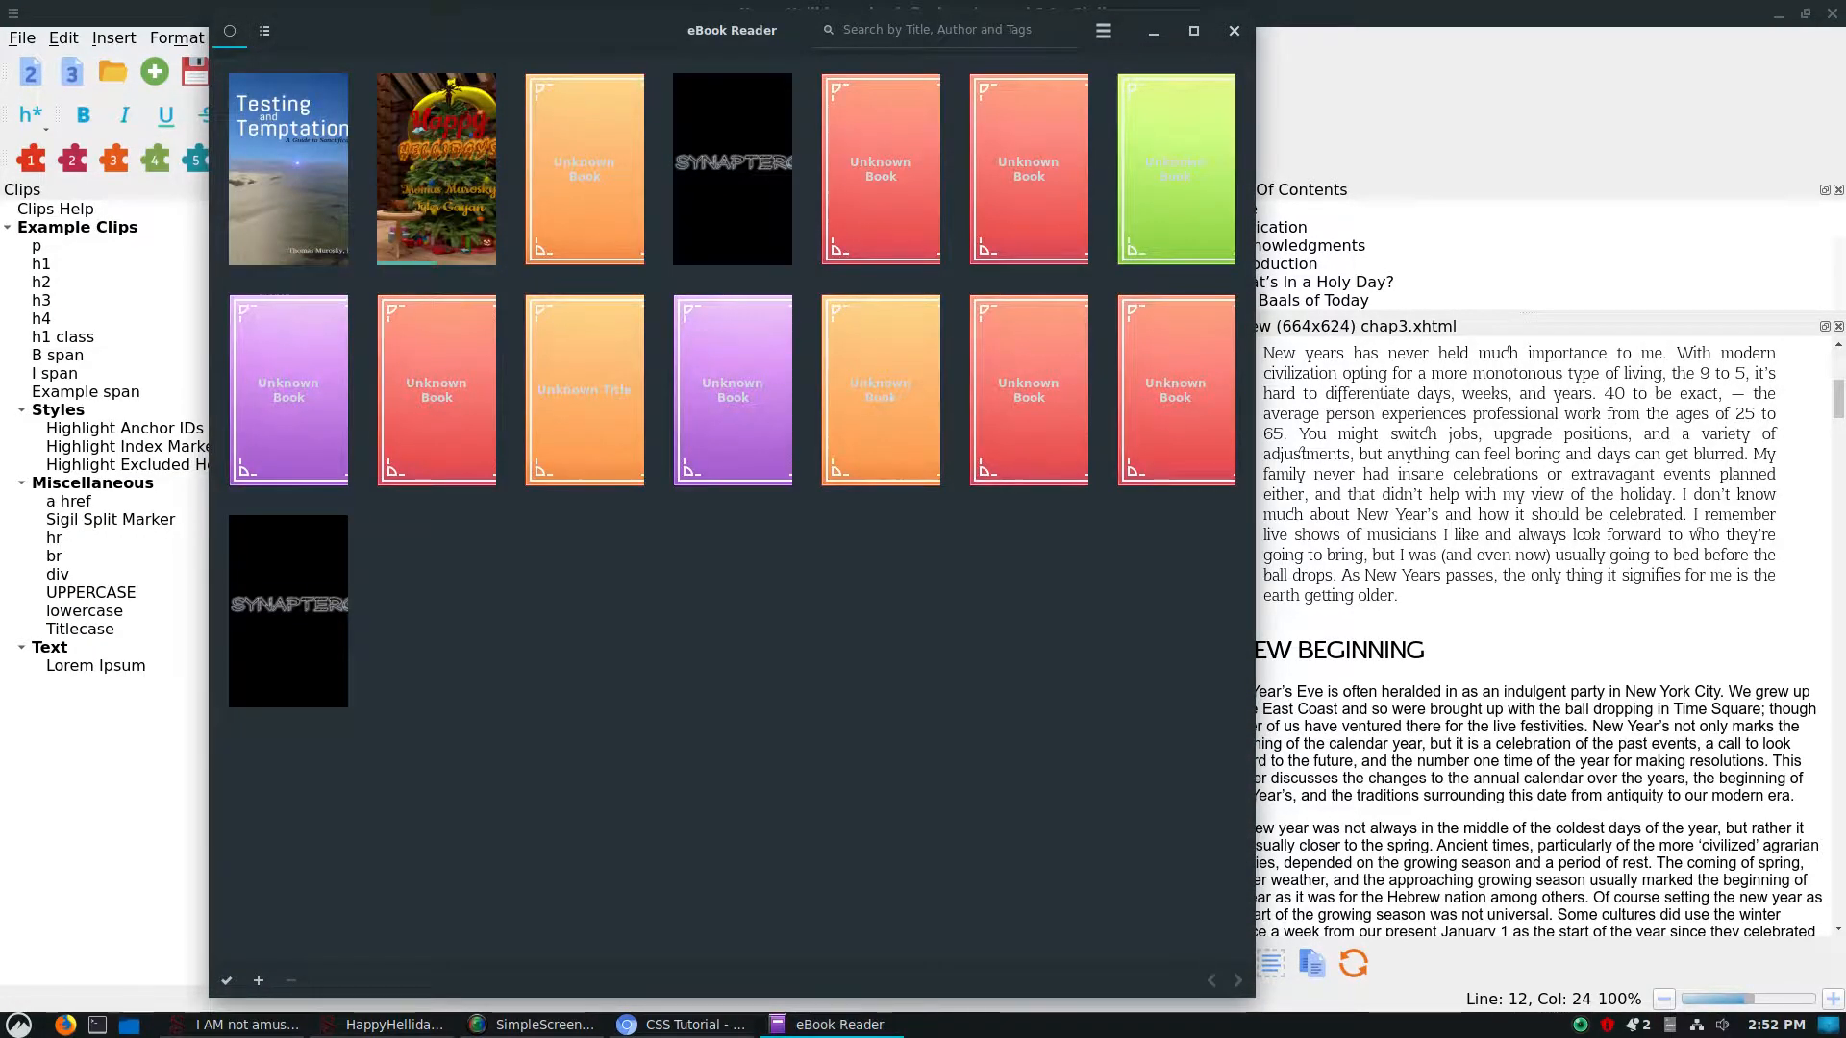
Open Happy Hellidays, jump to New Year Revolutions, then select and clear its opening paragraph.
double_click(437, 169)
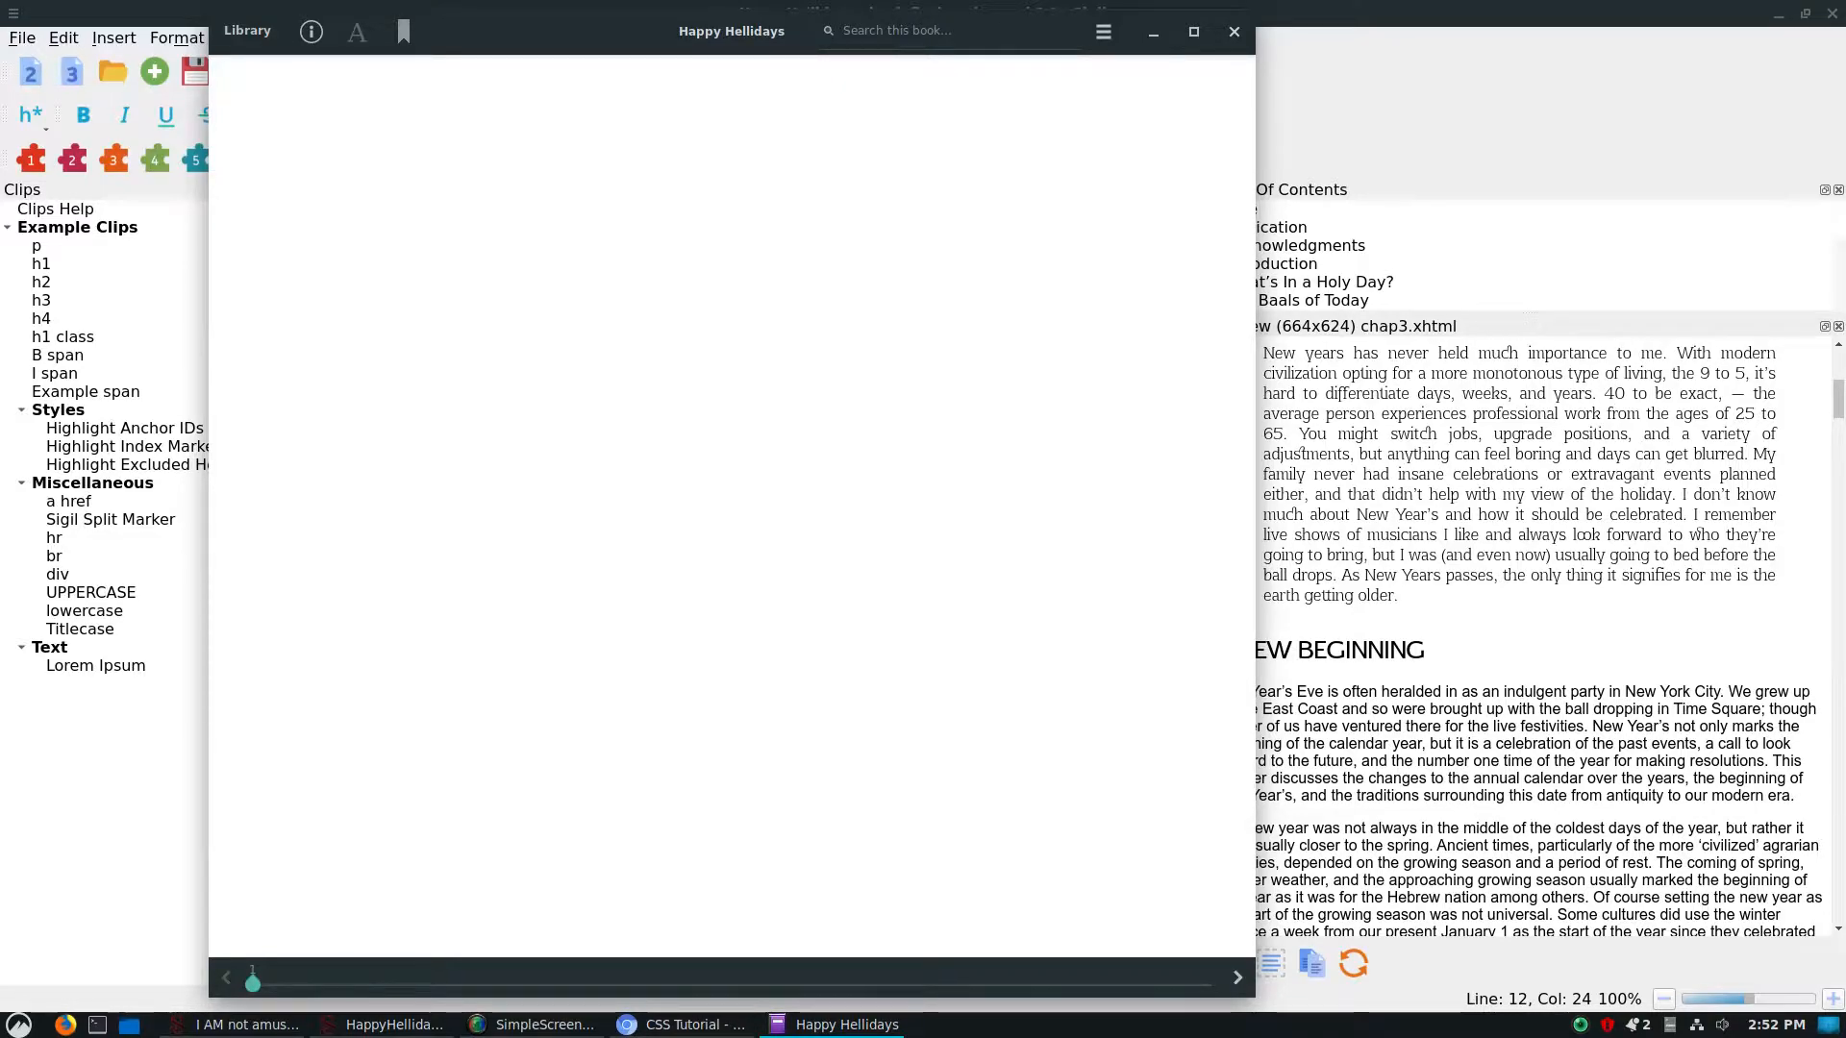
click(1238, 977)
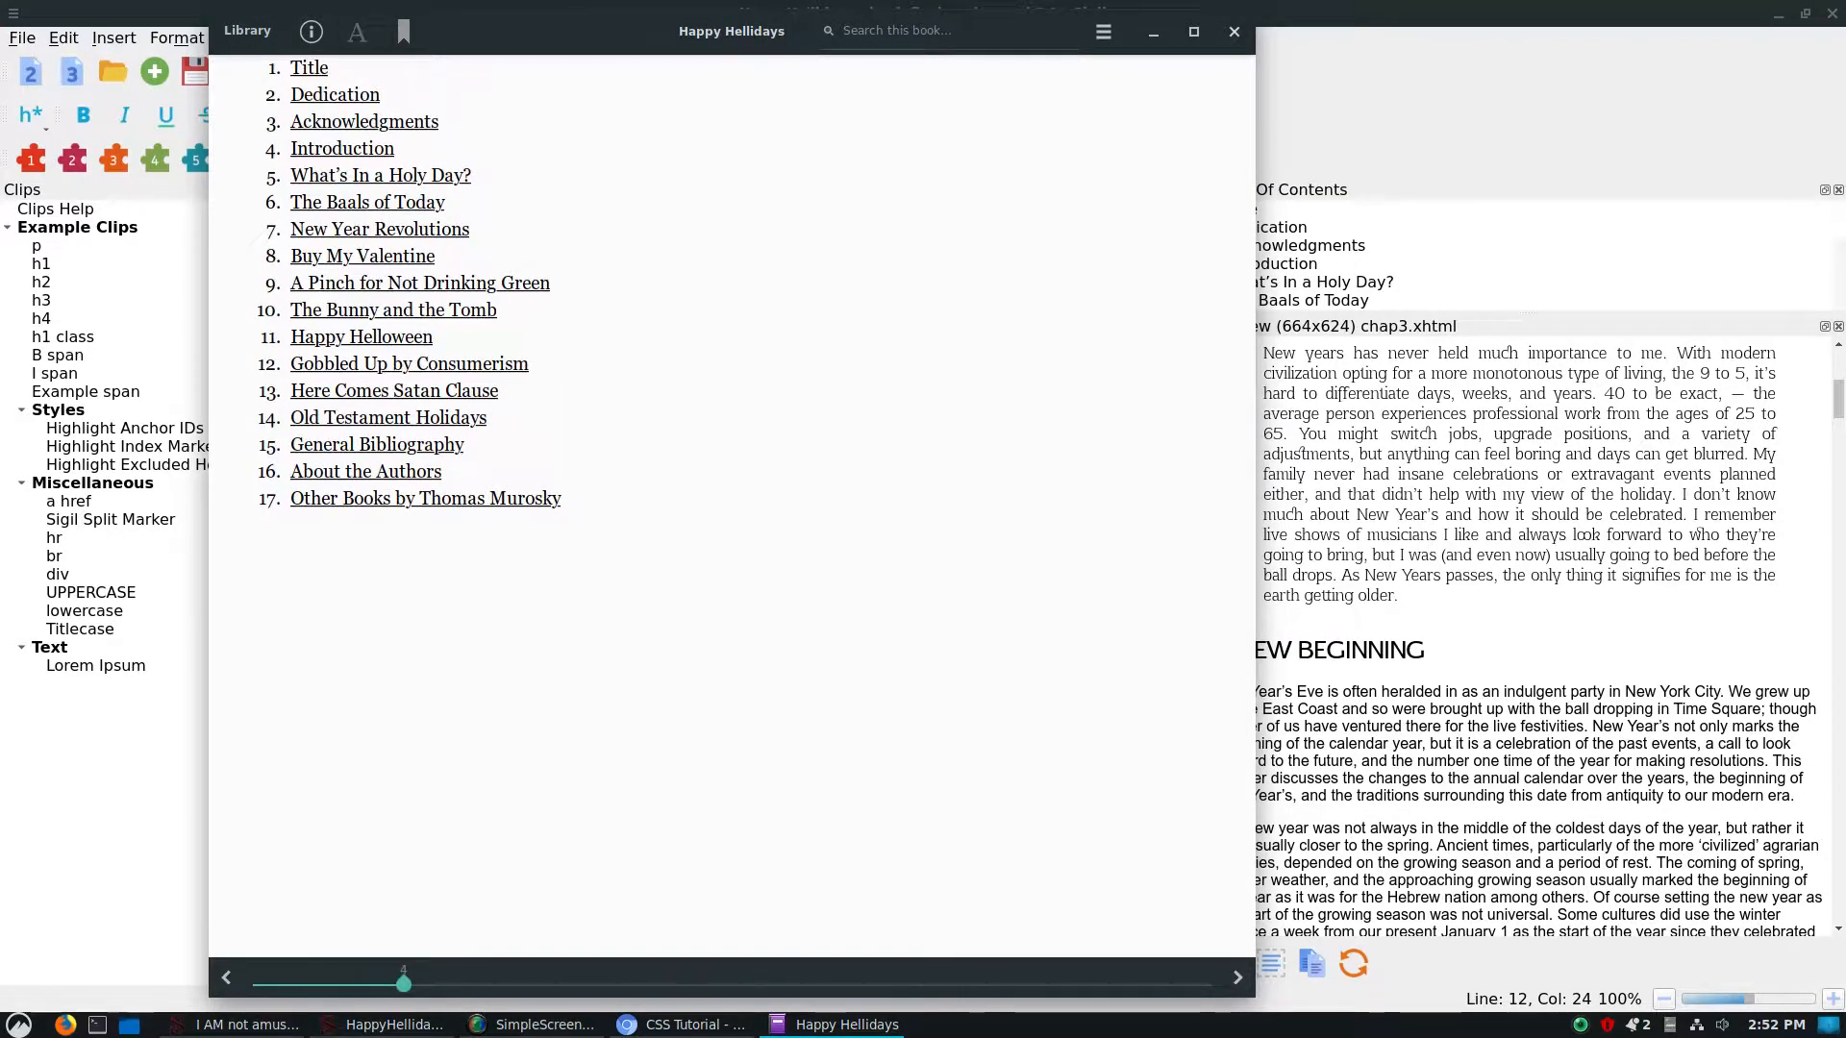
drag(403, 982, 707, 981)
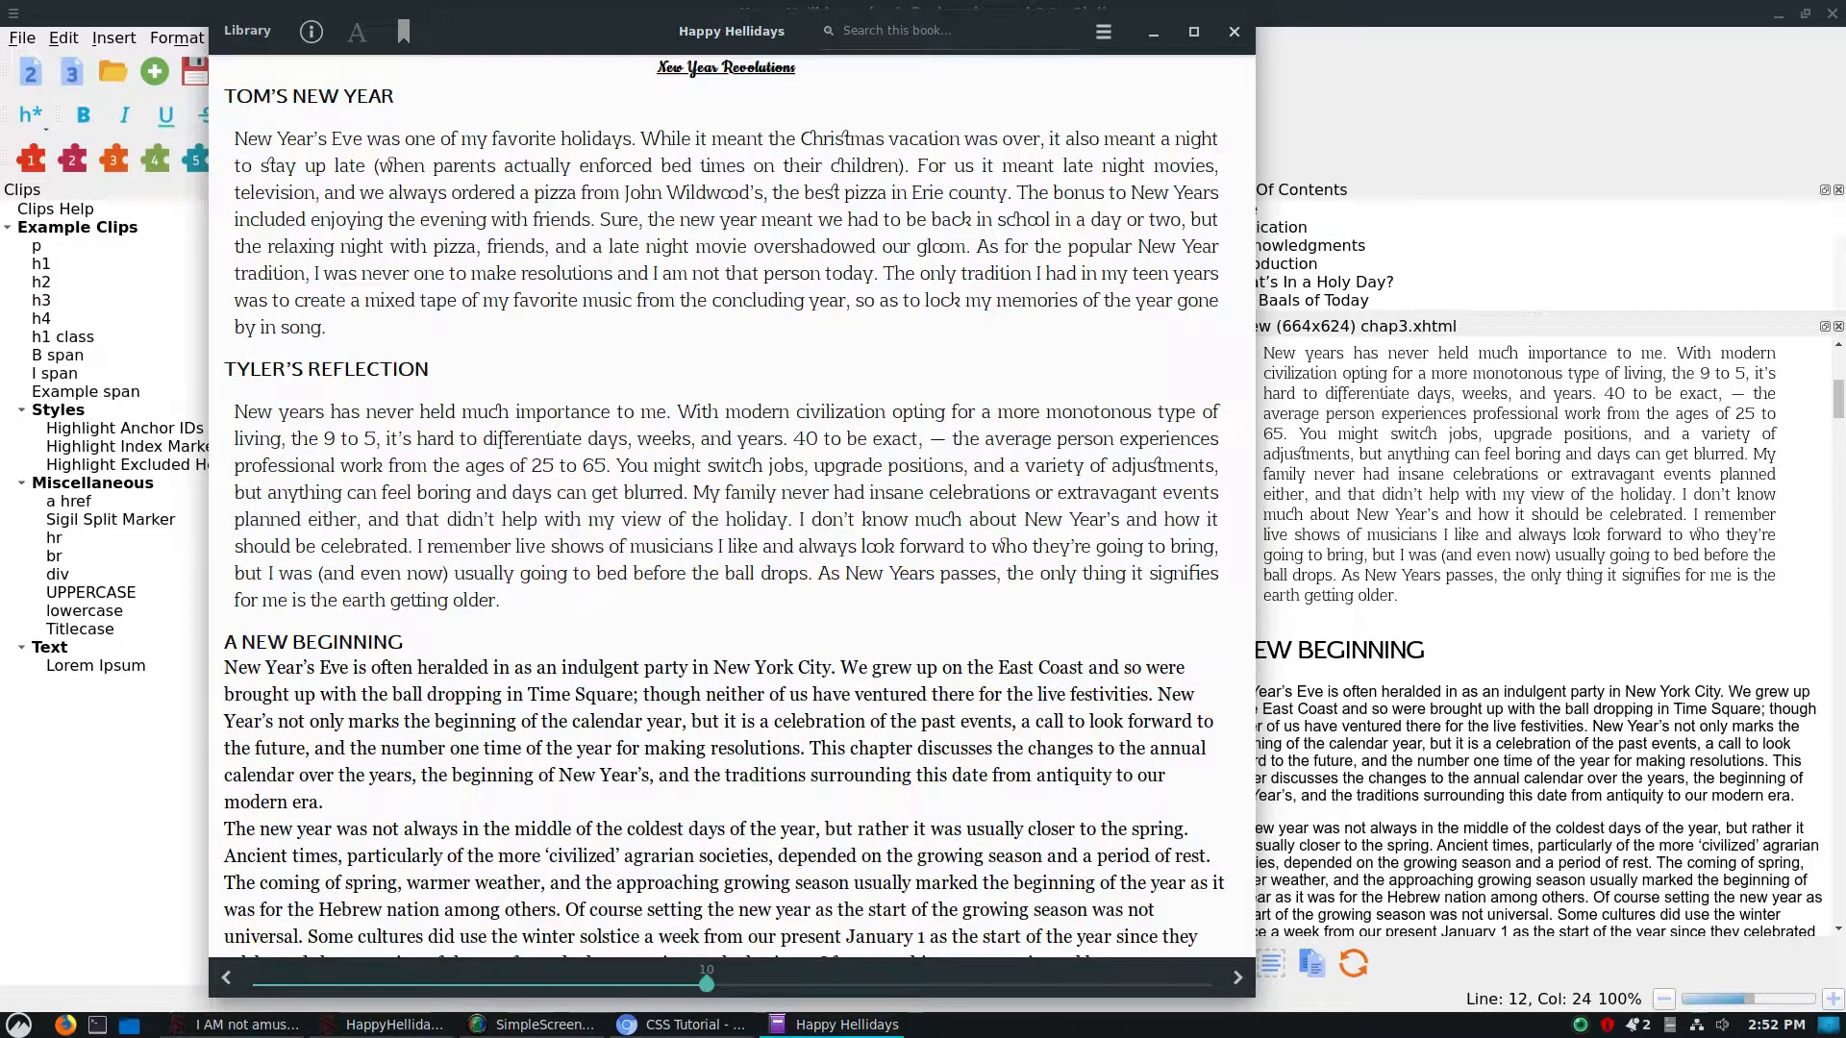
drag(333, 137, 526, 300)
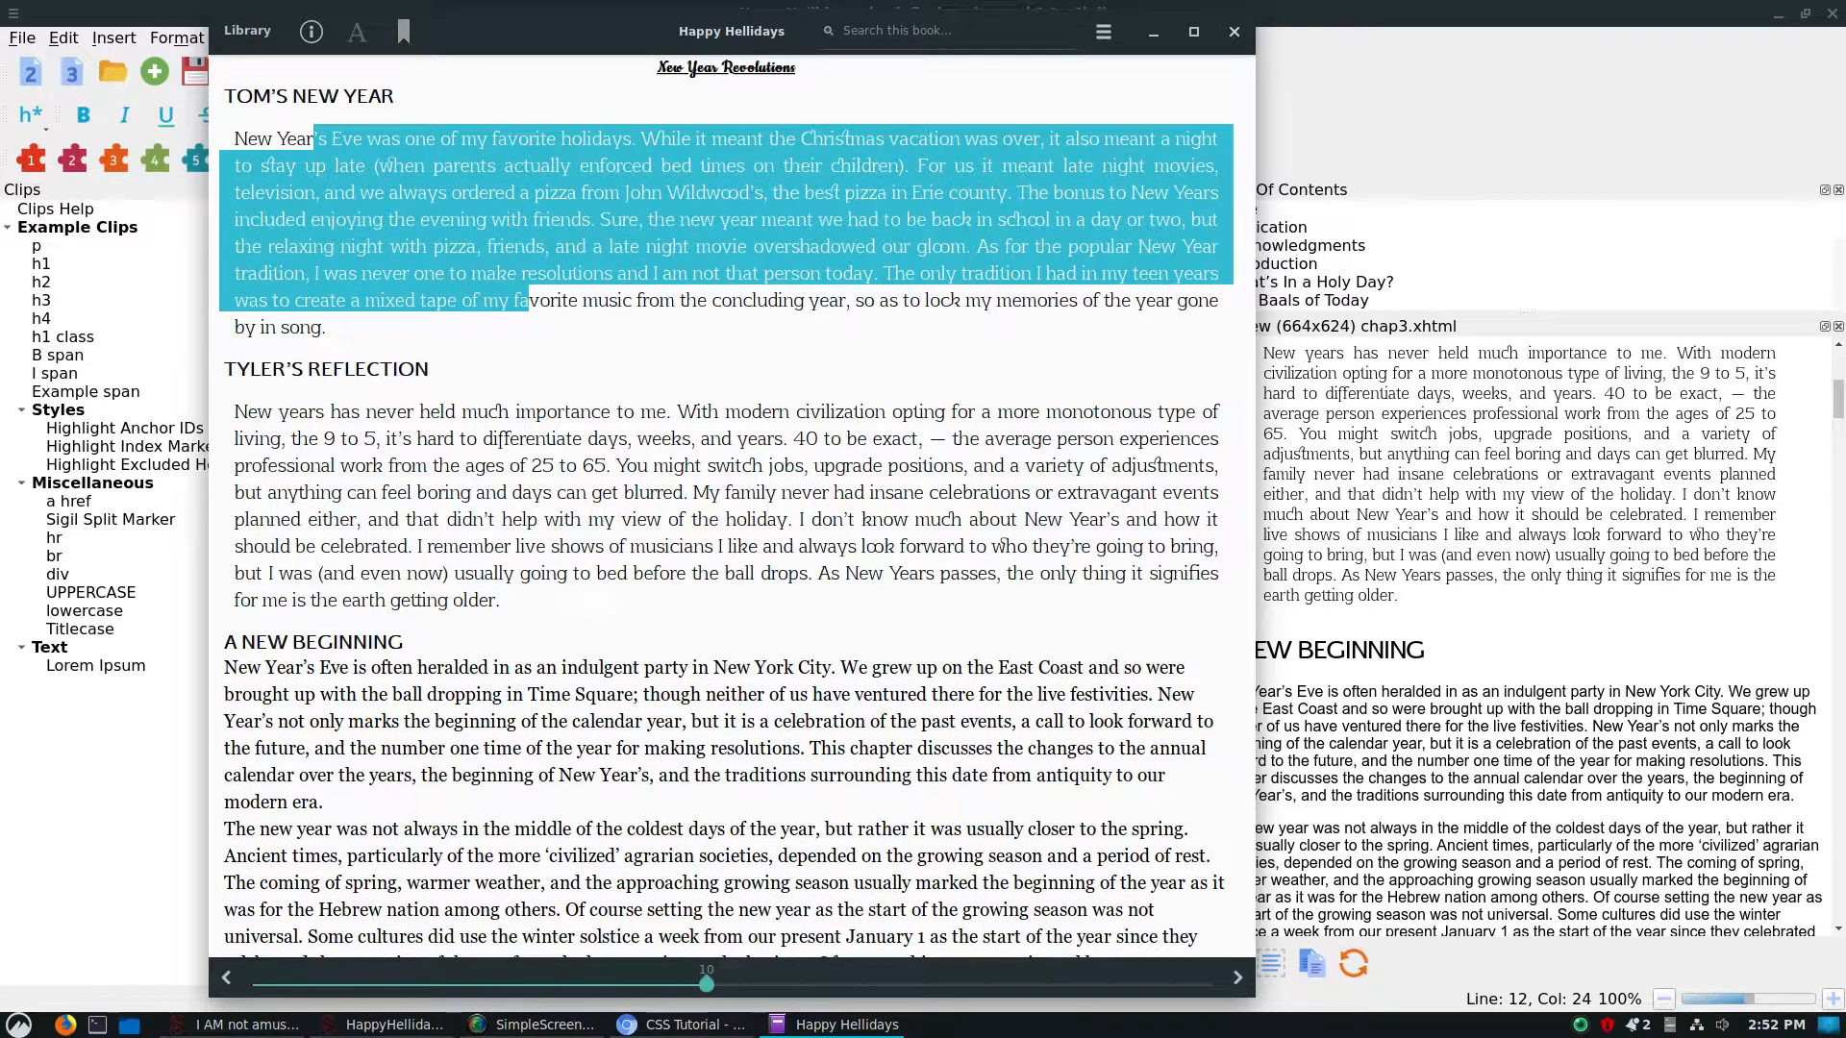
click(355, 32)
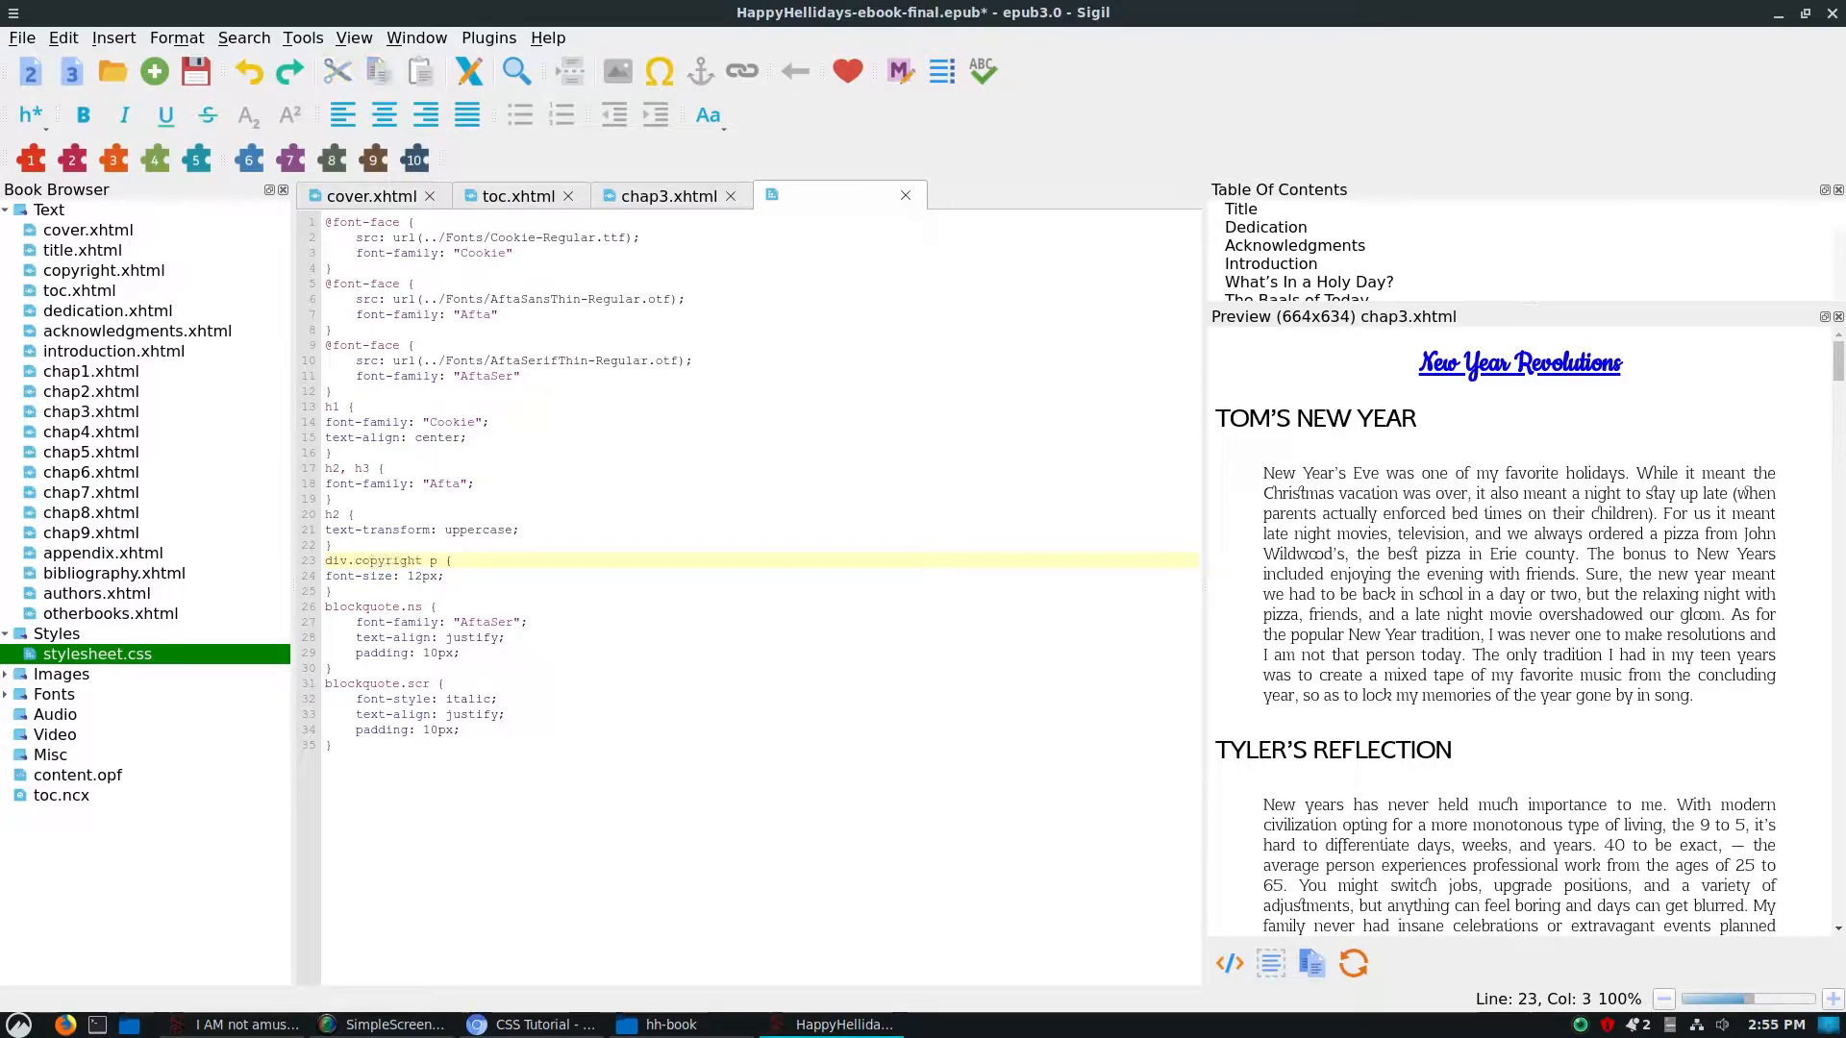
Highlight words of the div.copyright p selector in stylesheet.css.
double_click(337, 560)
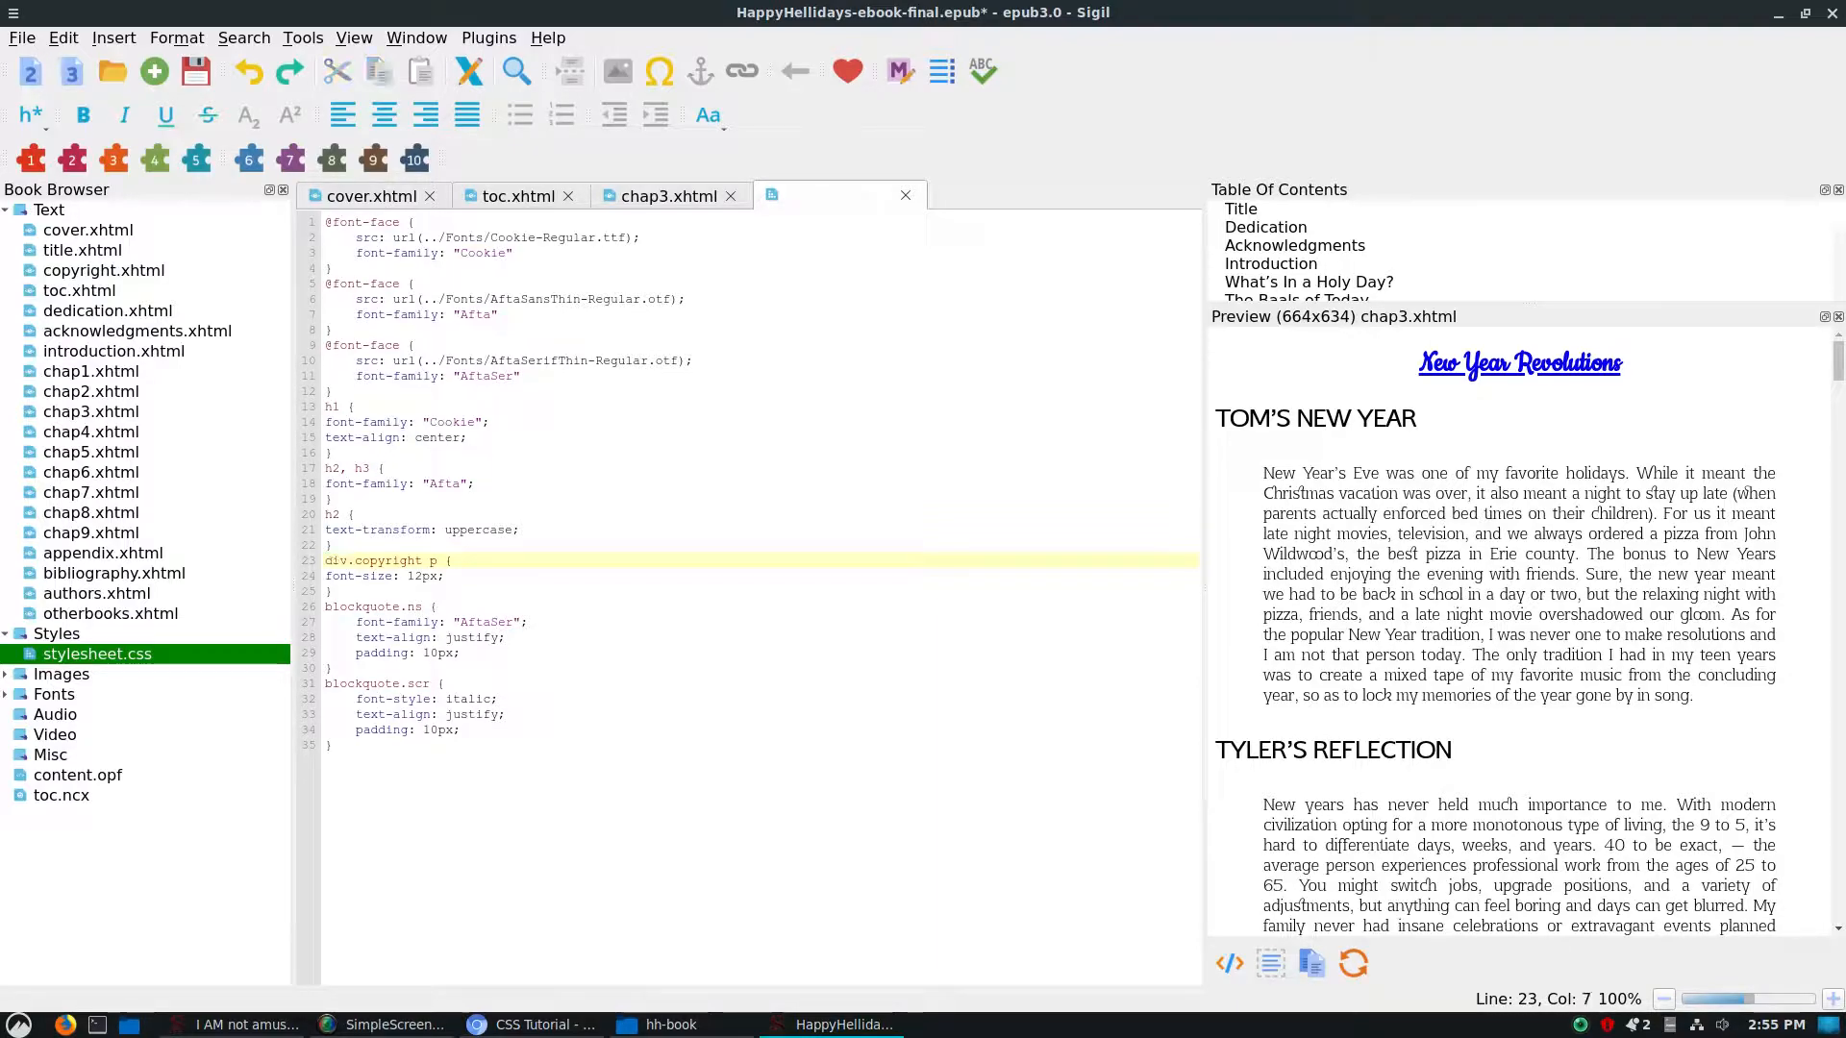
double_click(387, 560)
text(#)
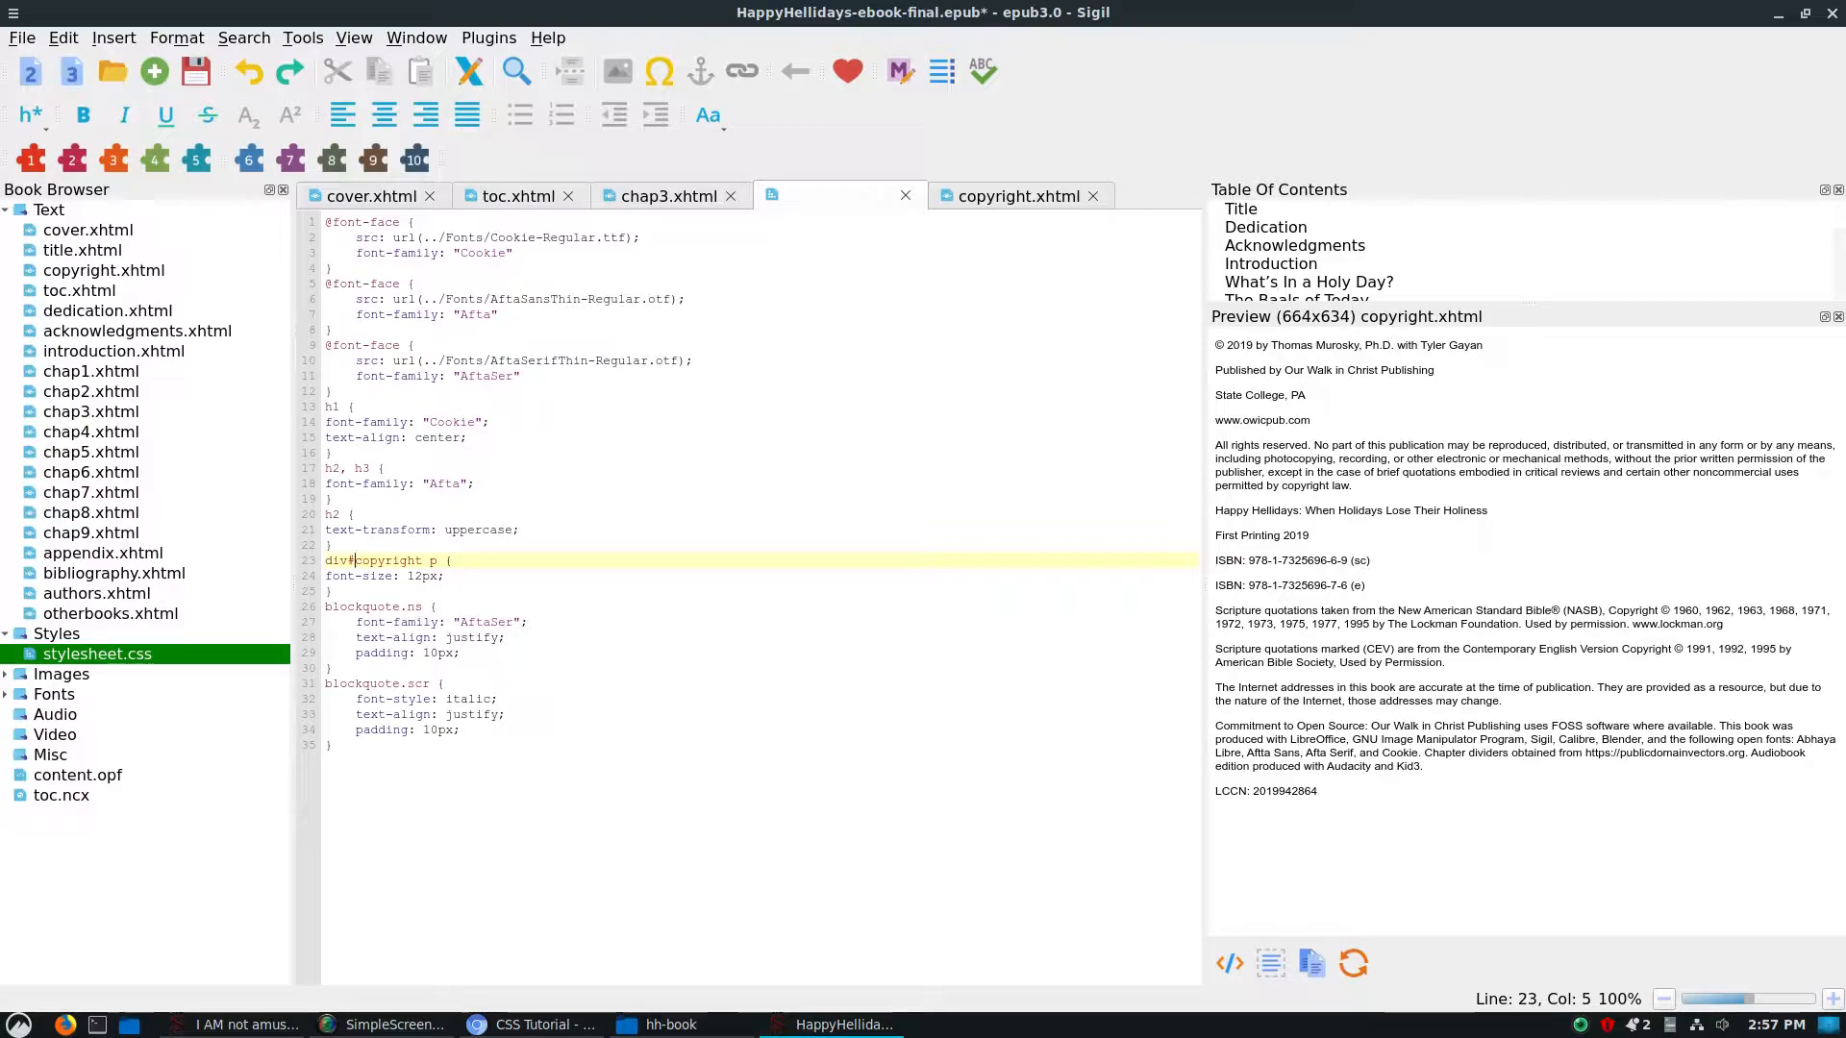
Highlight blockquote.ns font-family, scroll the chapter 3 preview, and reopen stylesheet.css.
click(409, 622)
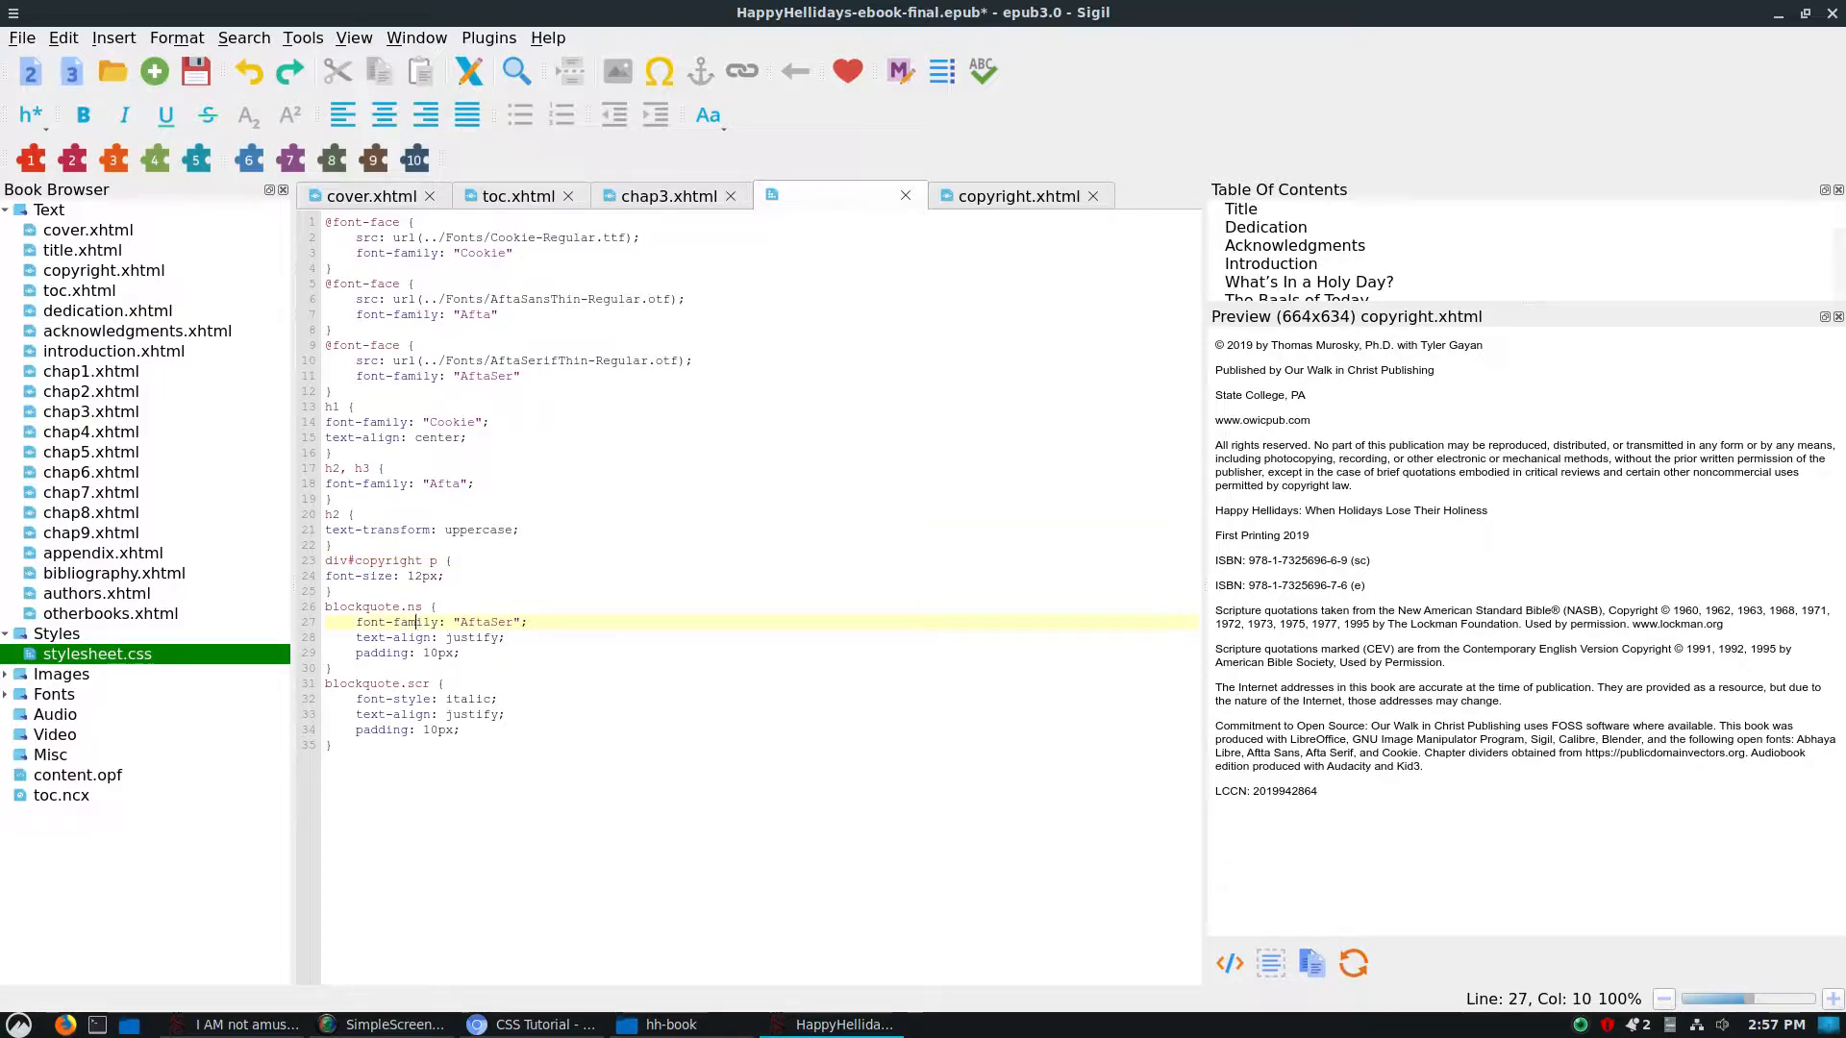
double_click(366, 607)
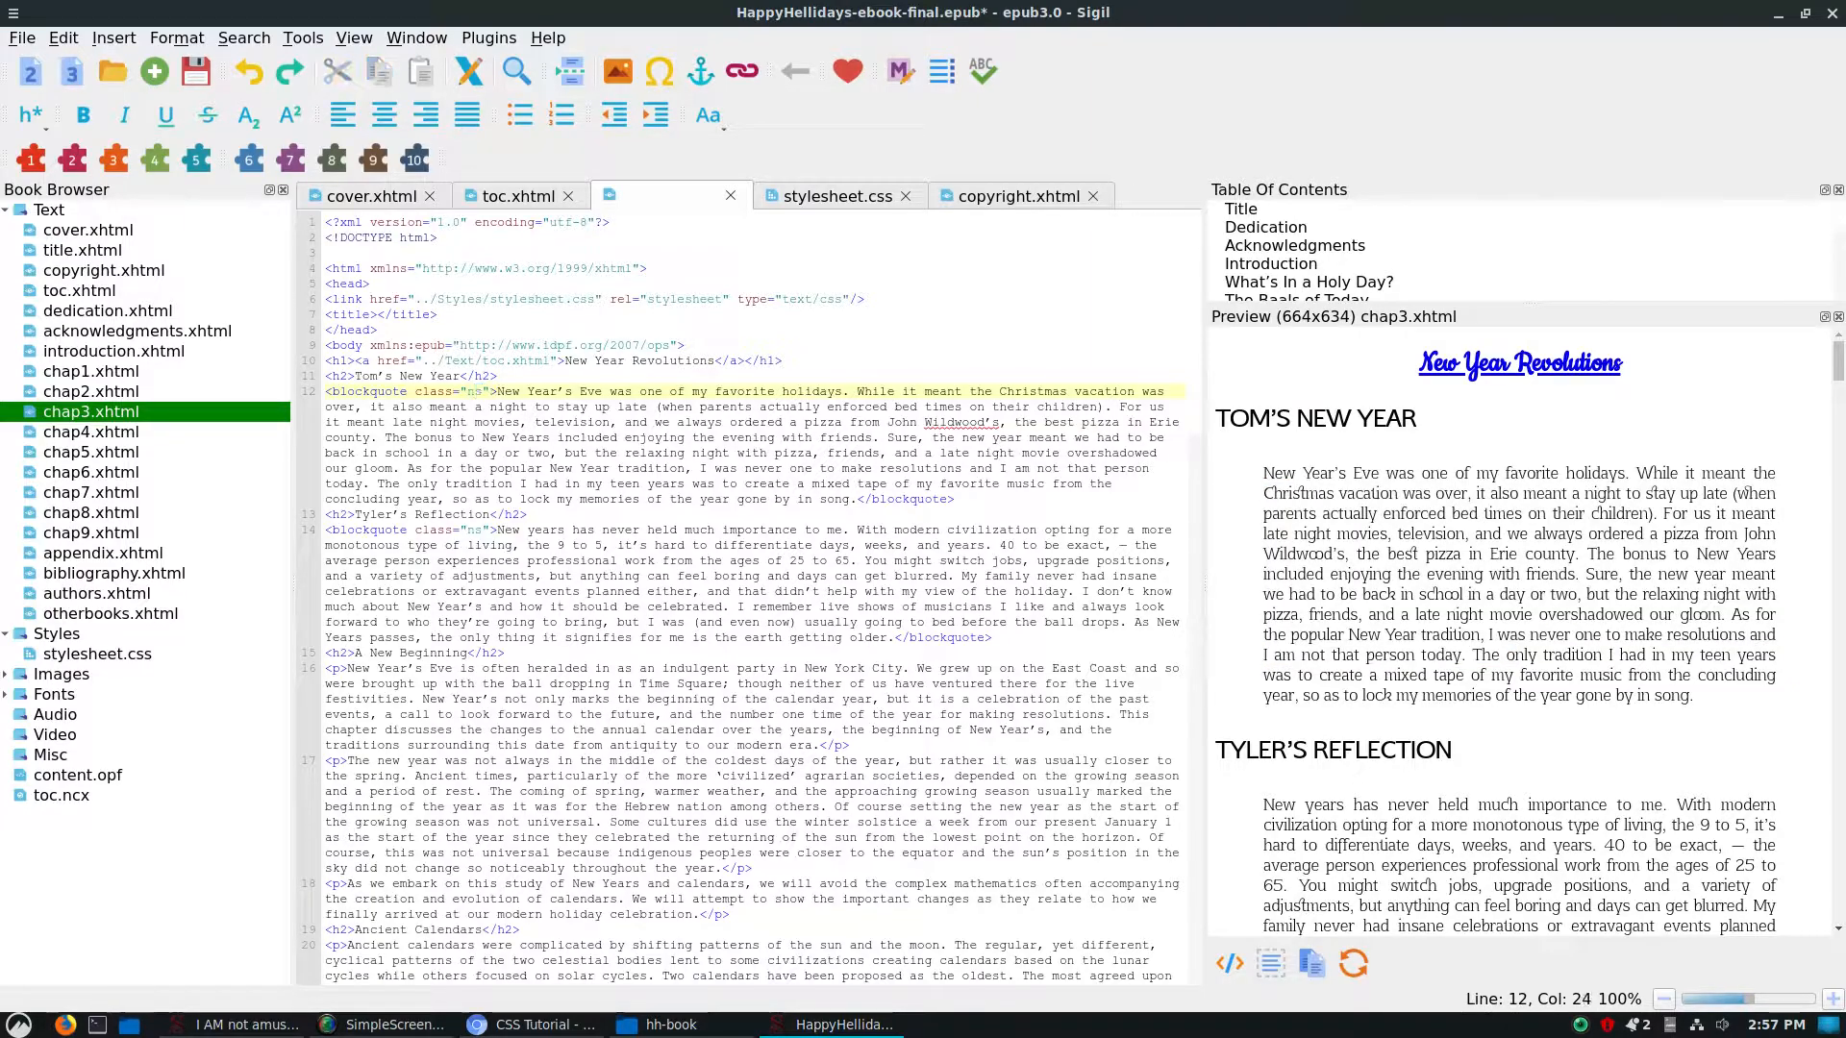
scroll(down, 3)
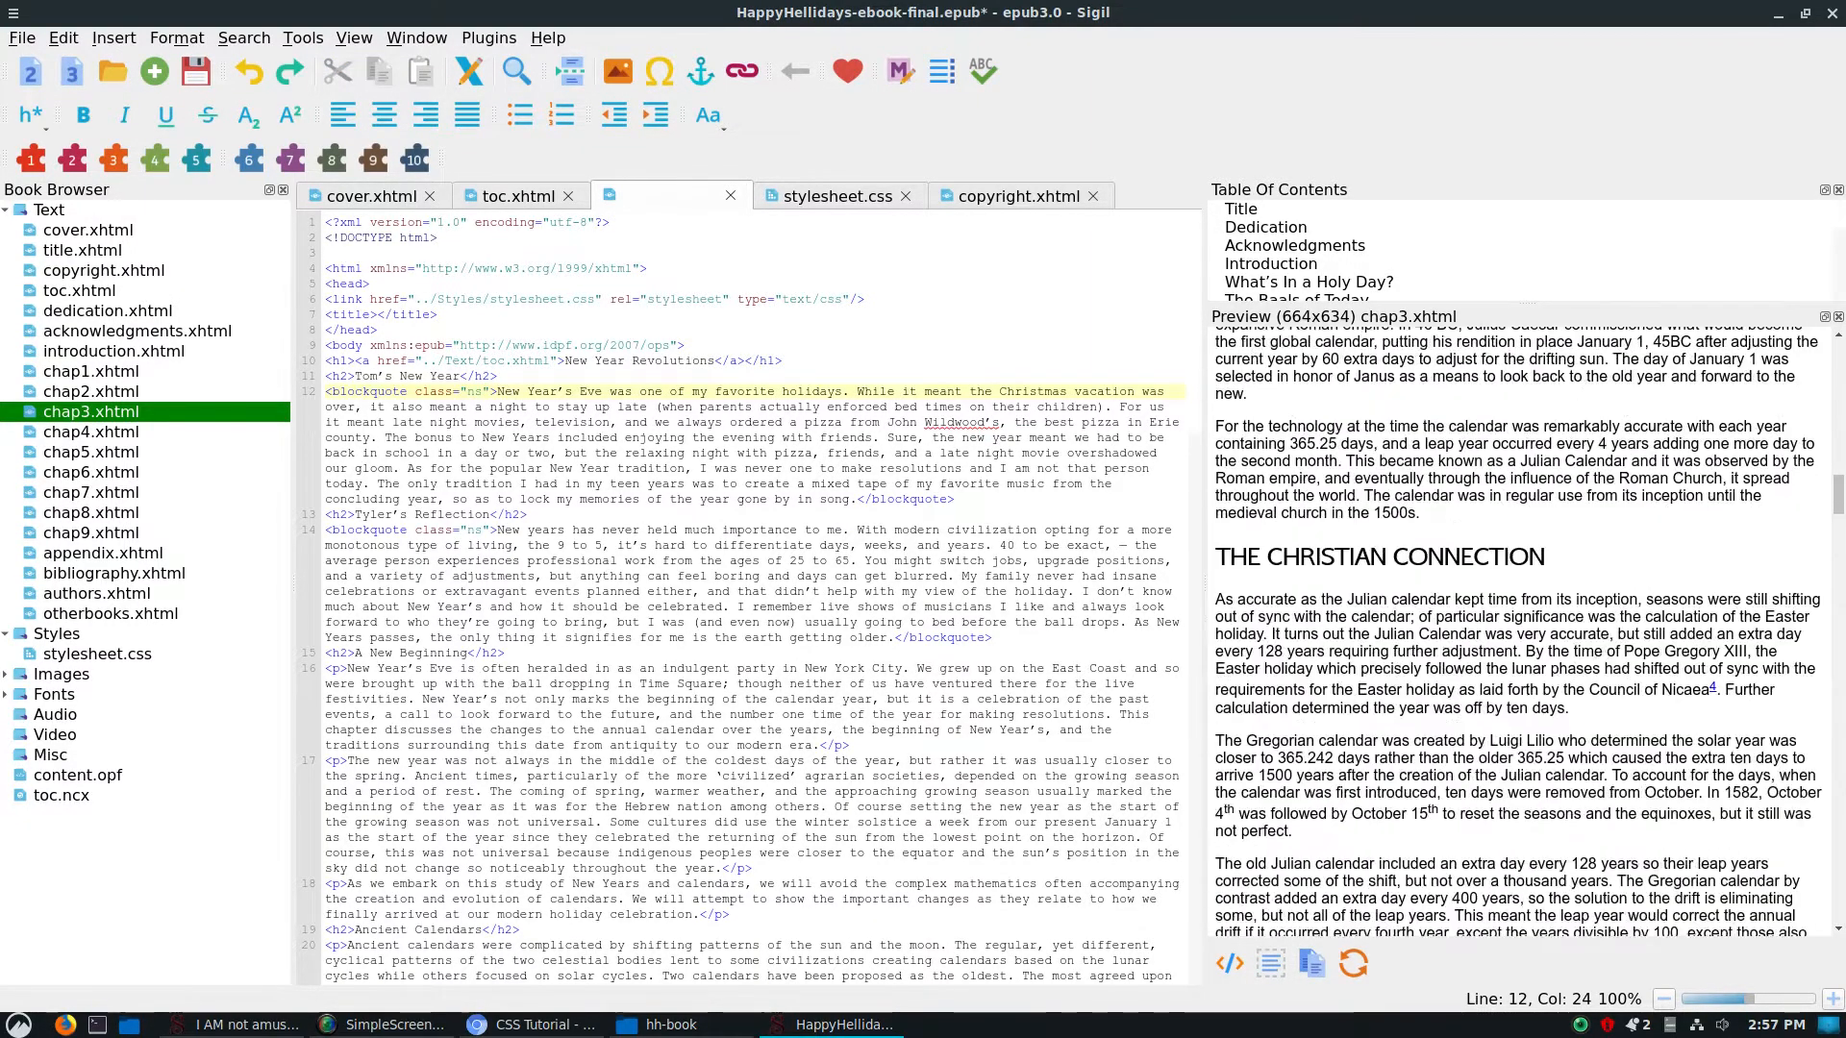
scroll(down, 3)
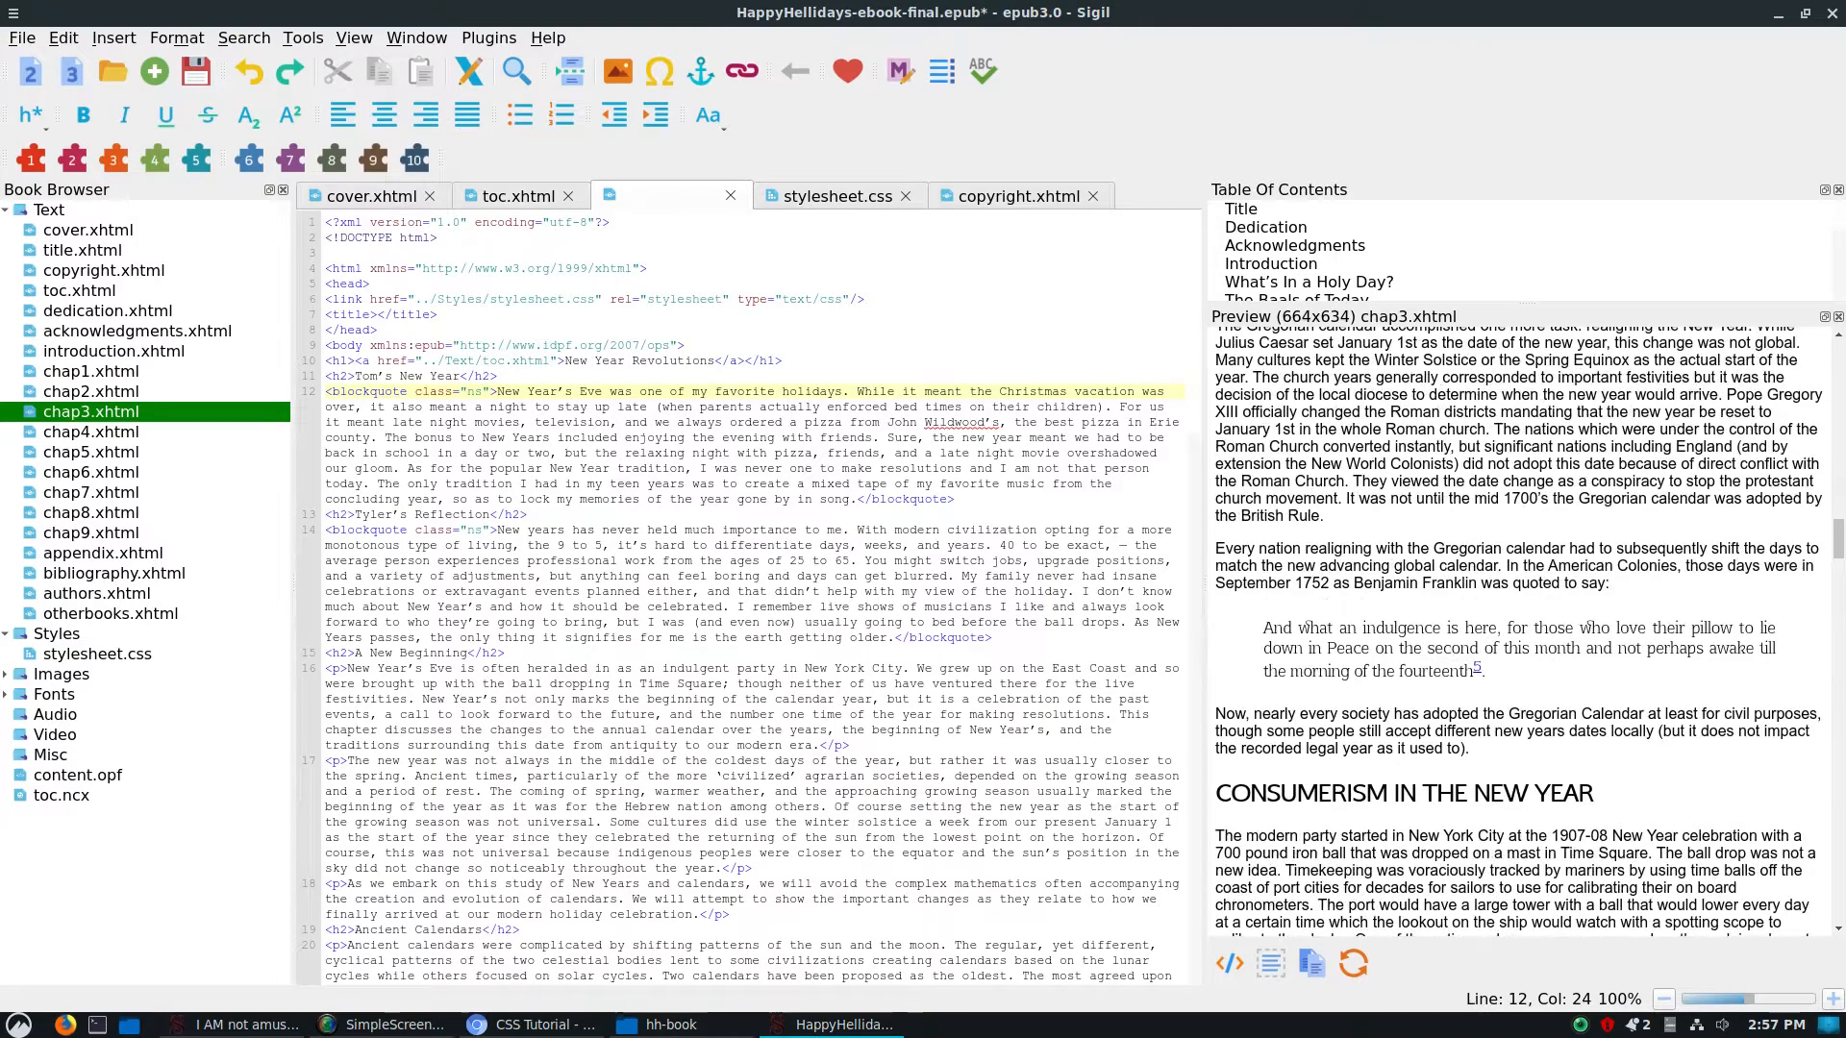
scroll(down, 3)
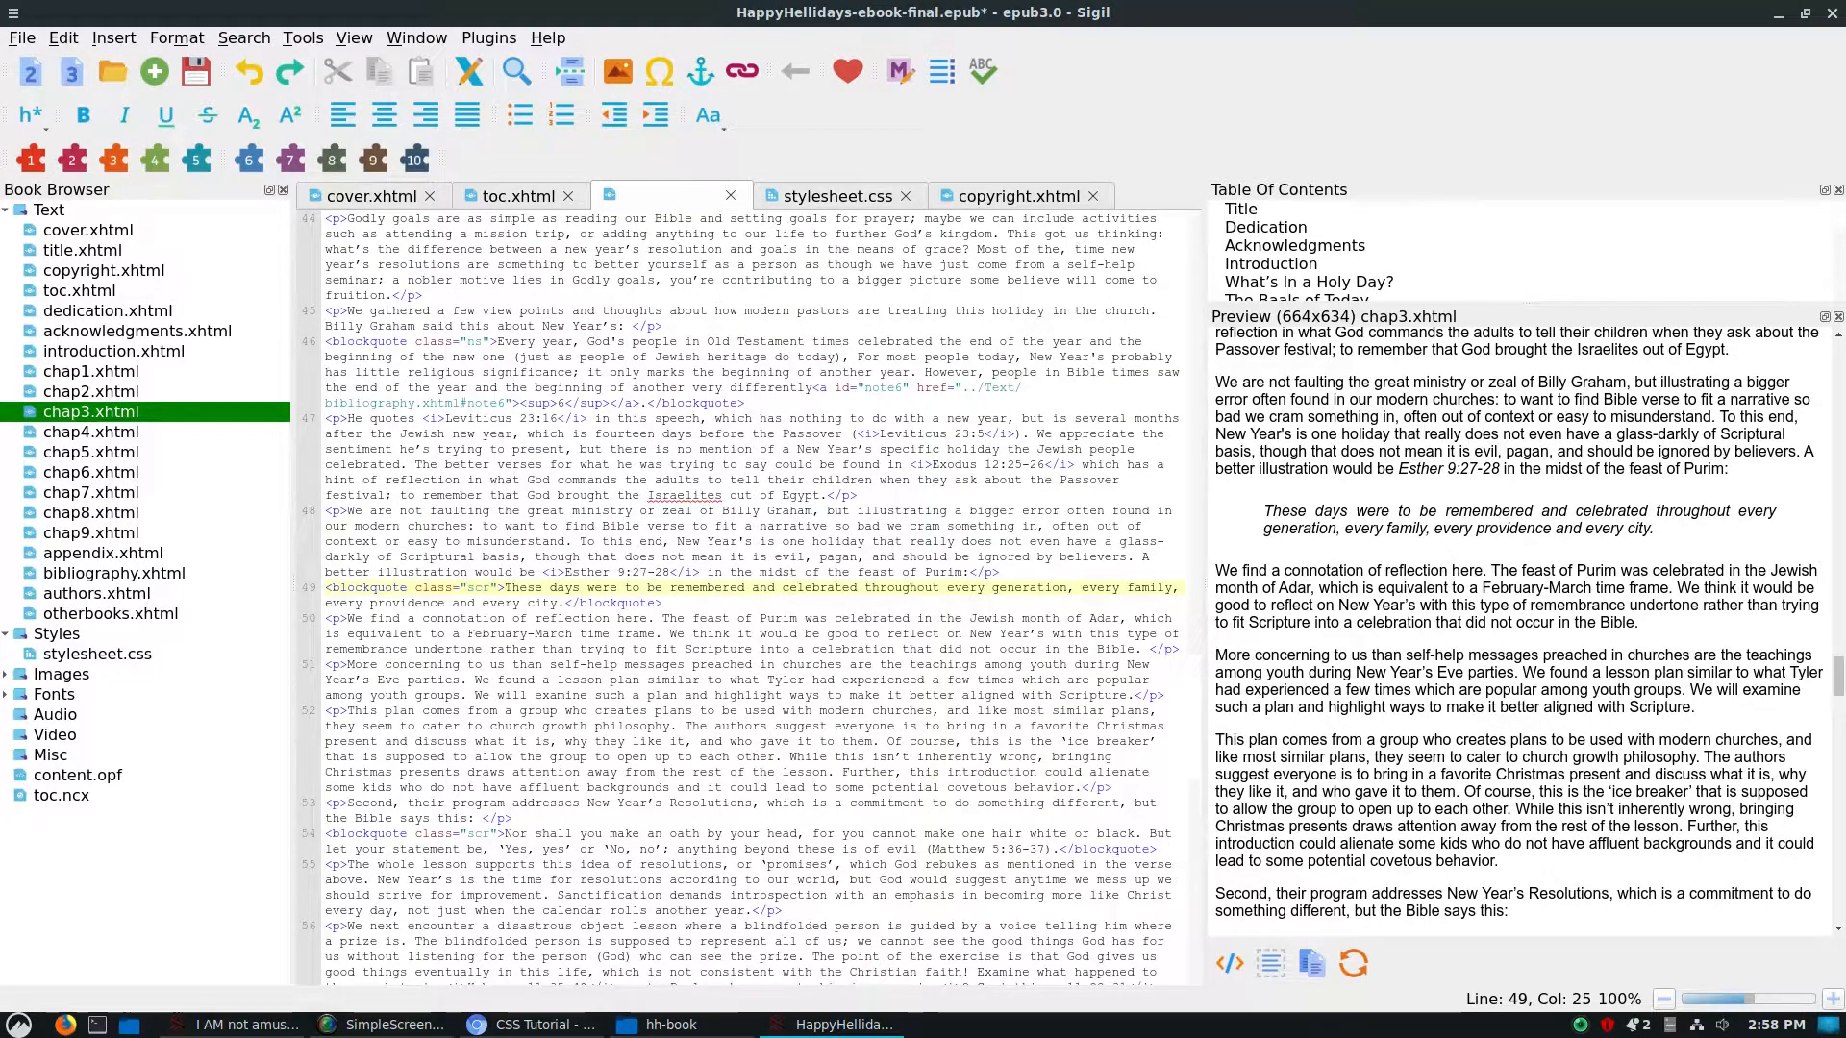
double_click(479, 588)
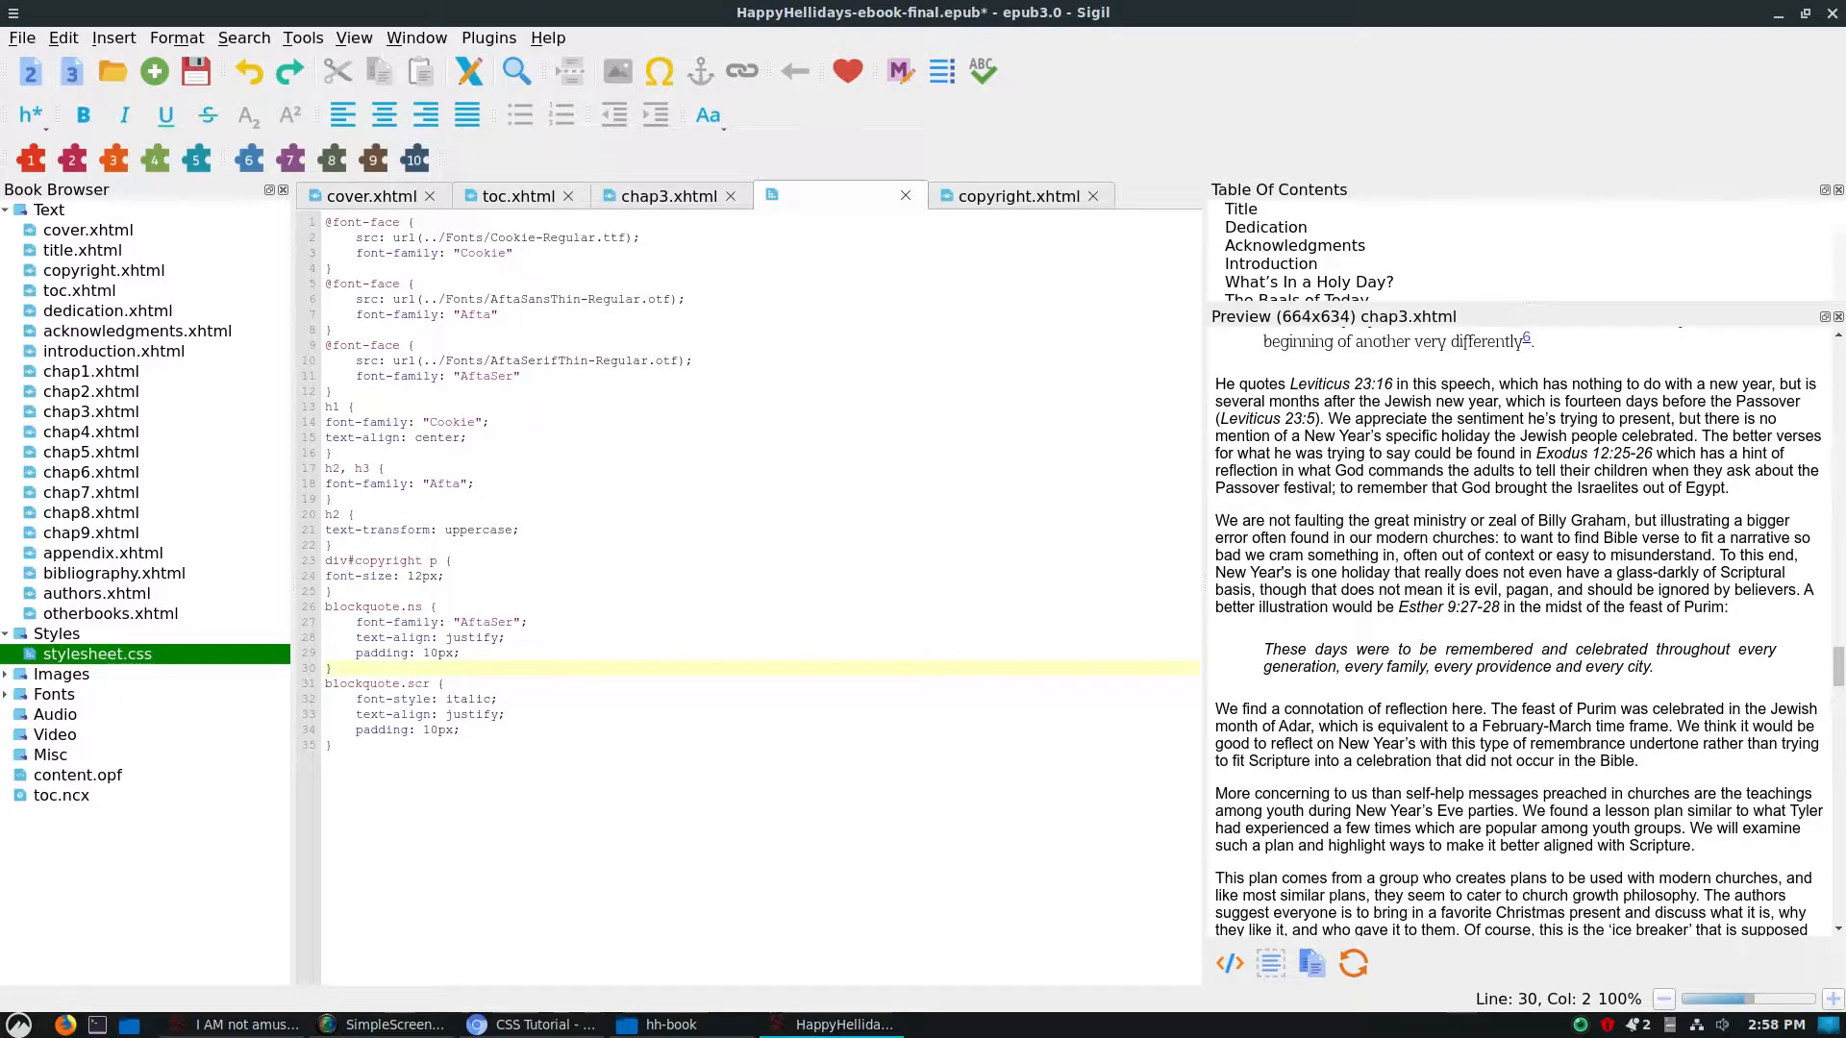
drag(463, 623, 502, 636)
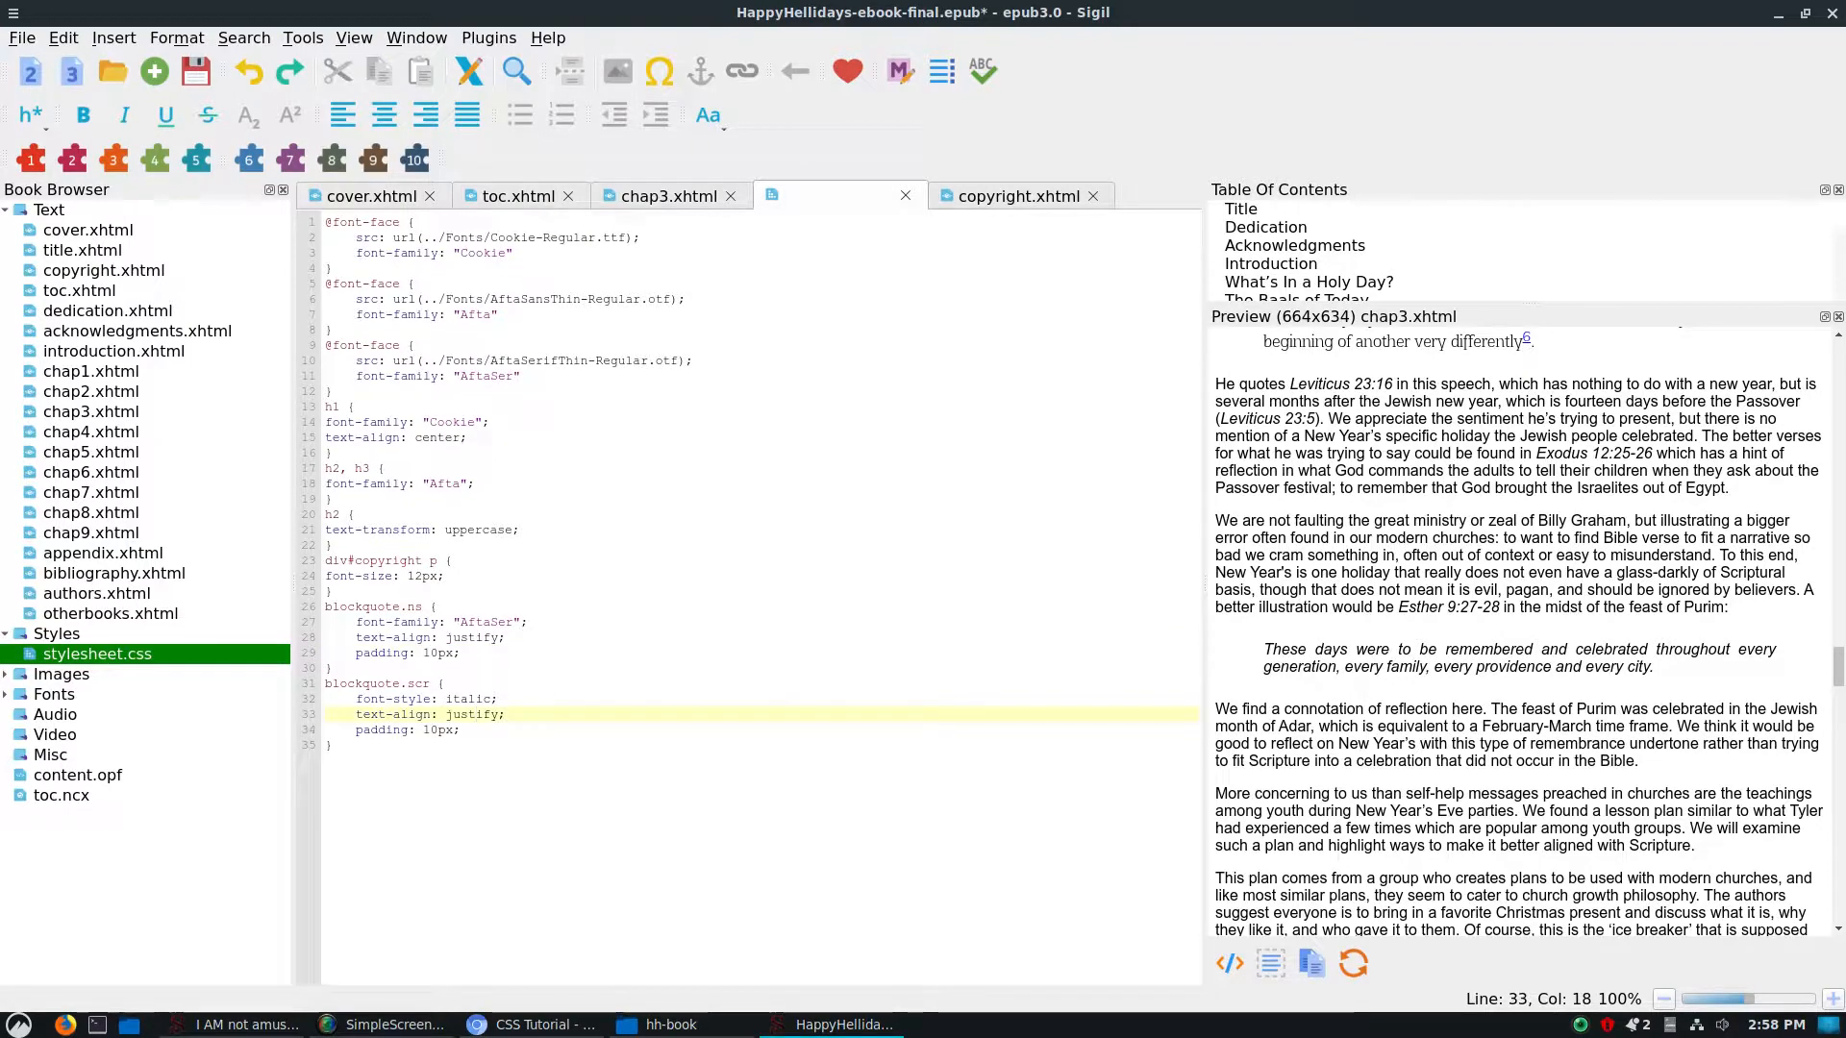
double_click(468, 699)
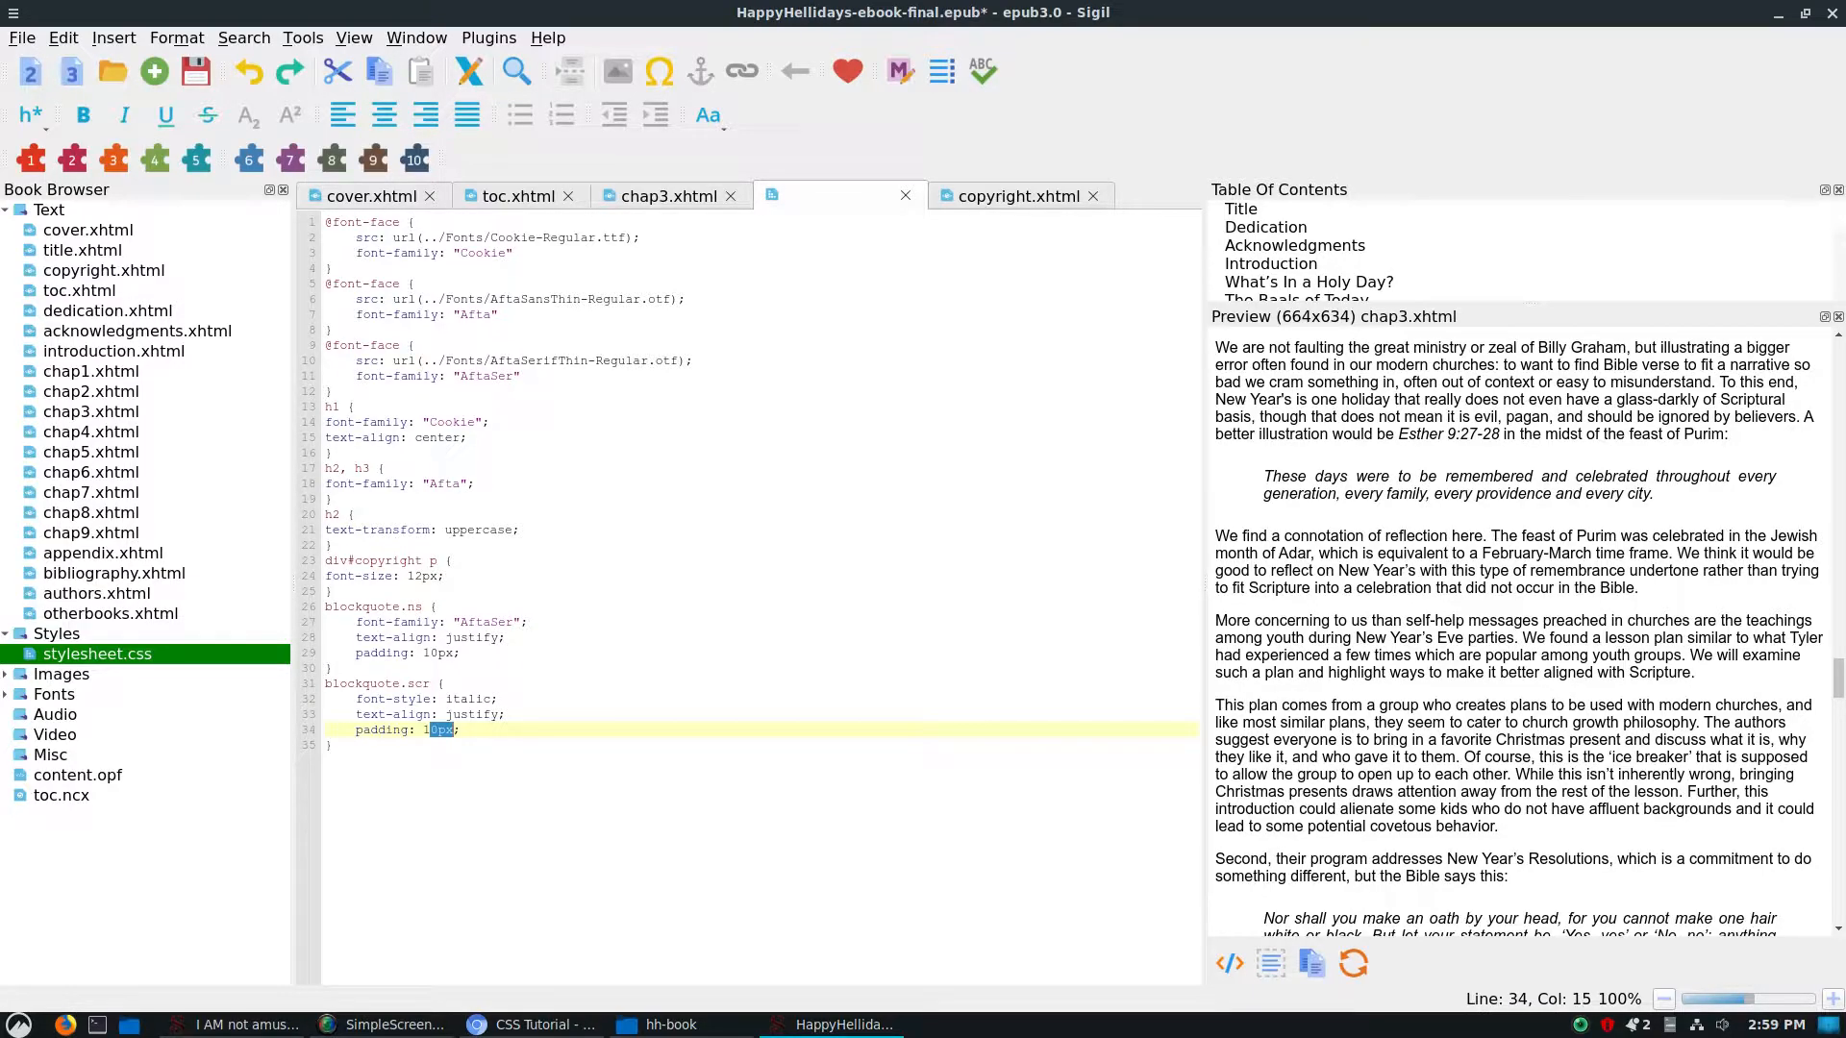
scroll(down, 3)
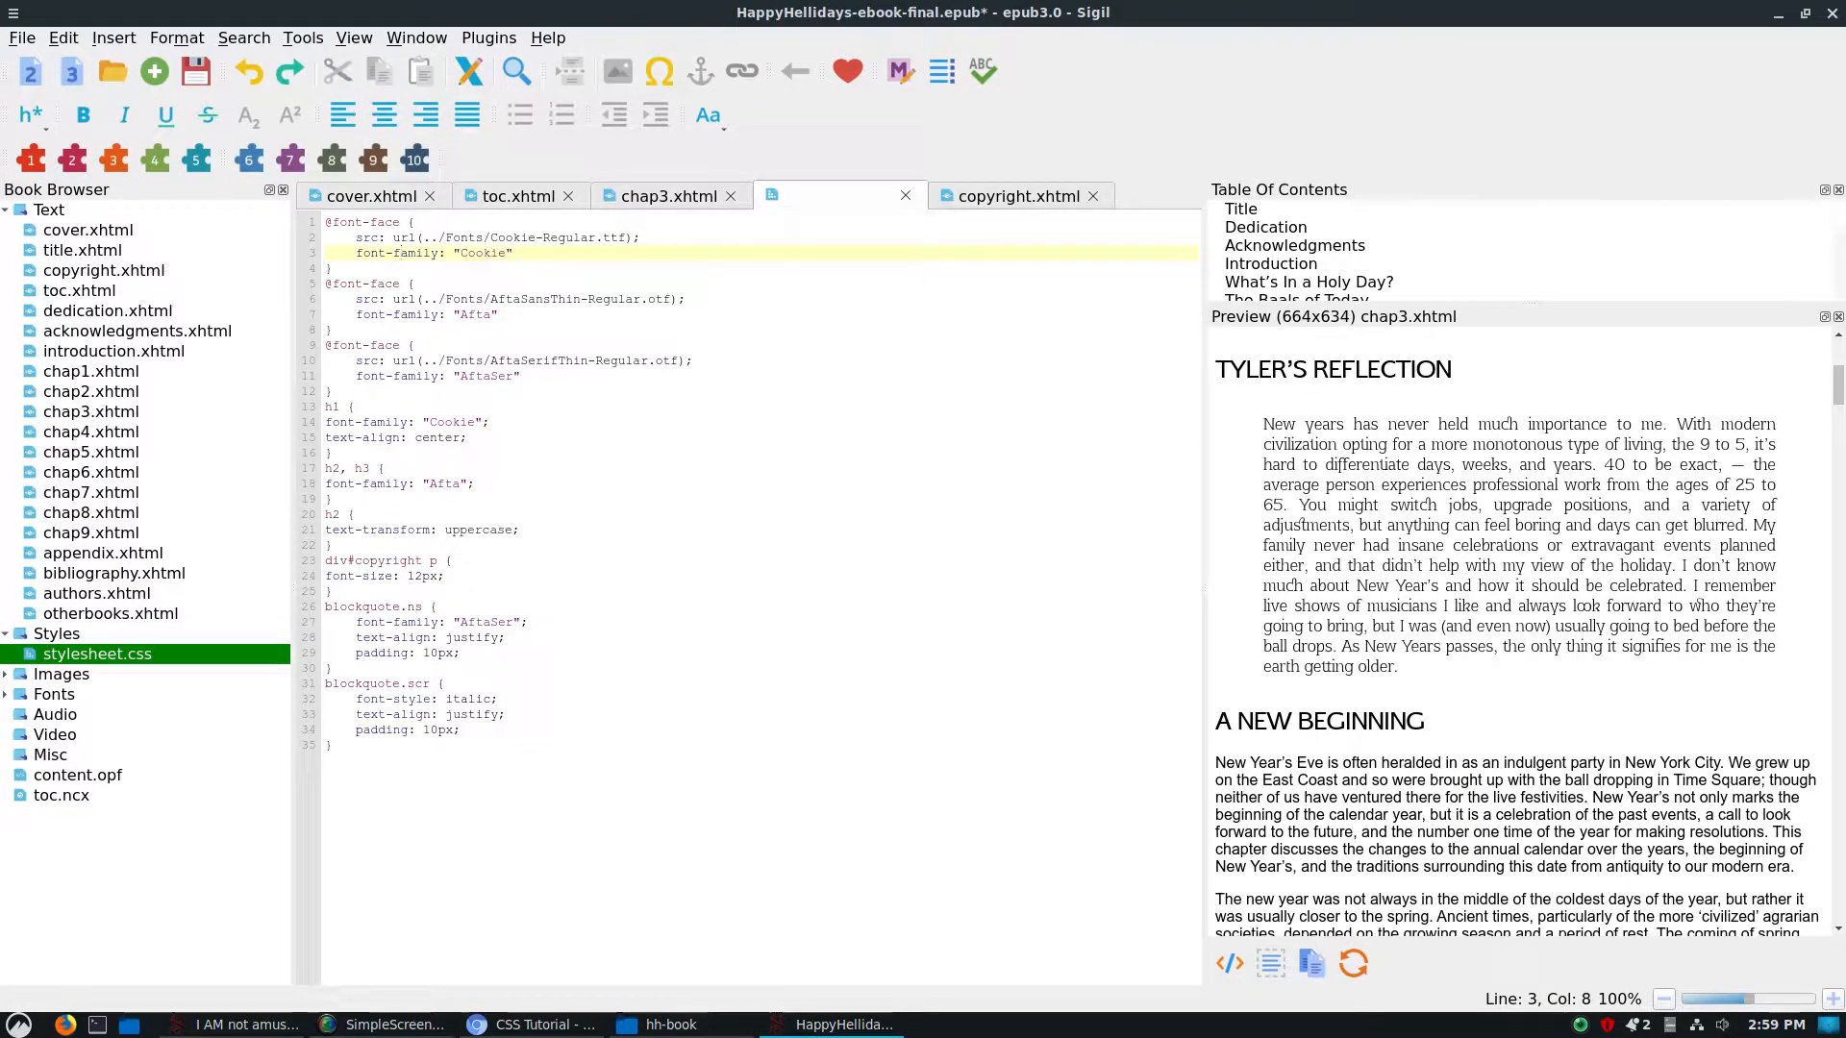
Highlight the ../ relative path in the font-face url.
double_click(361, 222)
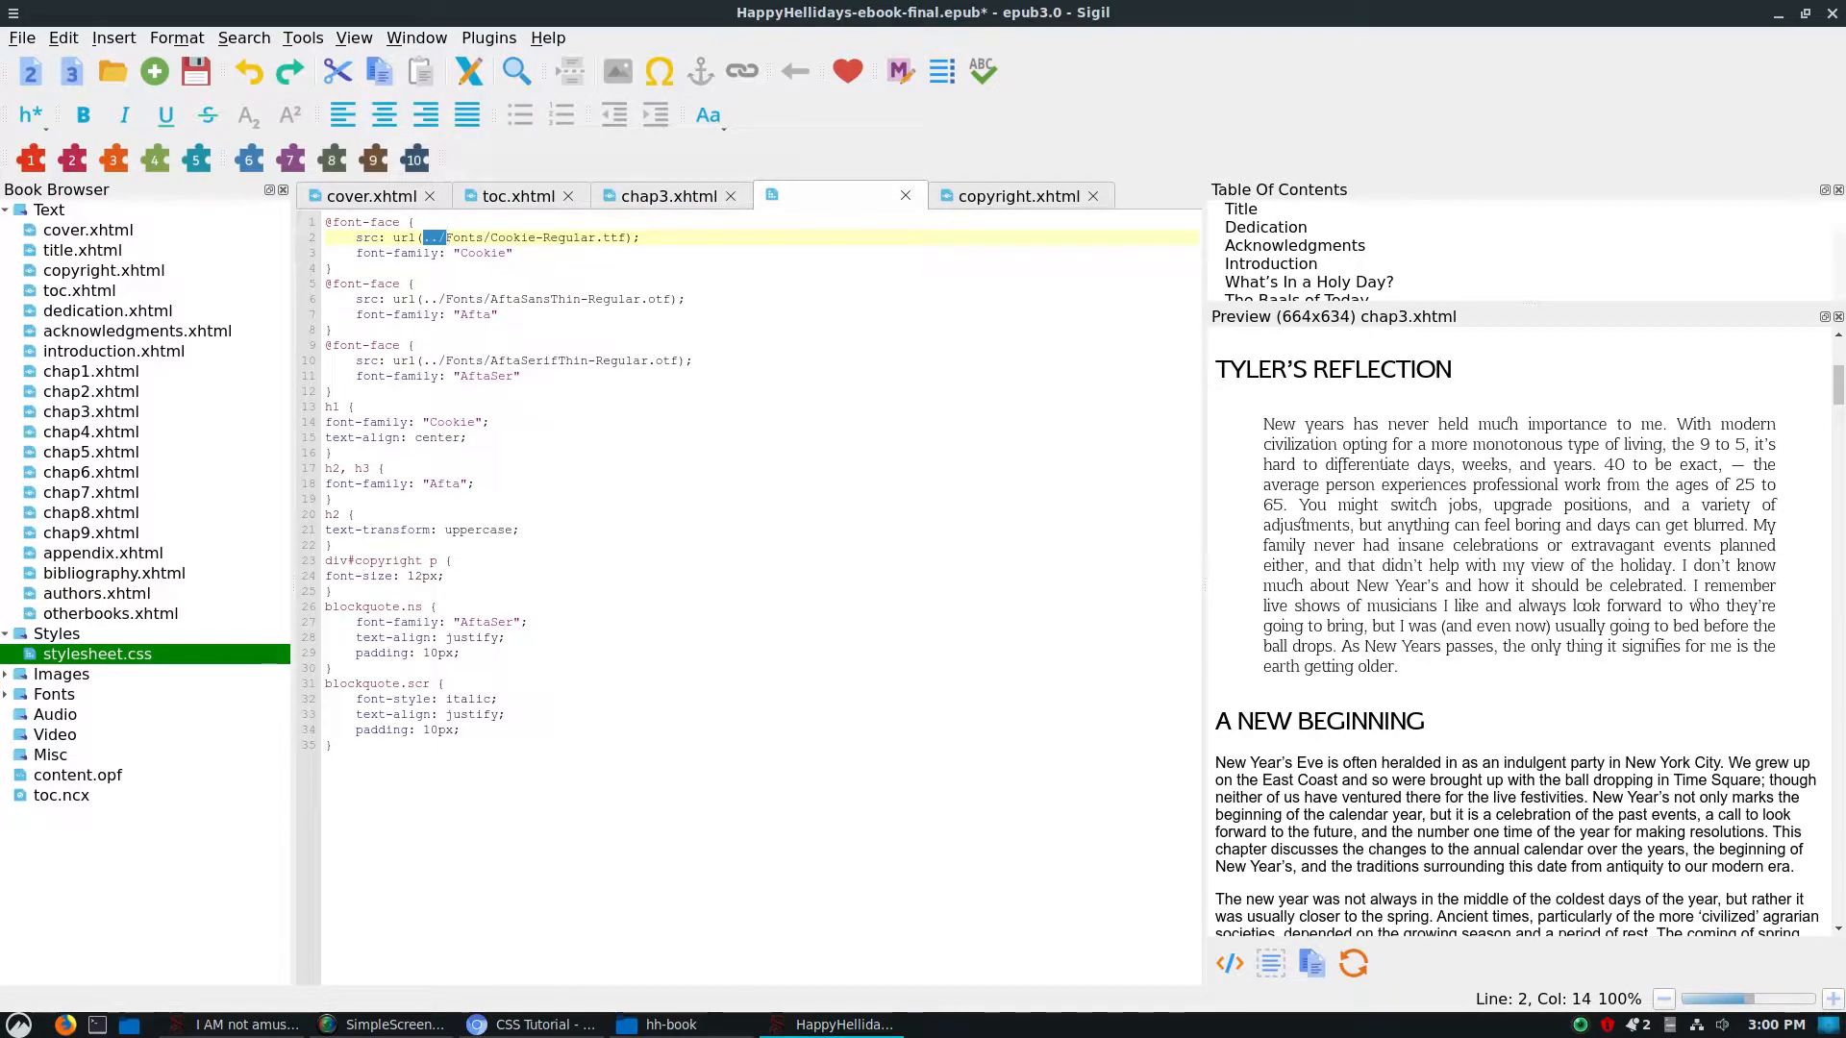
mouse_move(96, 654)
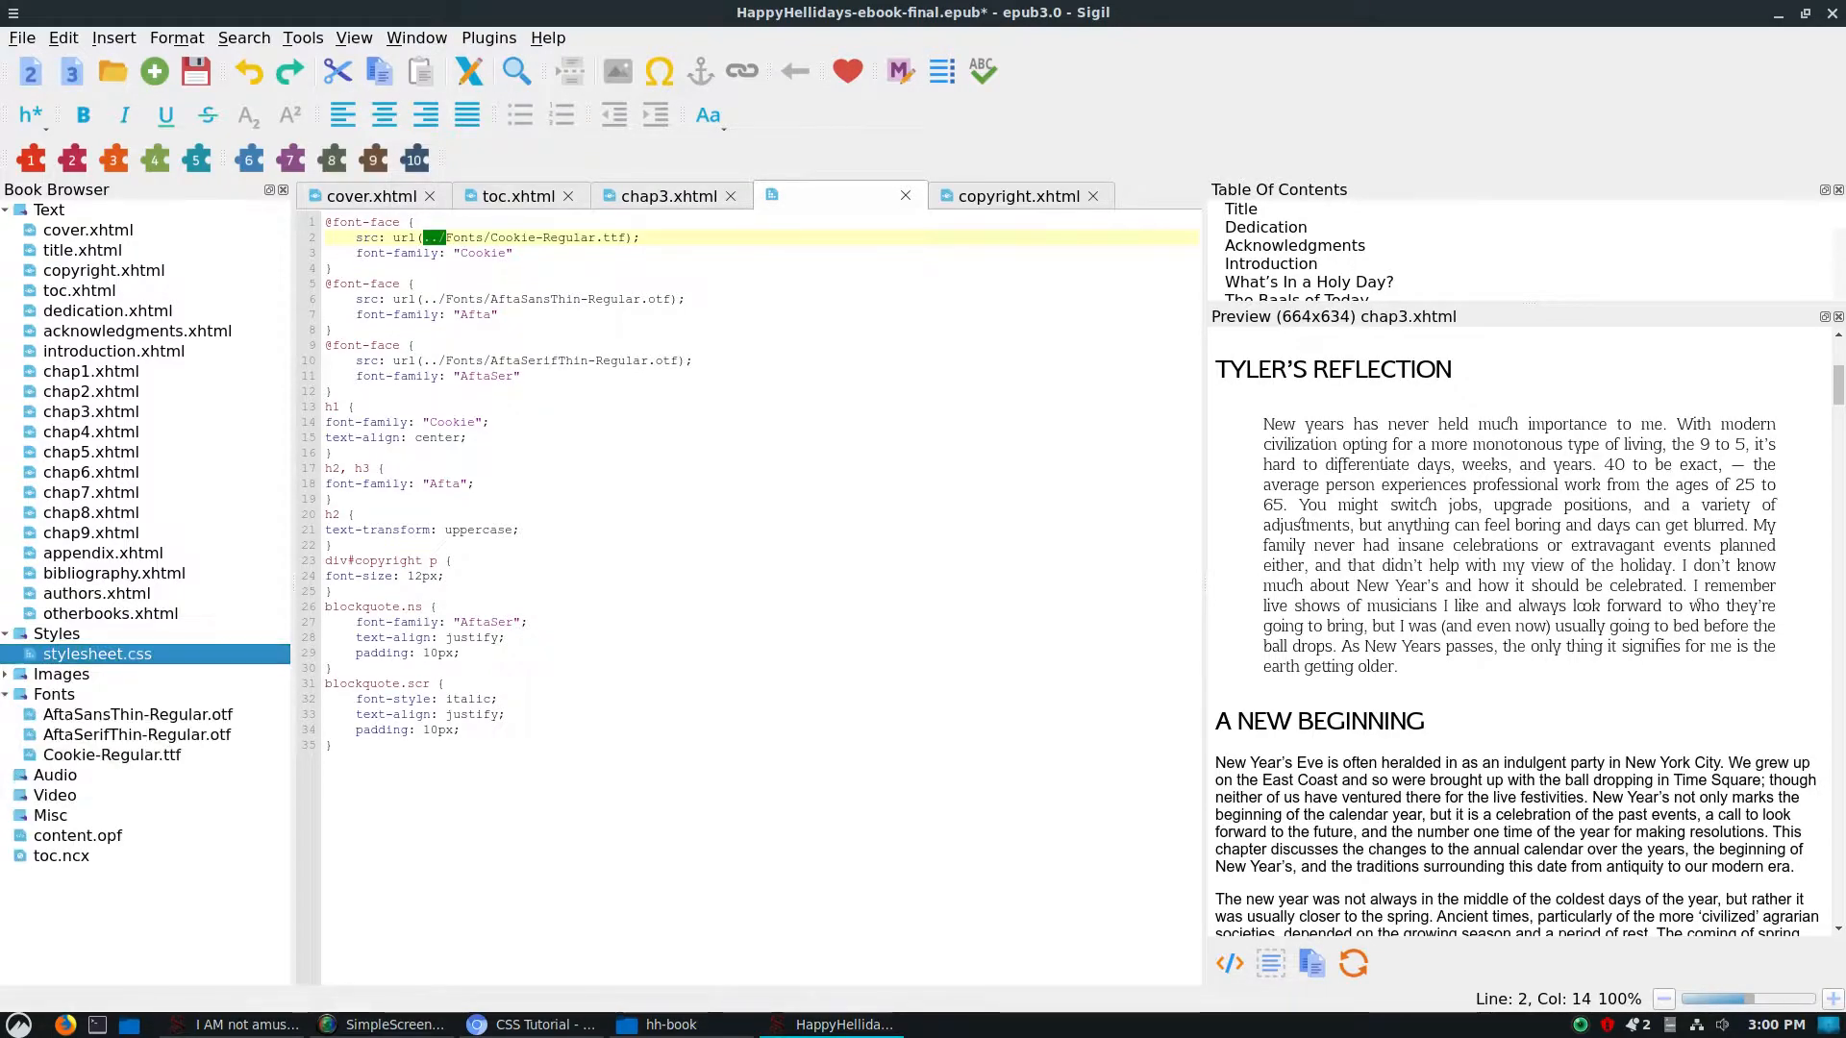
click(112, 755)
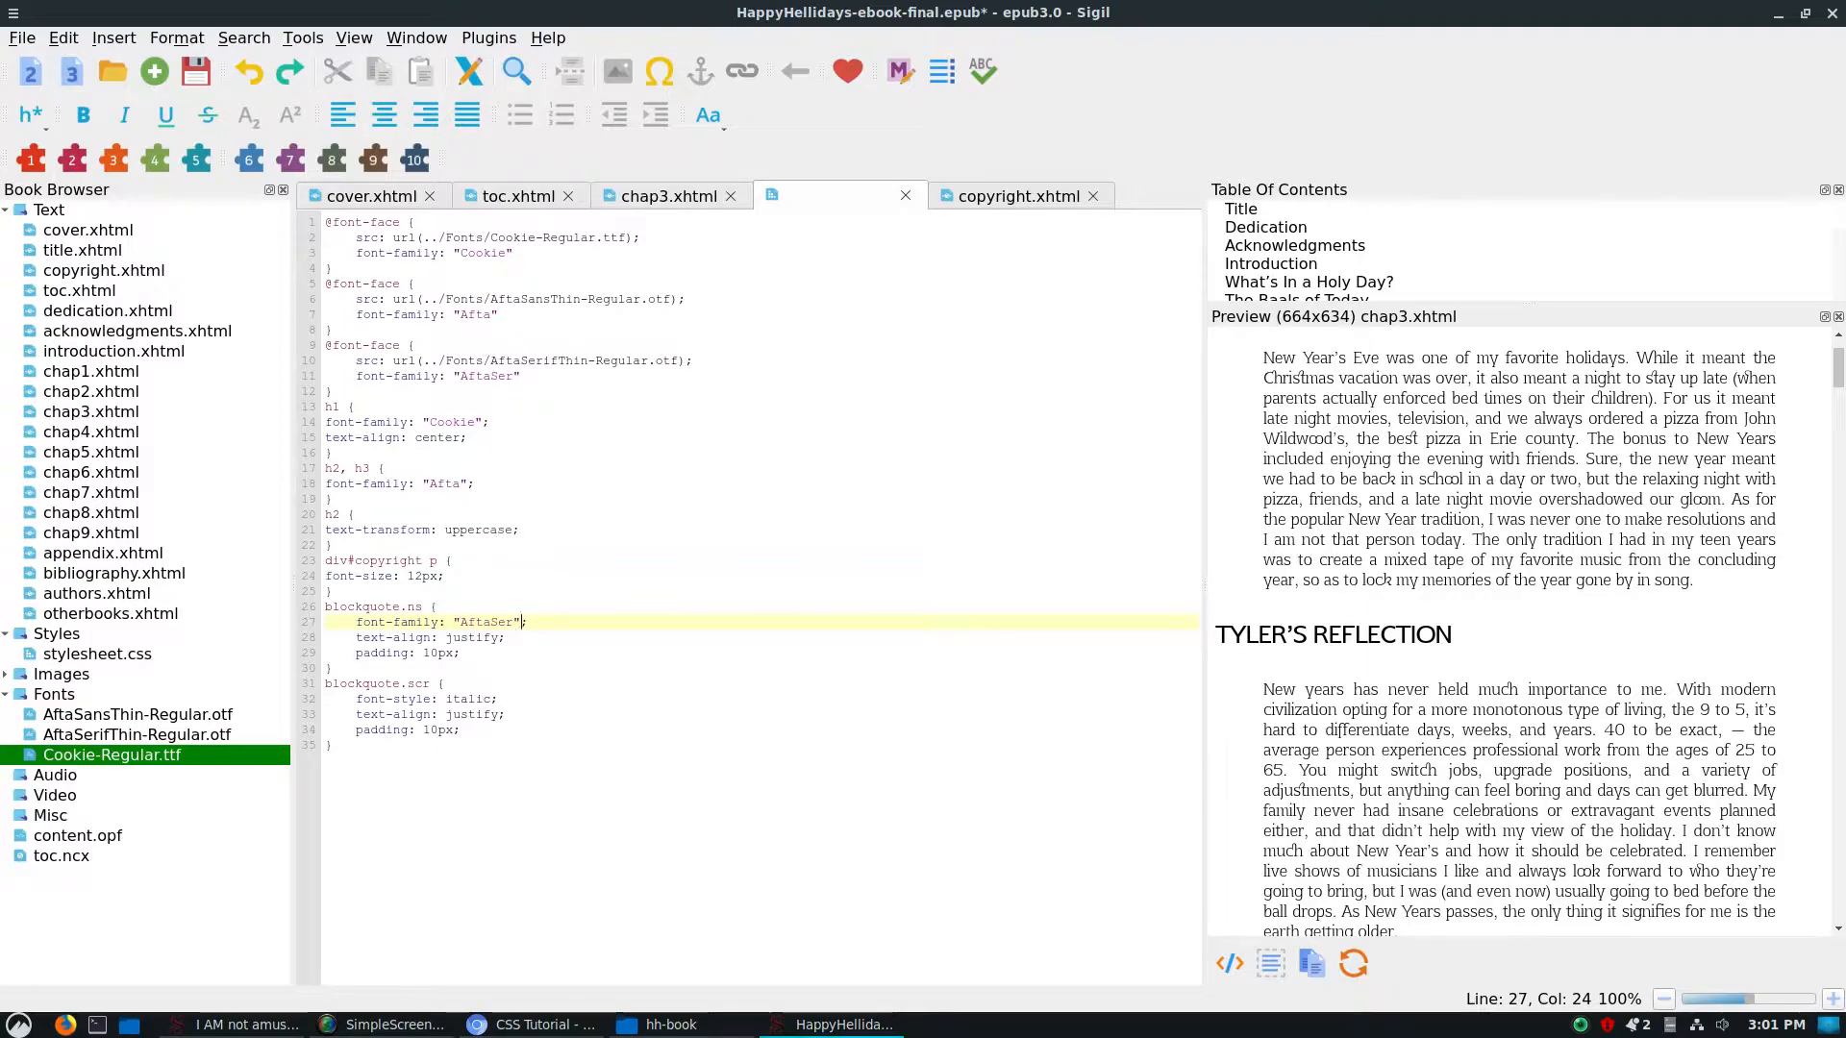
drag(1263, 356, 1489, 520)
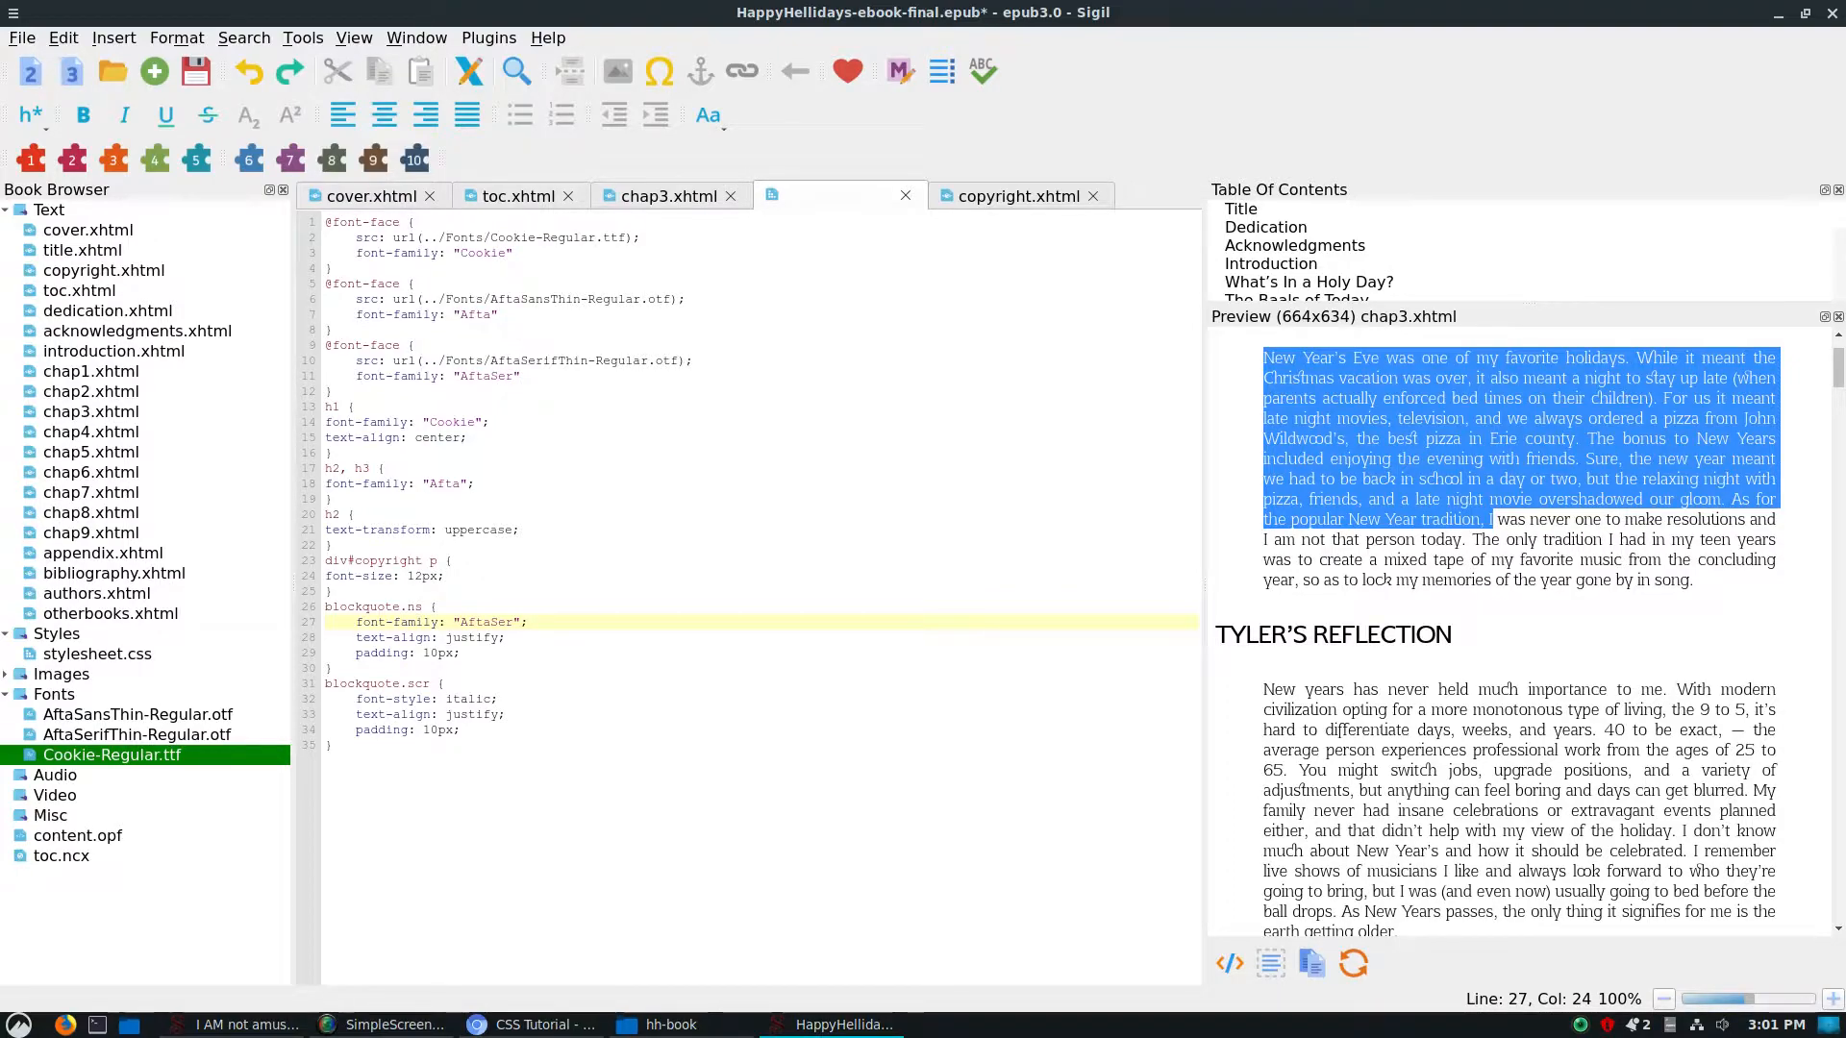
right_click(53, 694)
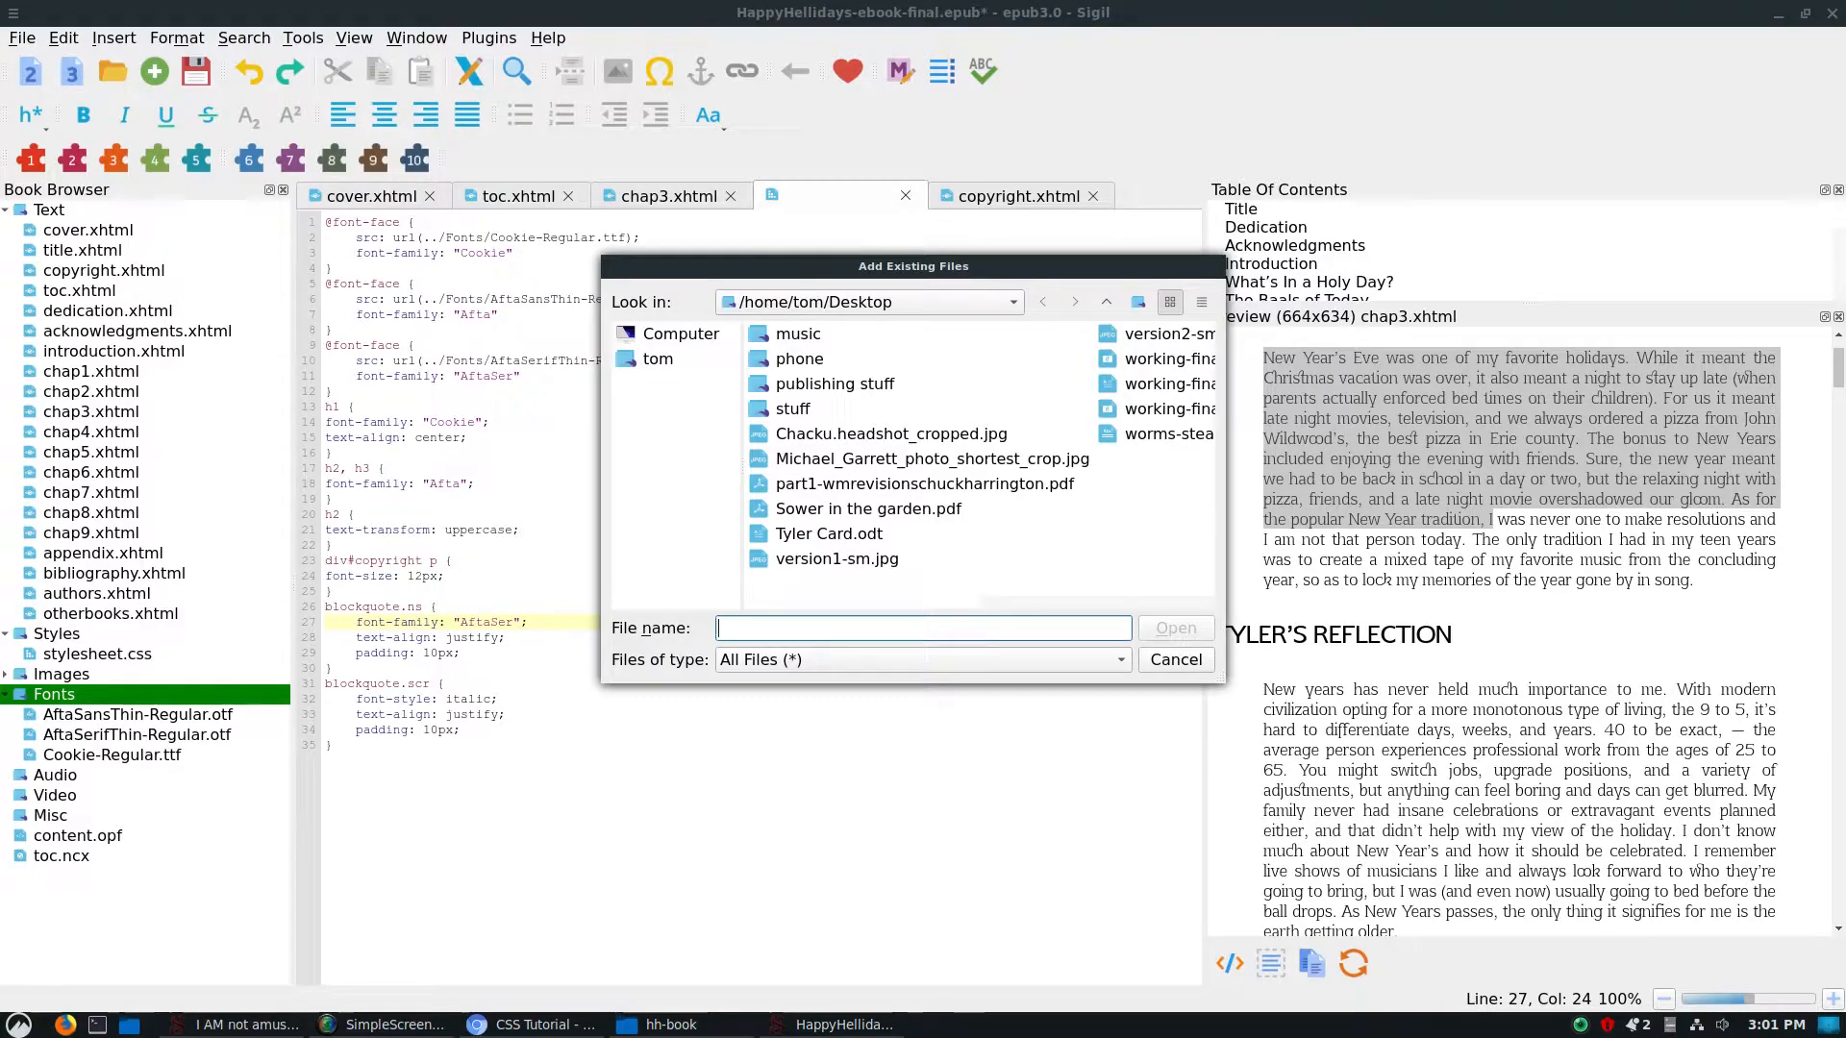
Cancel adding existing files to the Fonts folder.
click(1176, 660)
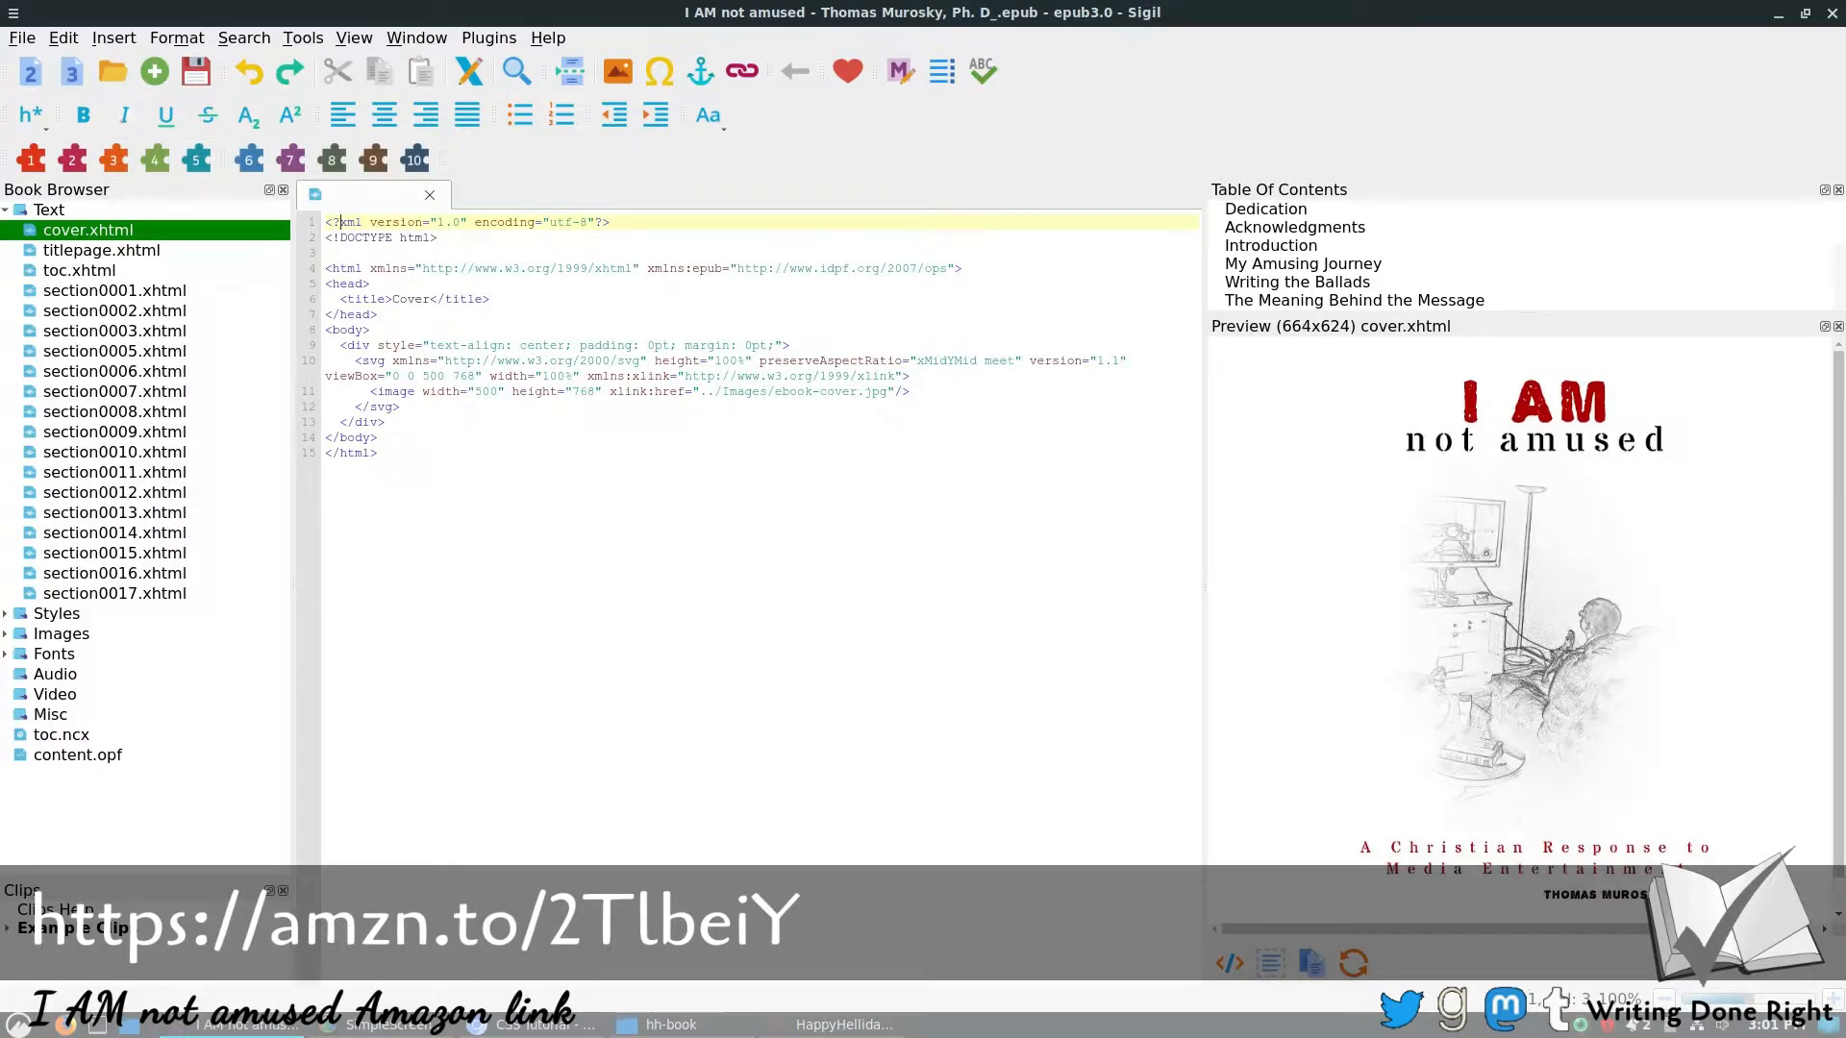
Open I AM not amused's stylesheet.css and the Writing the Ballads section, scrolling down.
click(5, 613)
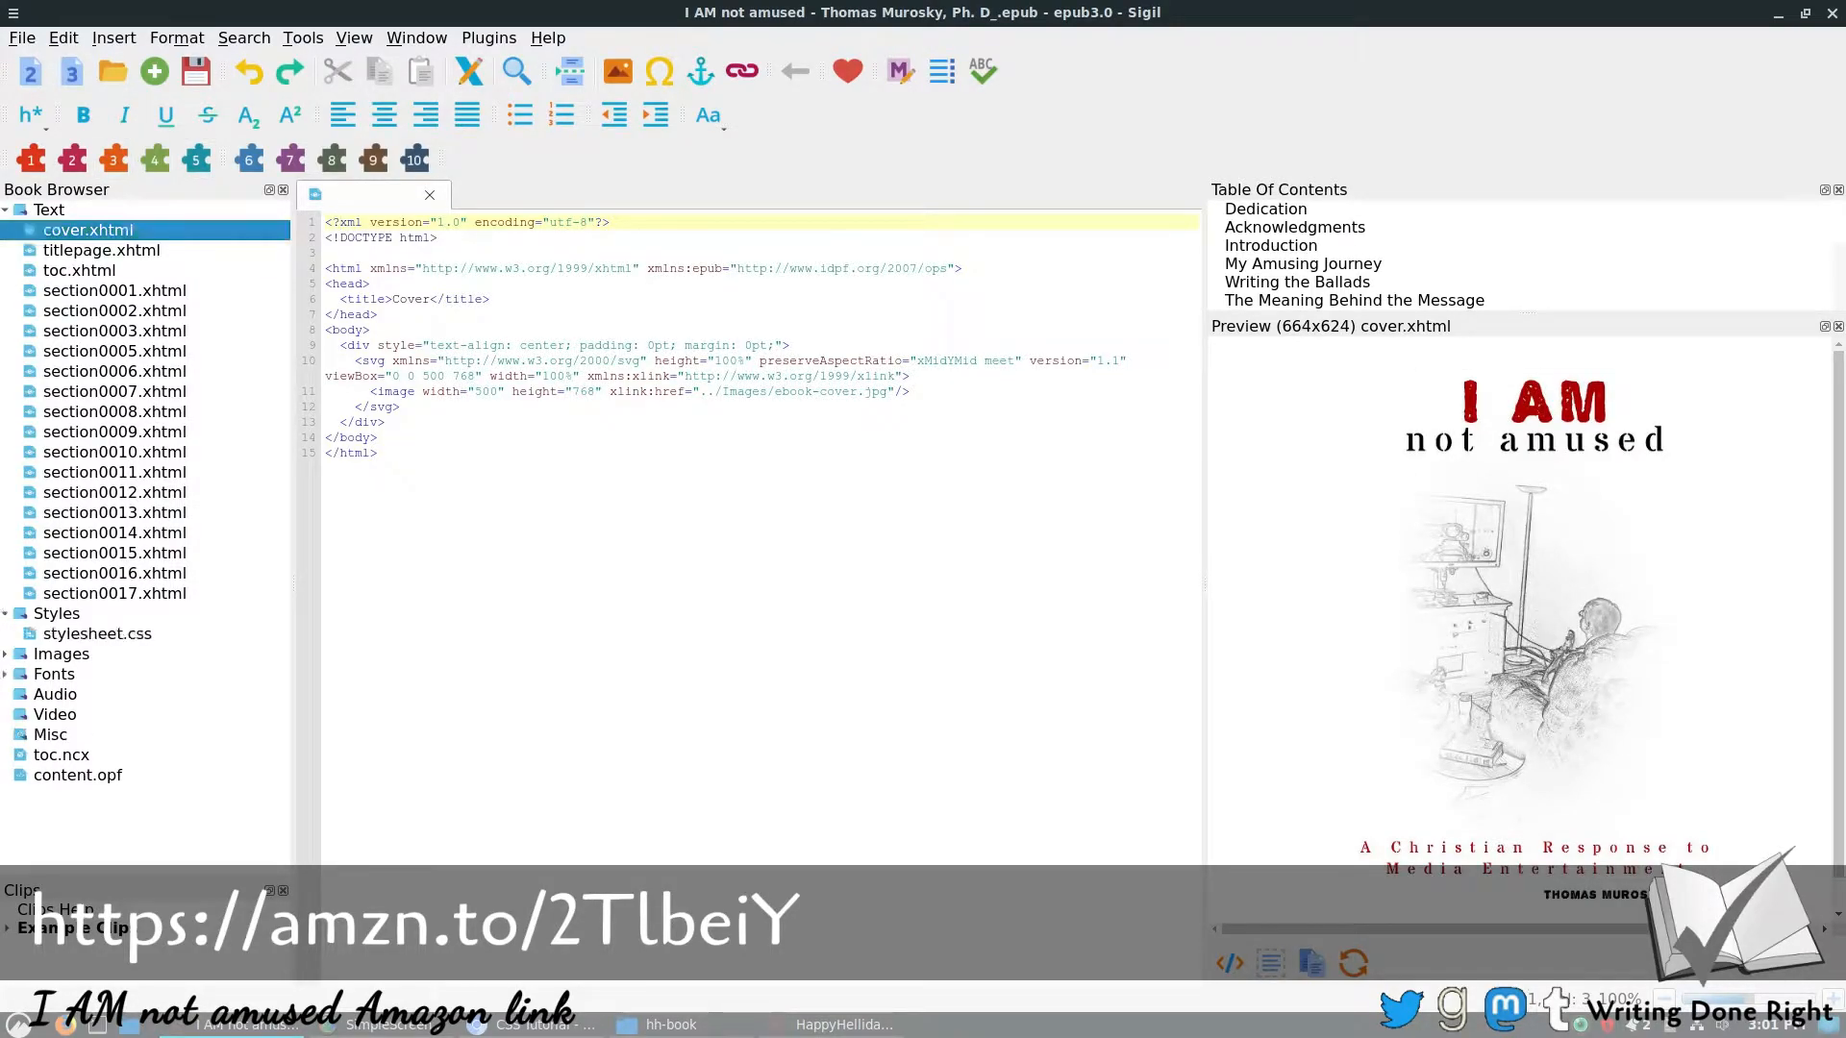
double_click(97, 633)
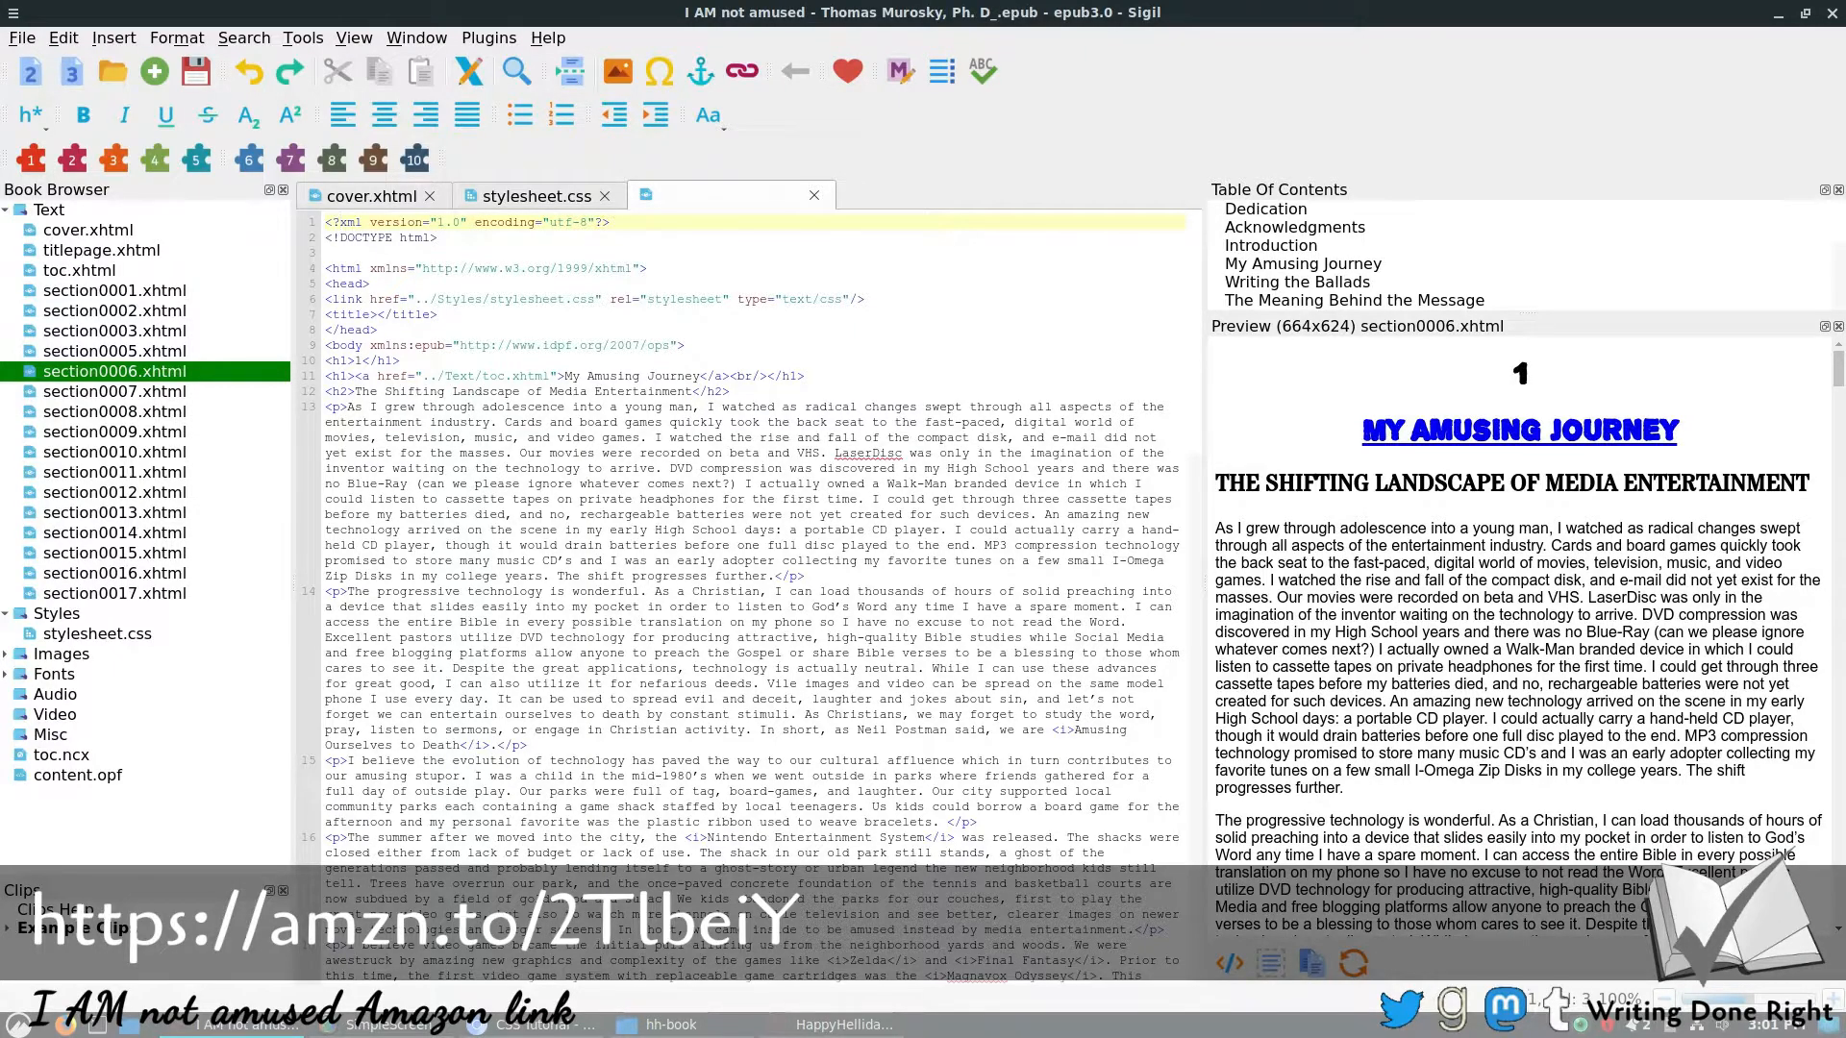
click(113, 392)
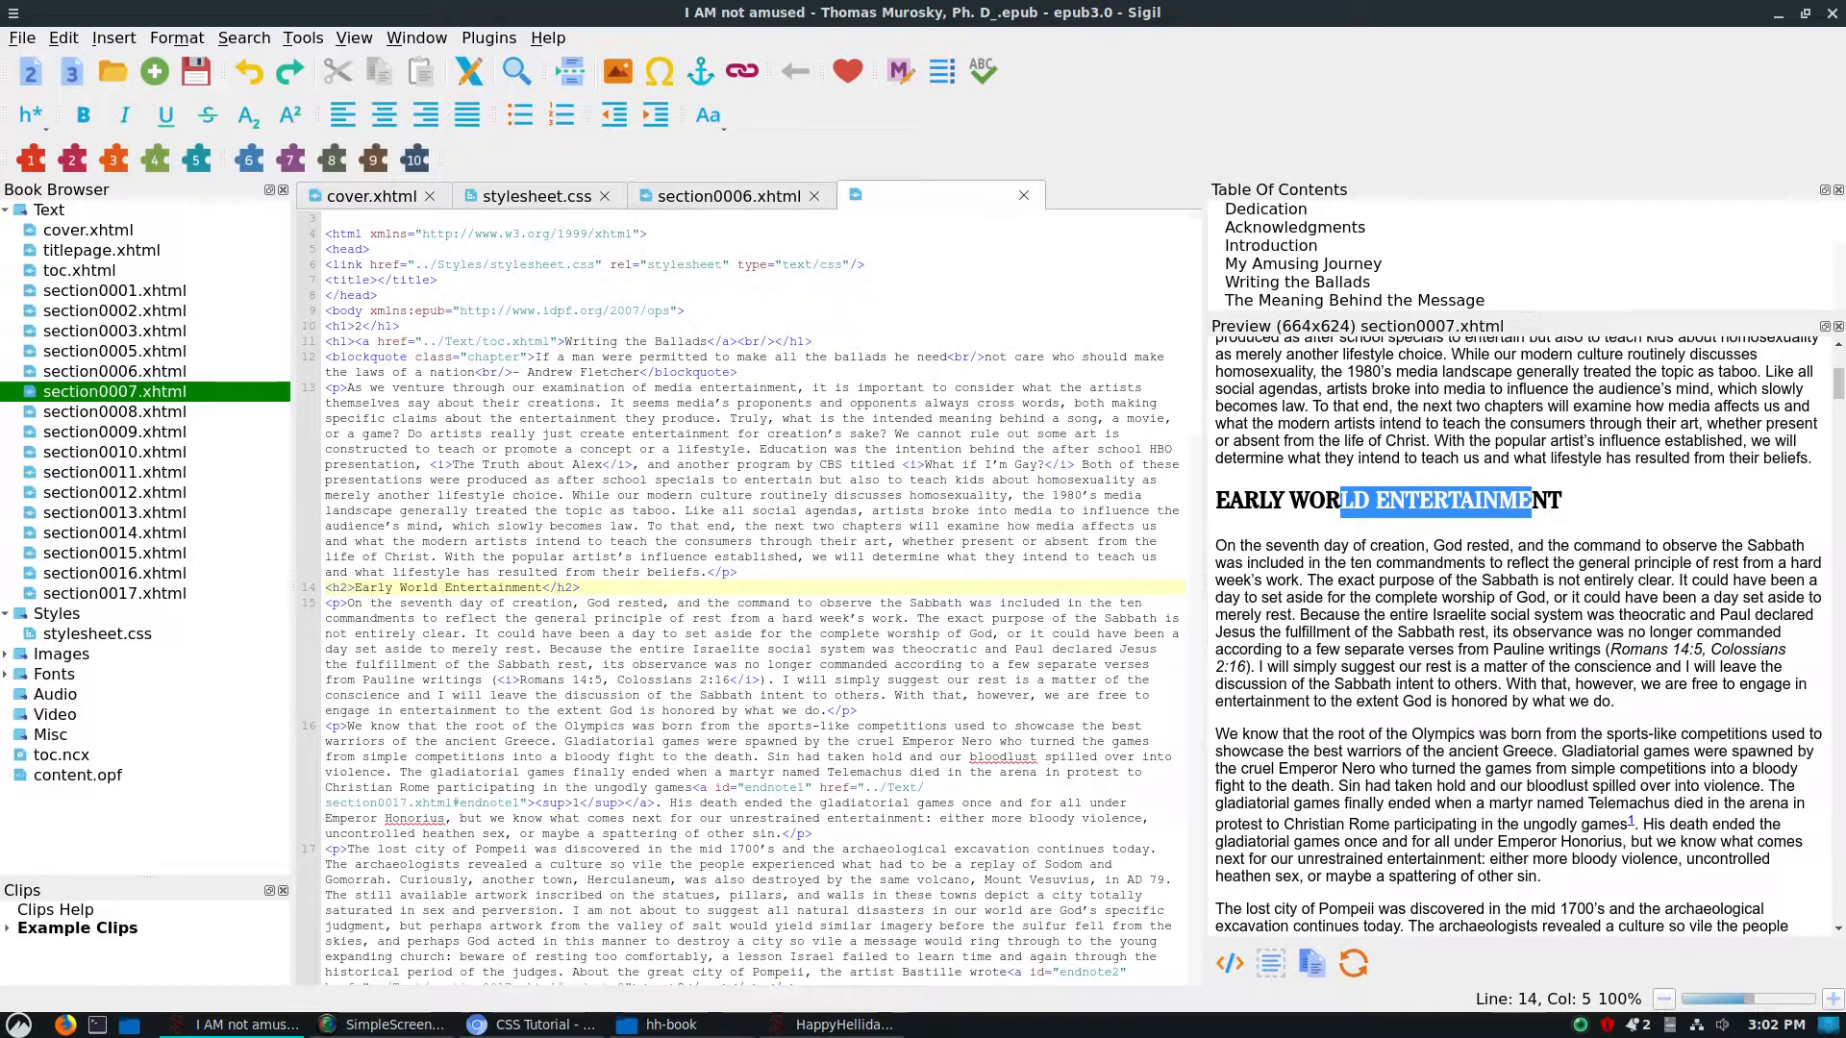
scroll(down, 3)
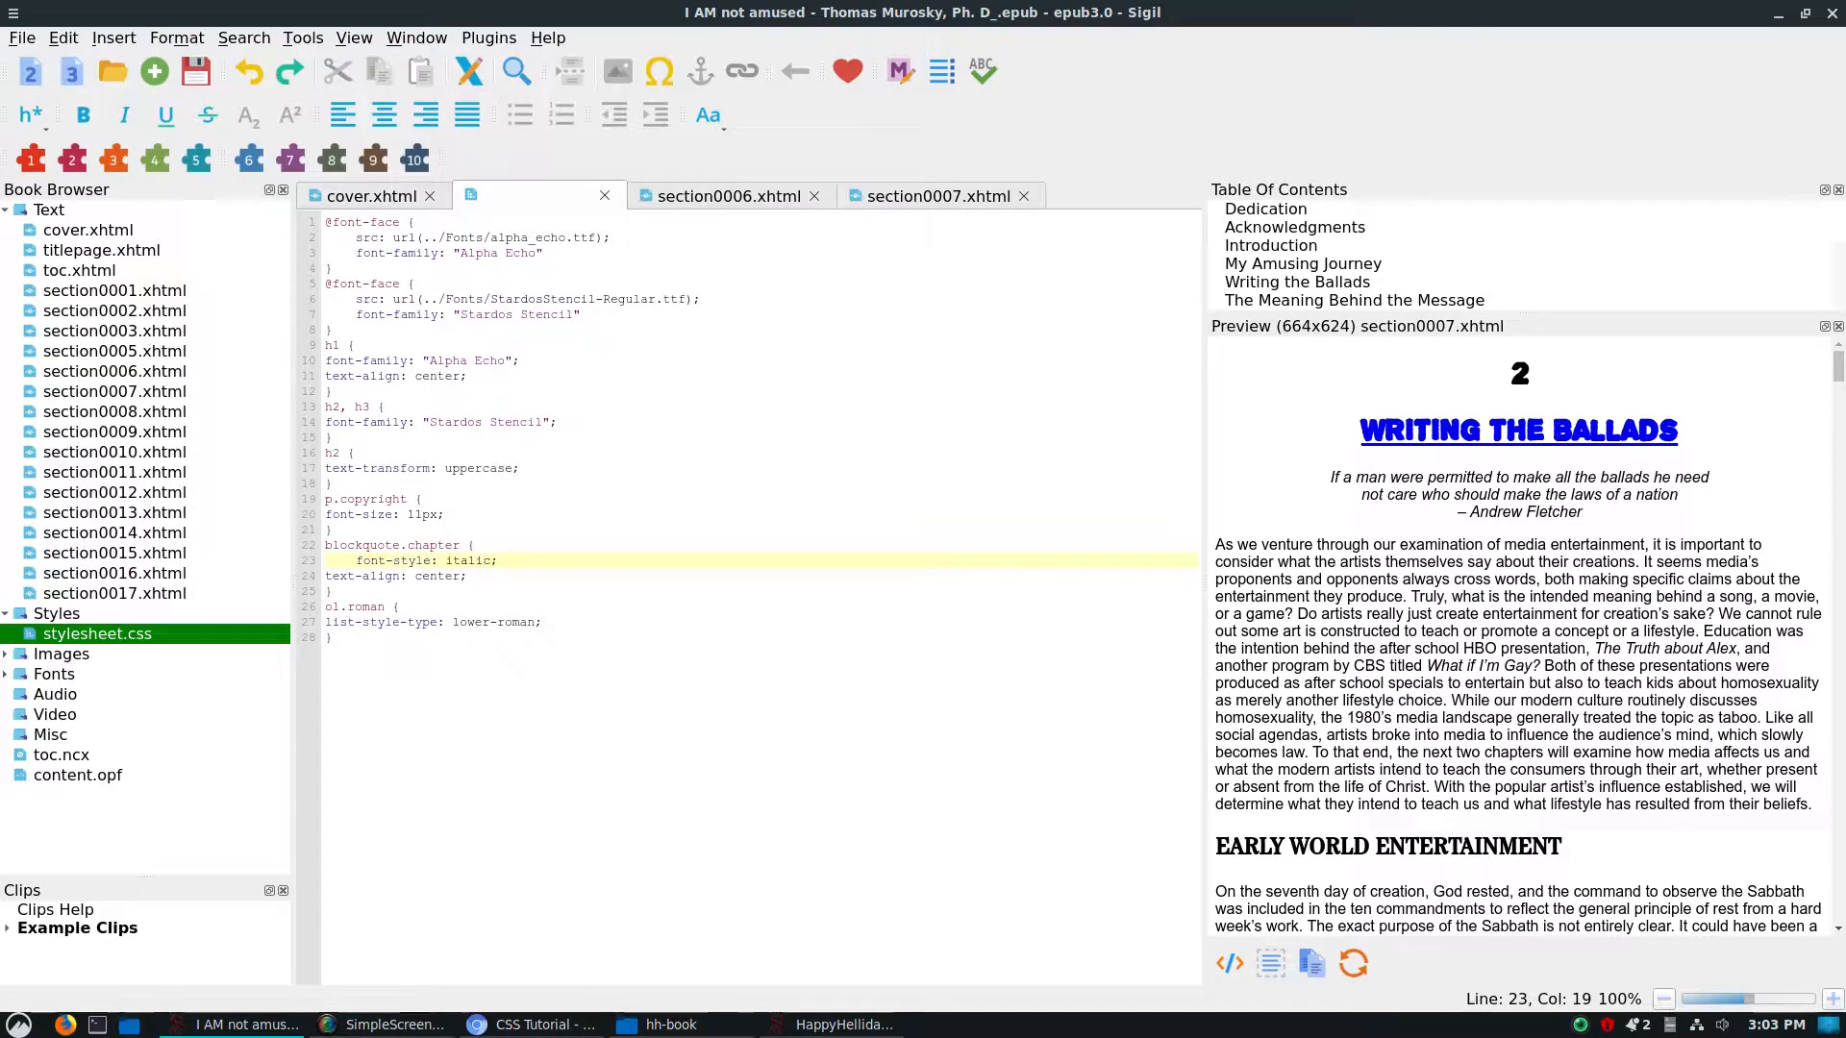
Highlight a stylesheet rule, open section0001, and point out a class="copyright" paragraph.
double_click(361, 545)
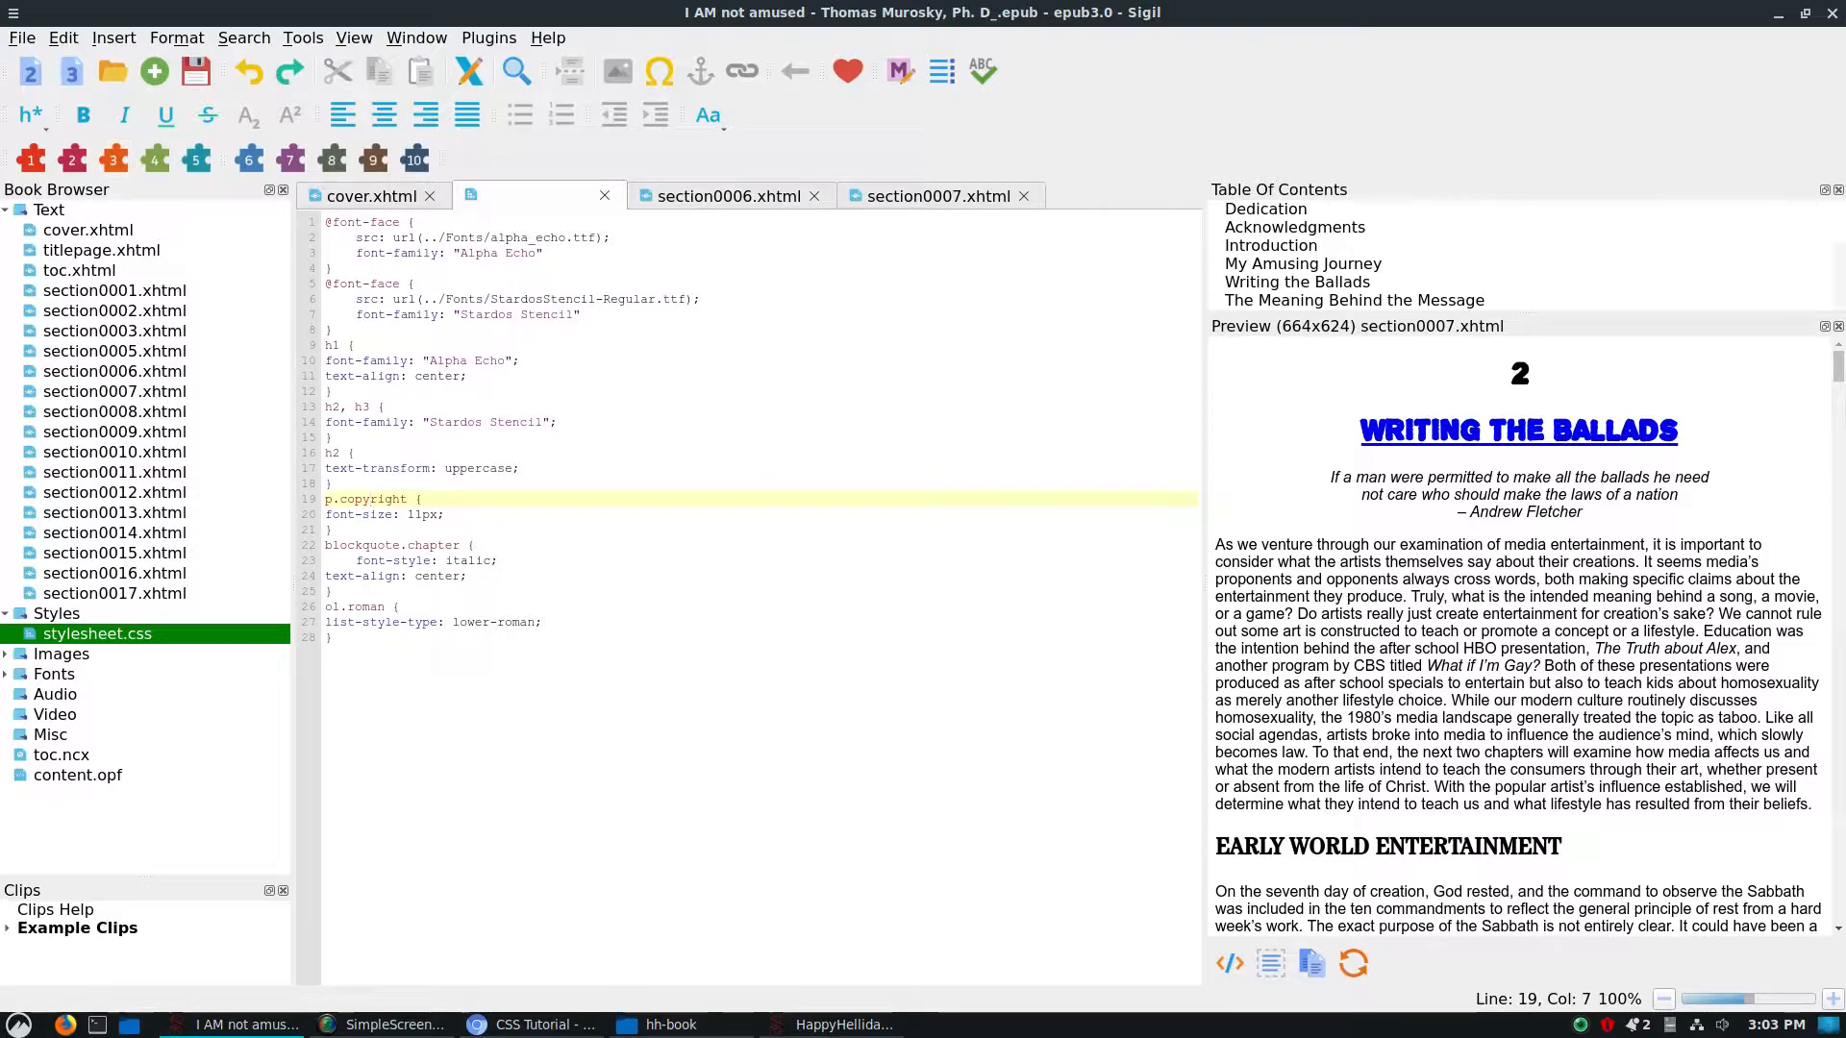
click(113, 290)
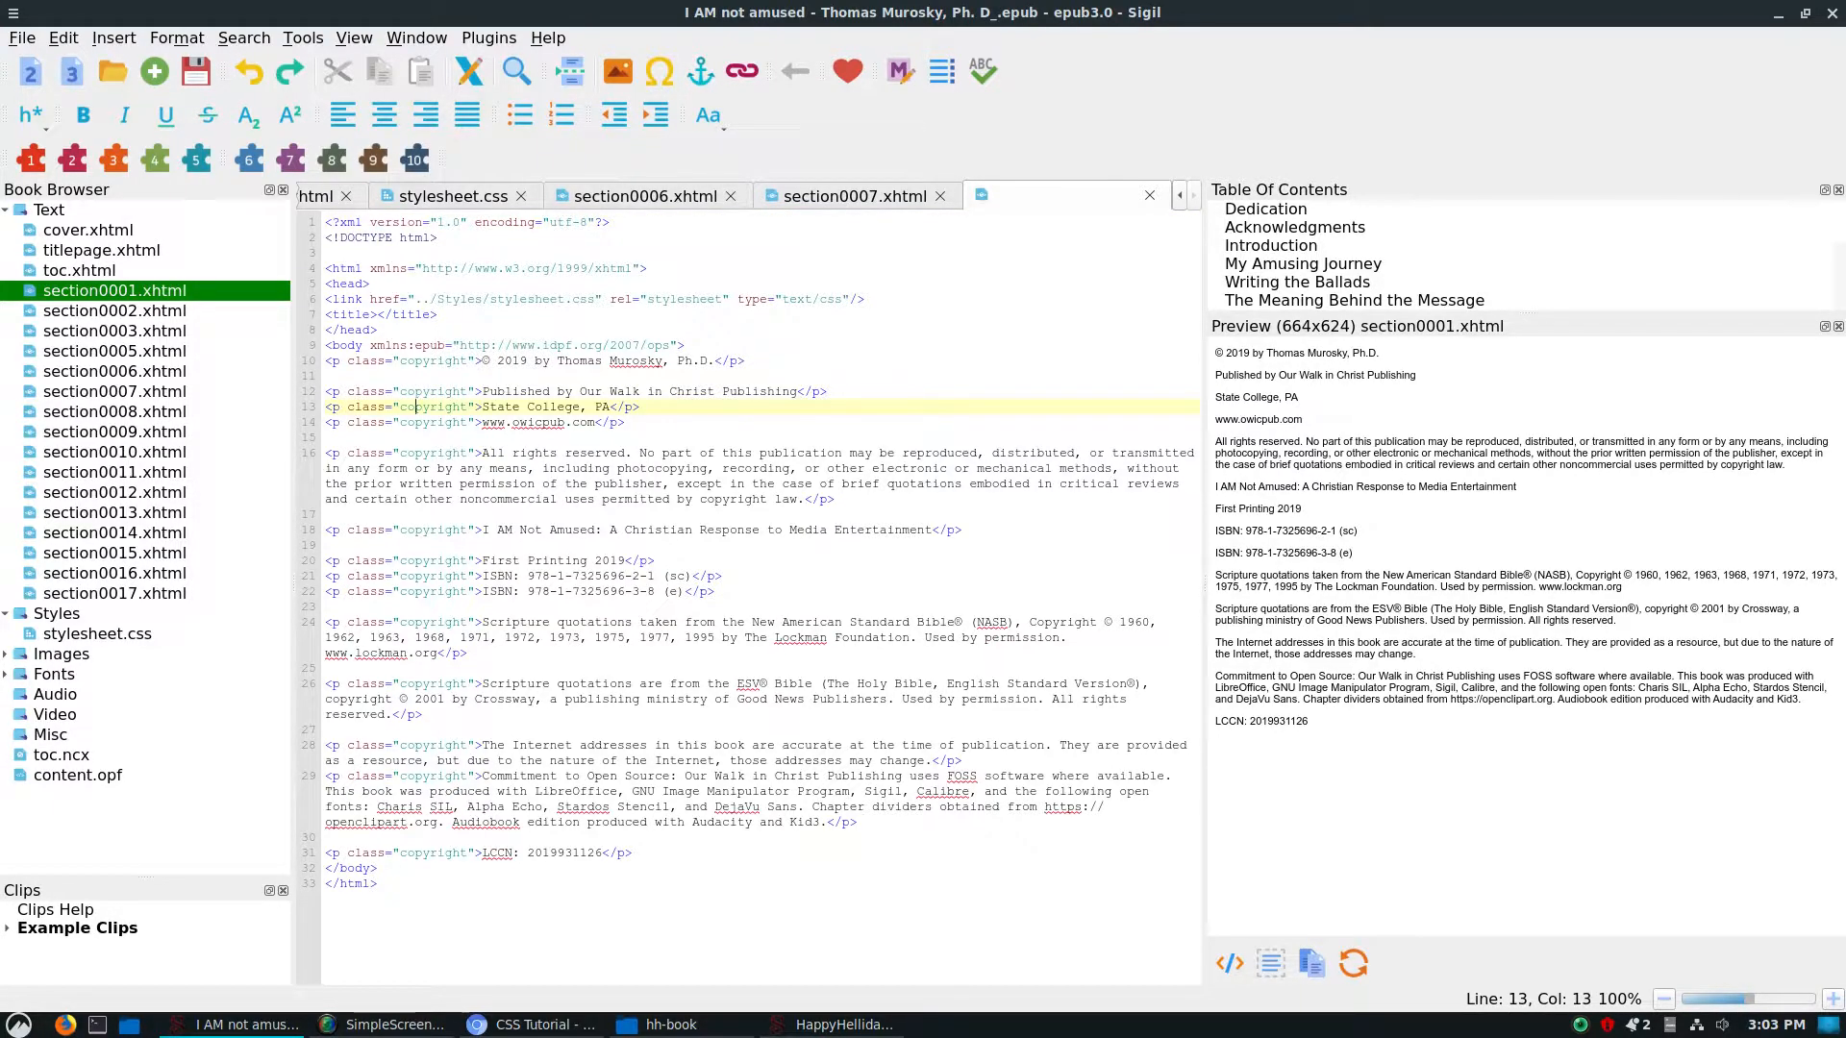
click(430, 591)
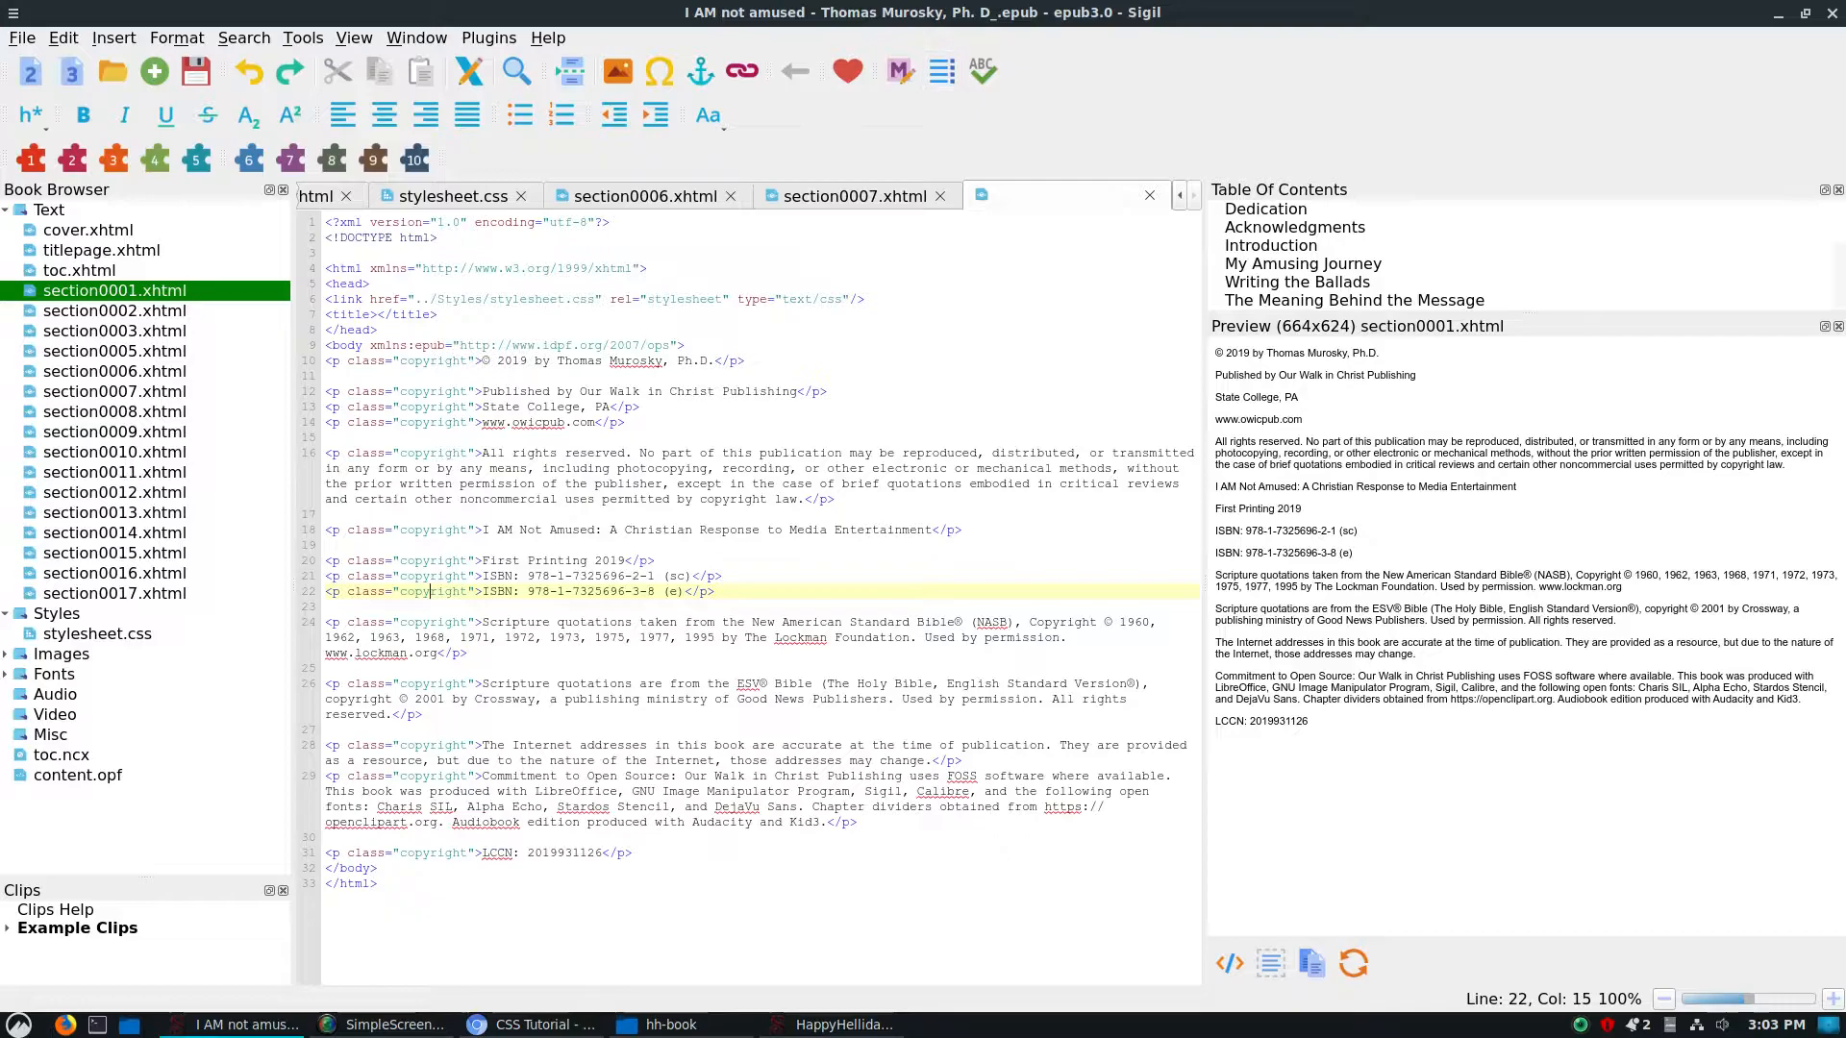
View section0007's Writing the Ballads preview, scroll it, then return to stylesheet.css.
click(858, 197)
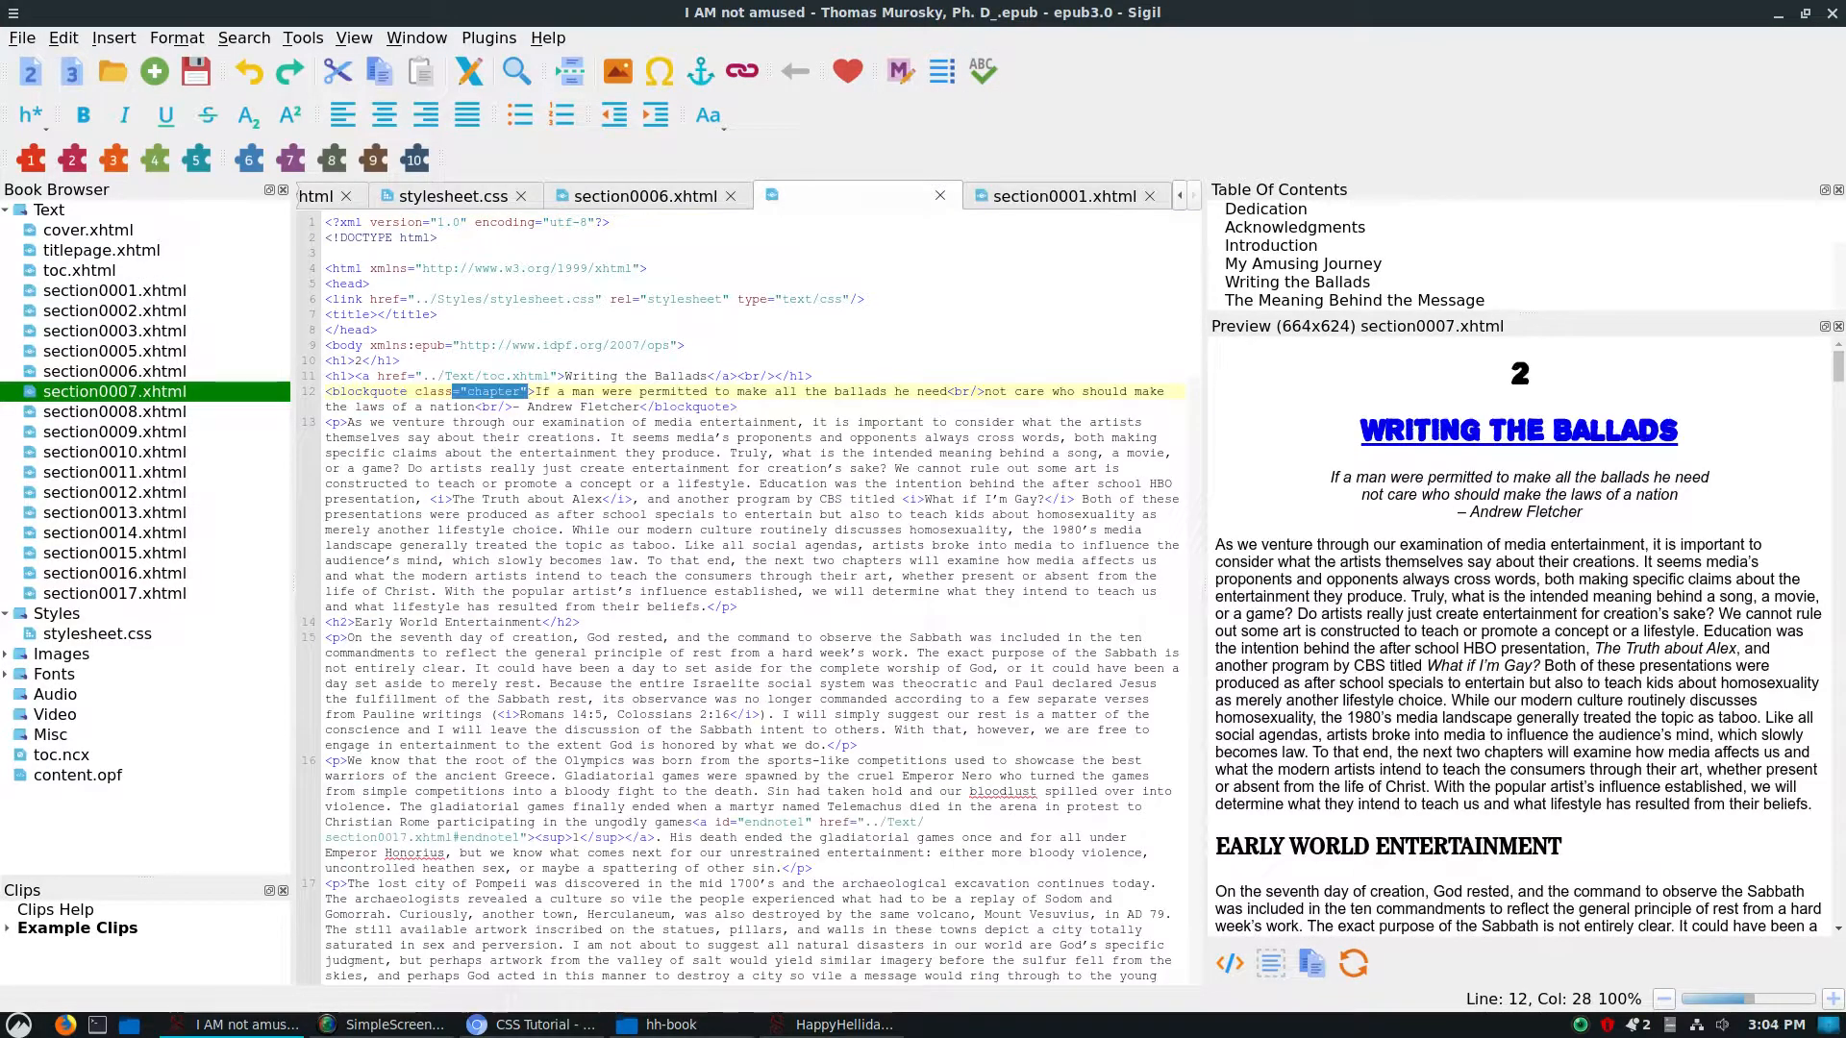
scroll(down, 3)
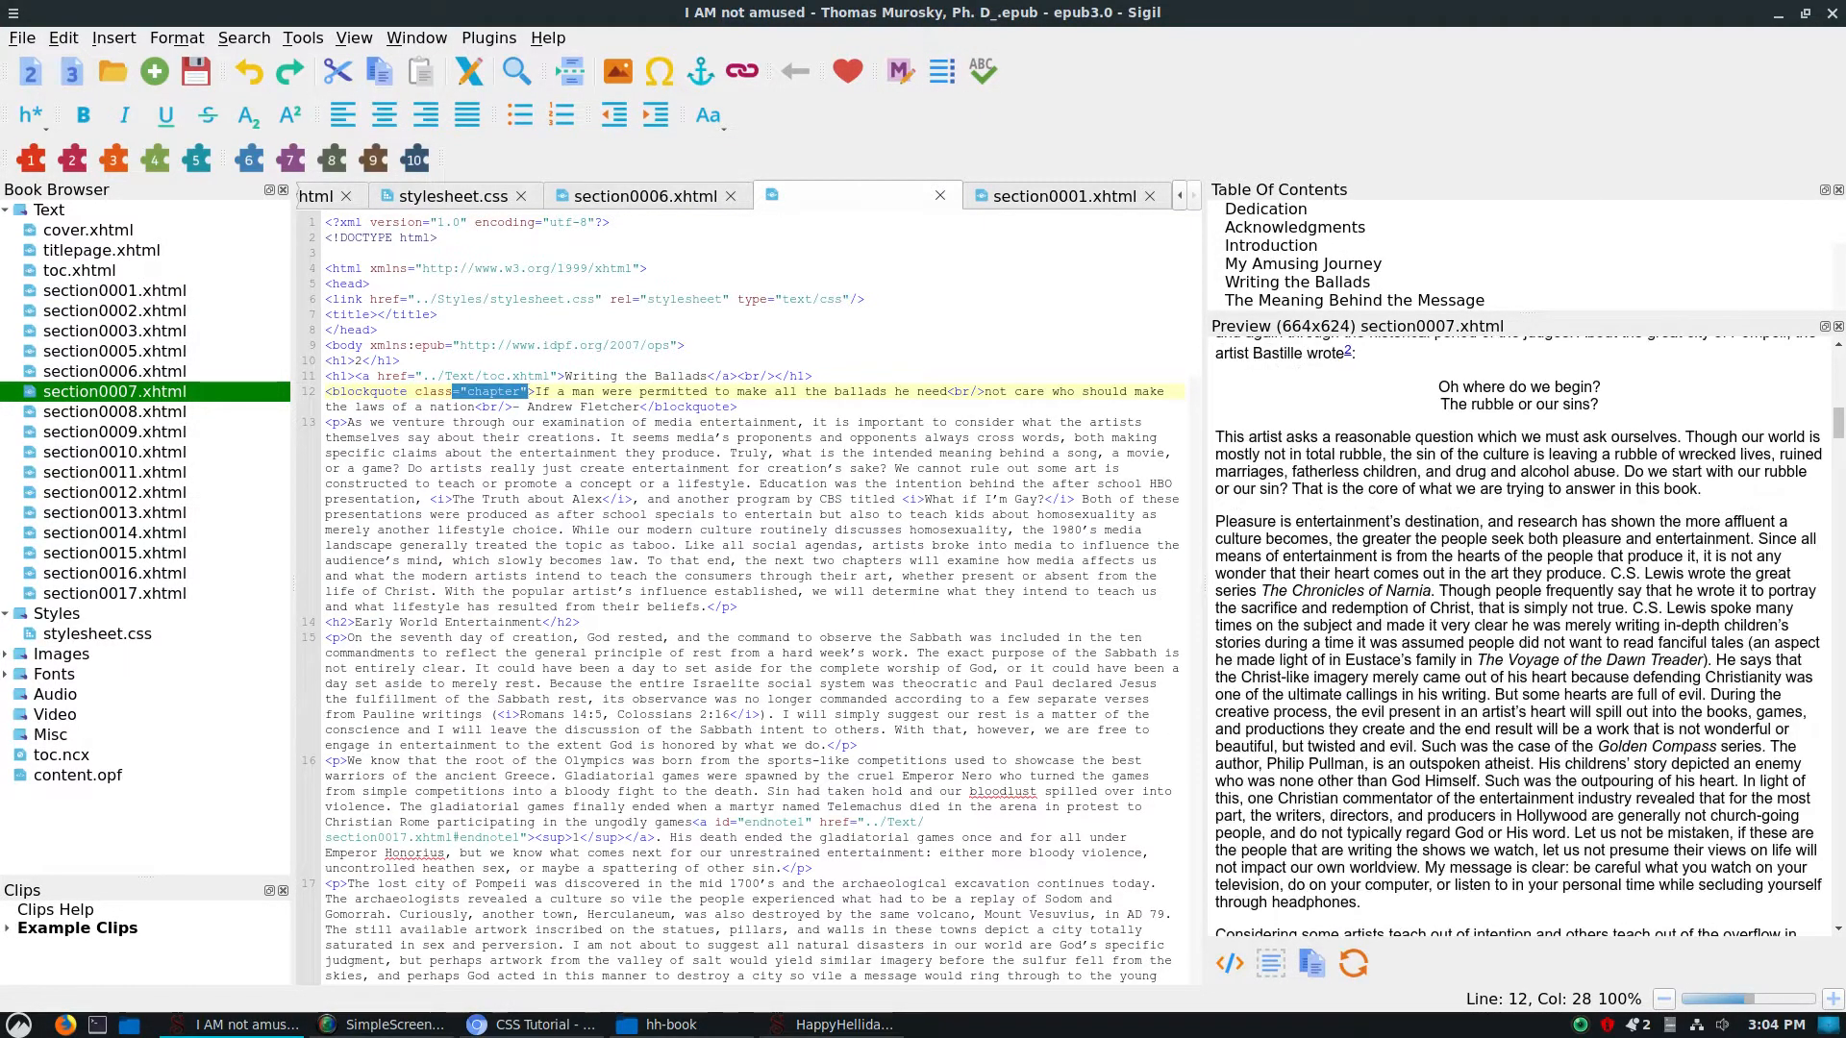
click(447, 195)
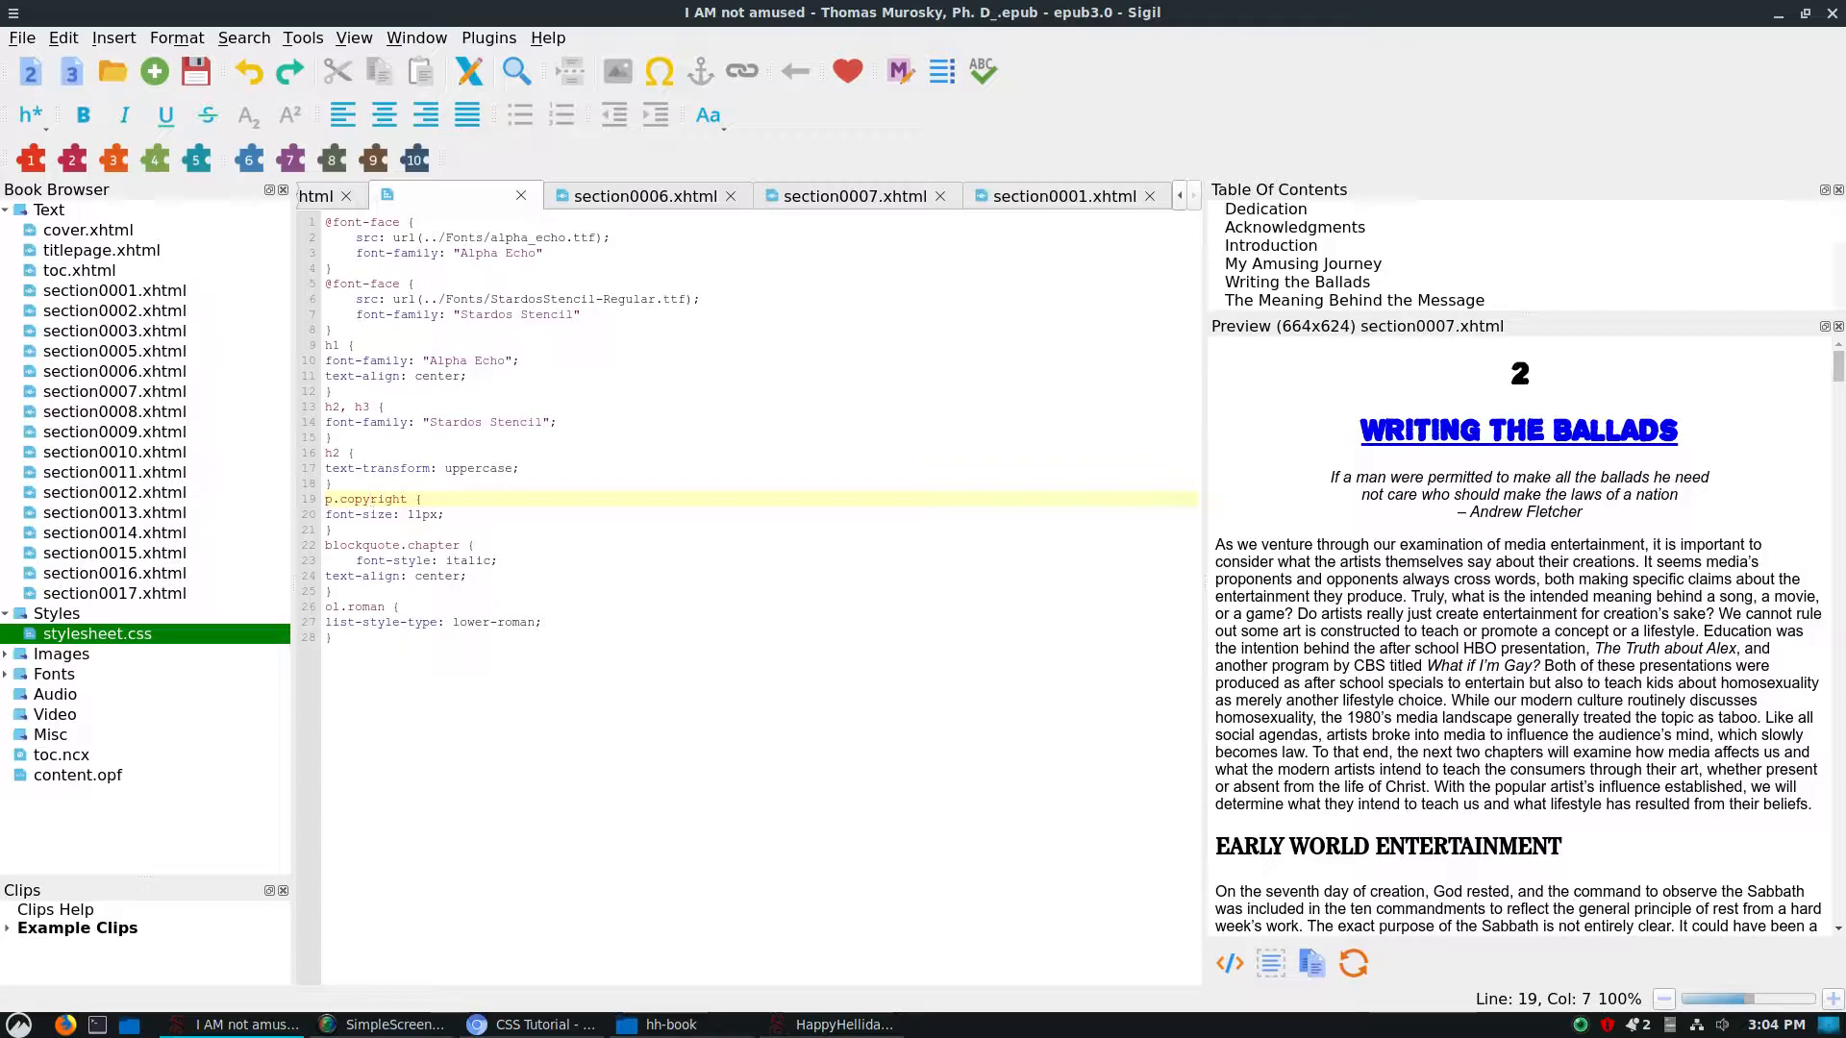
Highlight 'uppercase' in the h2 rule and scroll deep into the chapter preview.
double_click(475, 468)
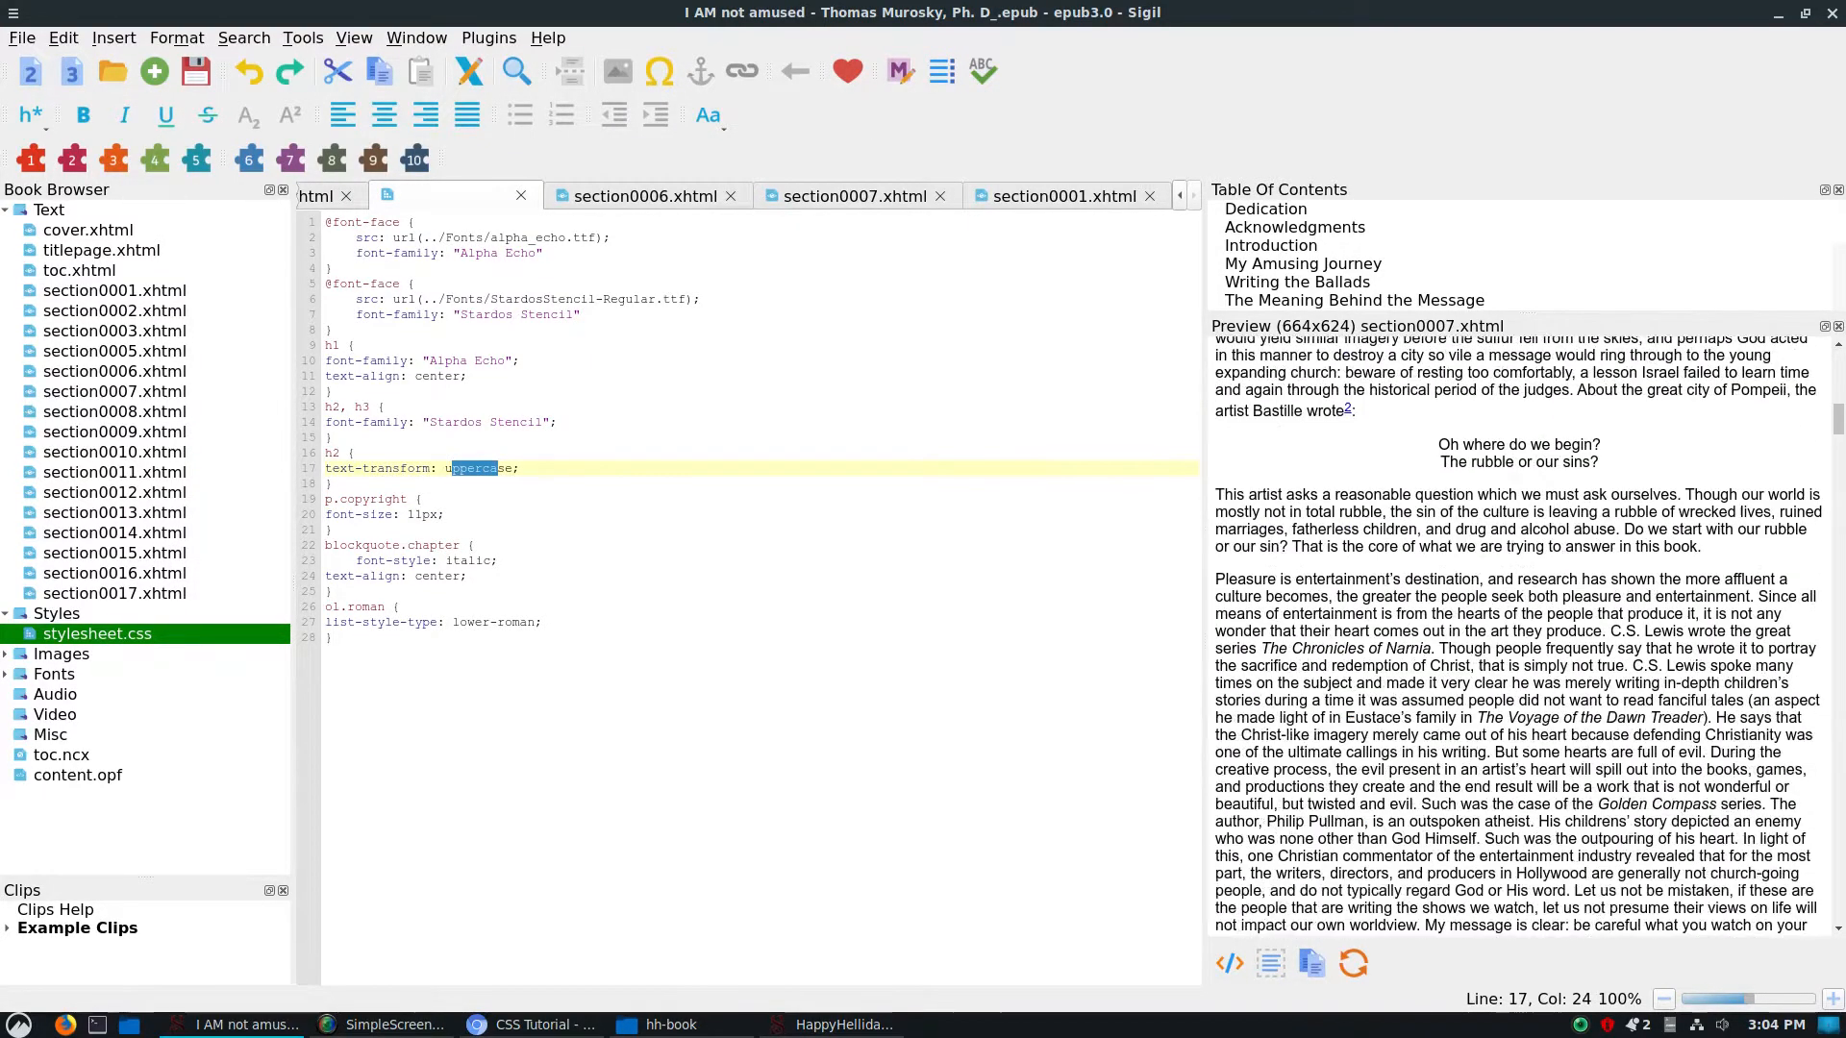
scroll(down, 3)
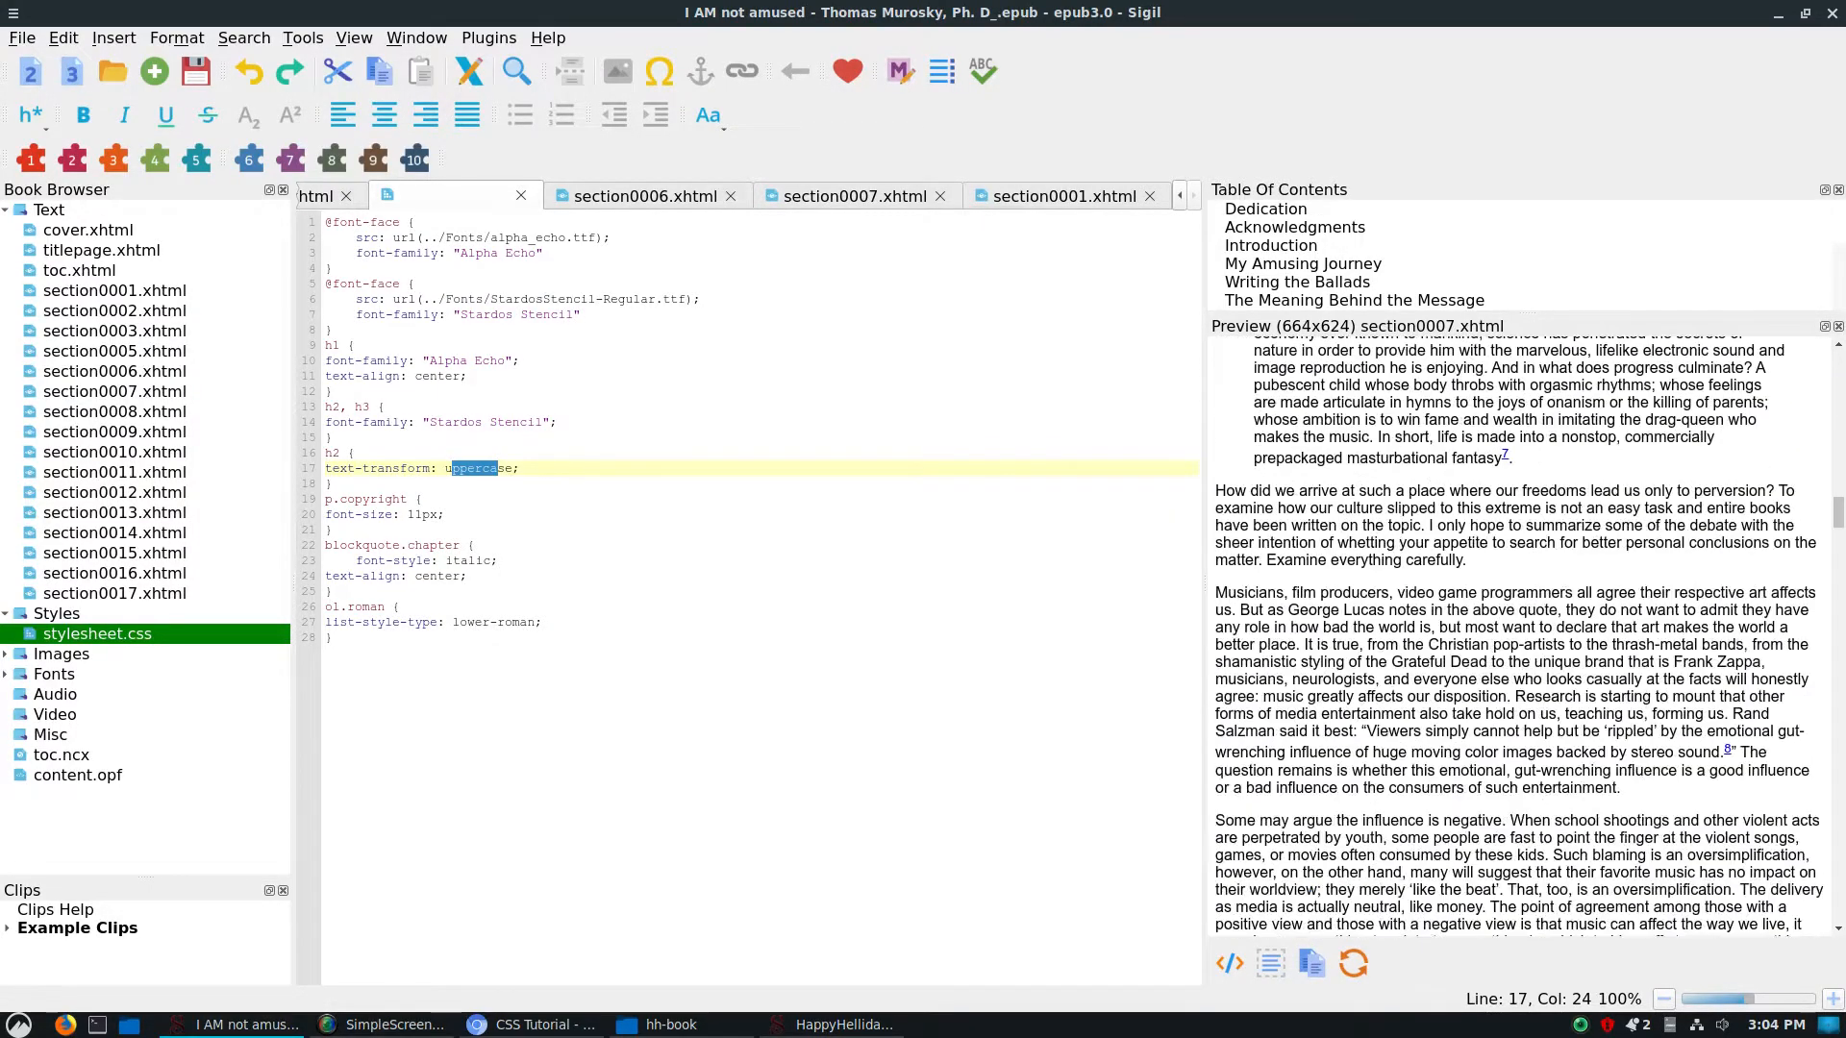
scroll(down, 3)
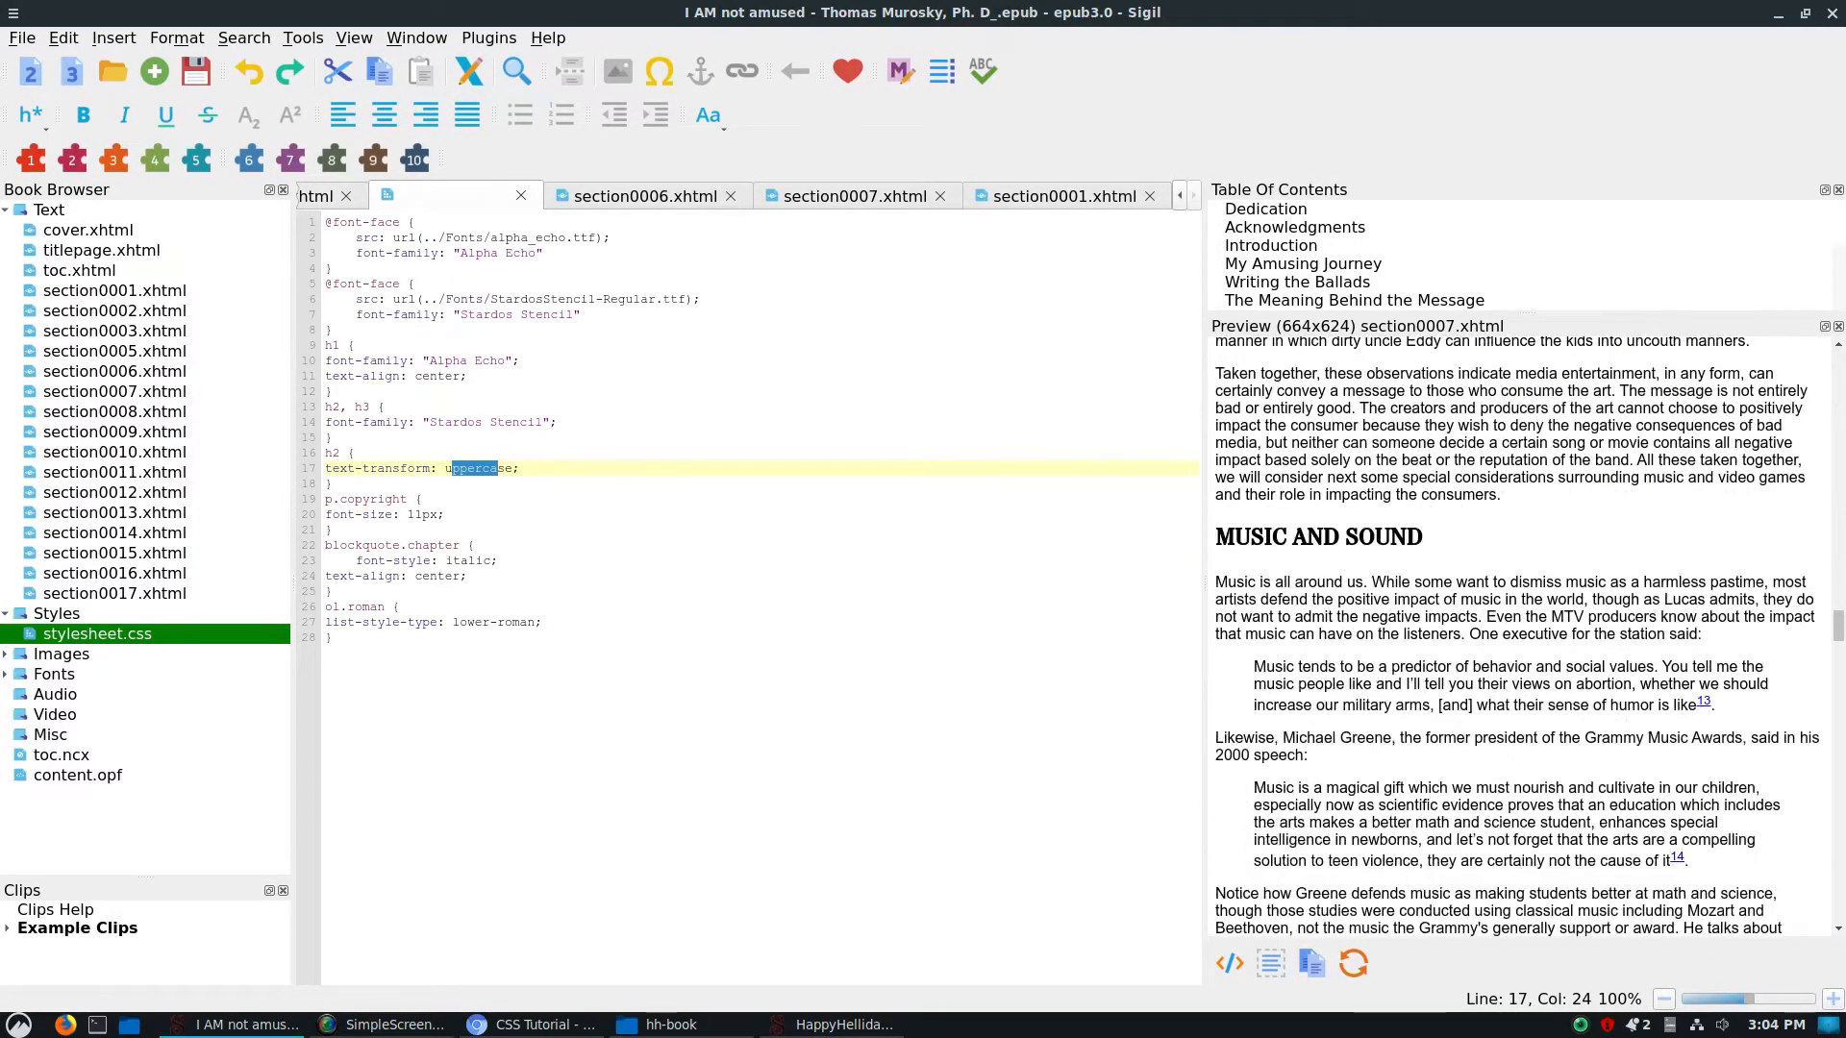
scroll(down, 3)
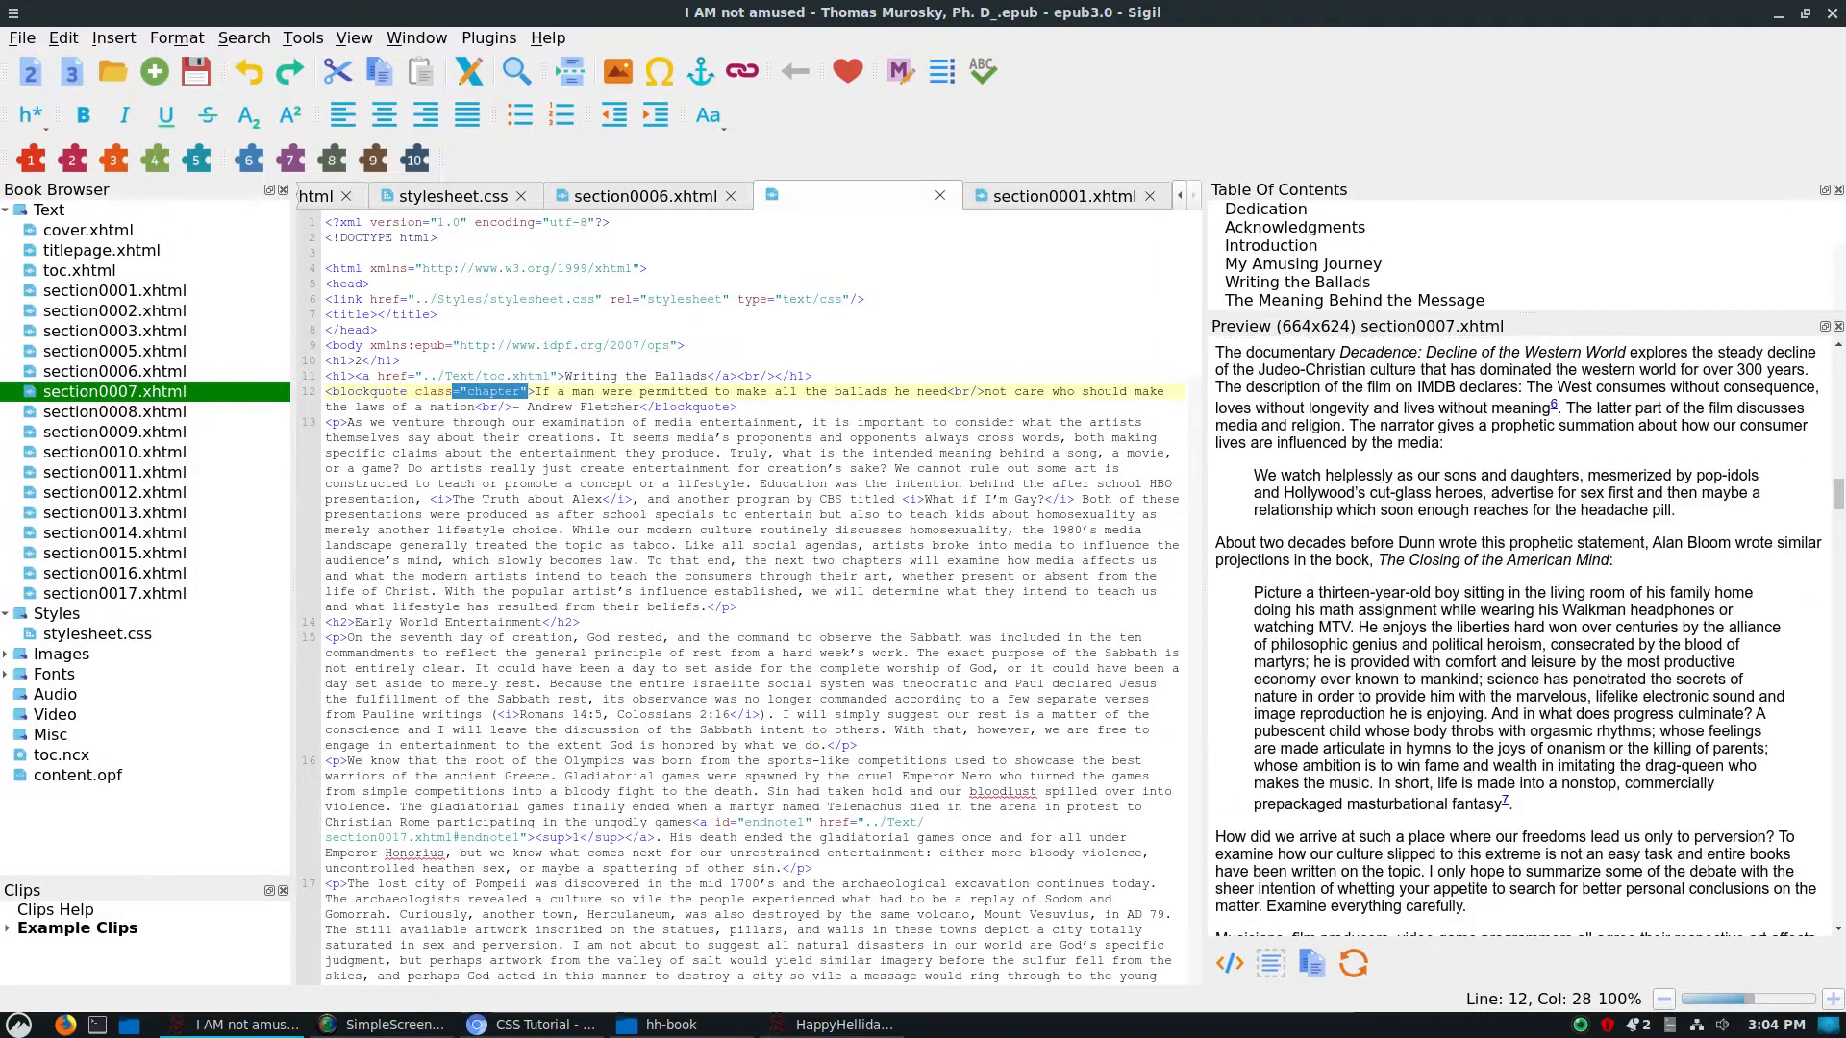
Scroll further through the Writing the Ballads chapter preview.
scroll(down, 3)
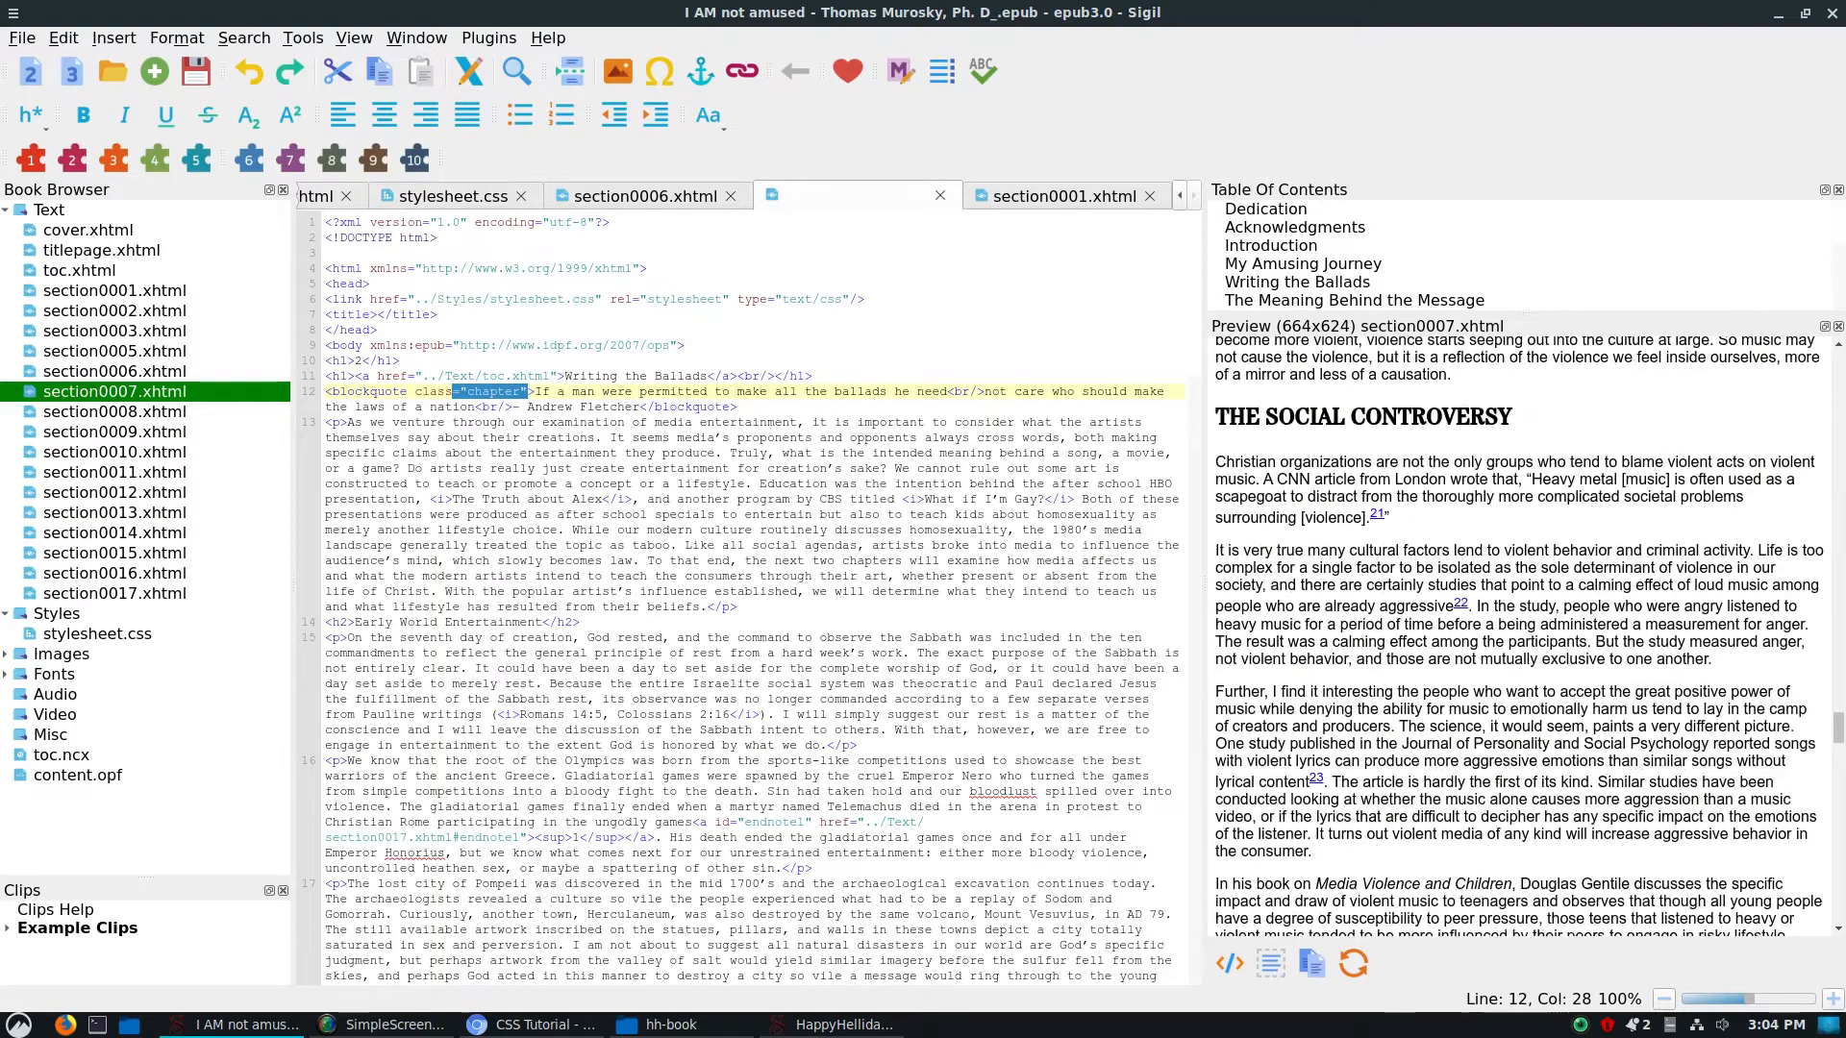
scroll(down, 3)
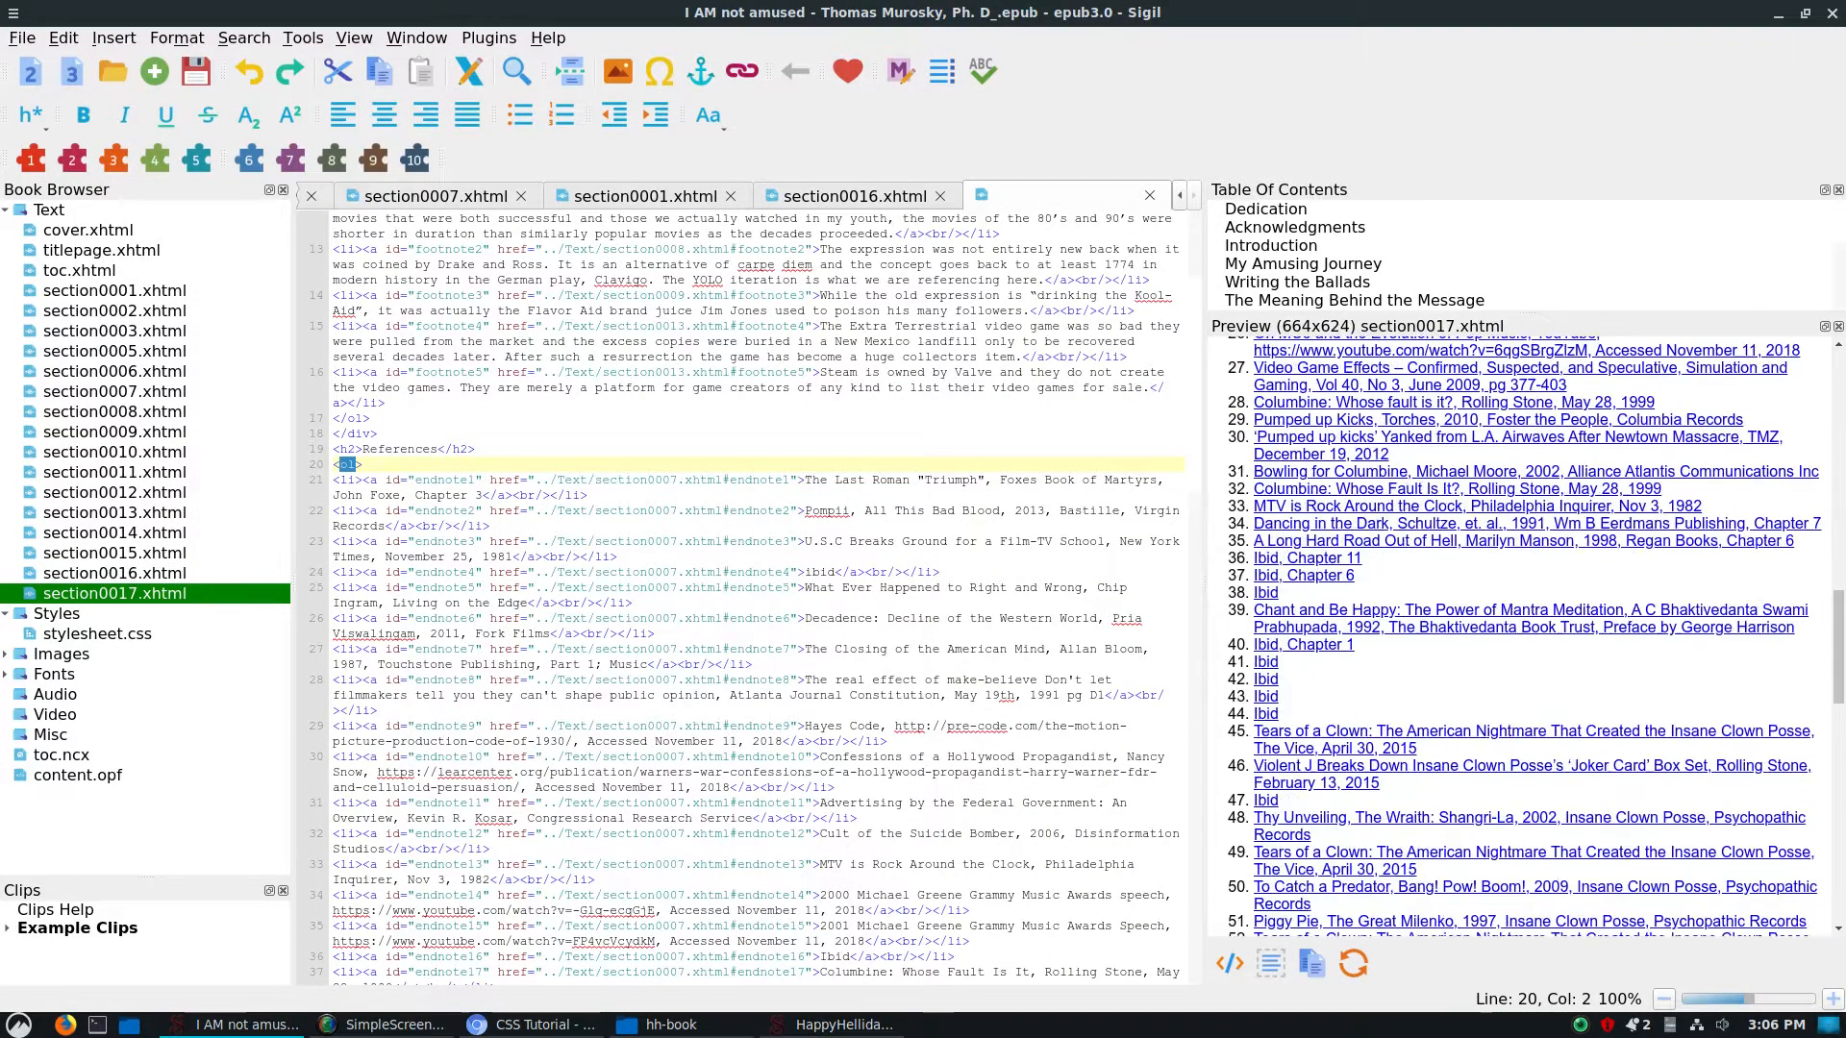
Scroll through the References endnote list in section0017.xhtml.
scroll(down, 3)
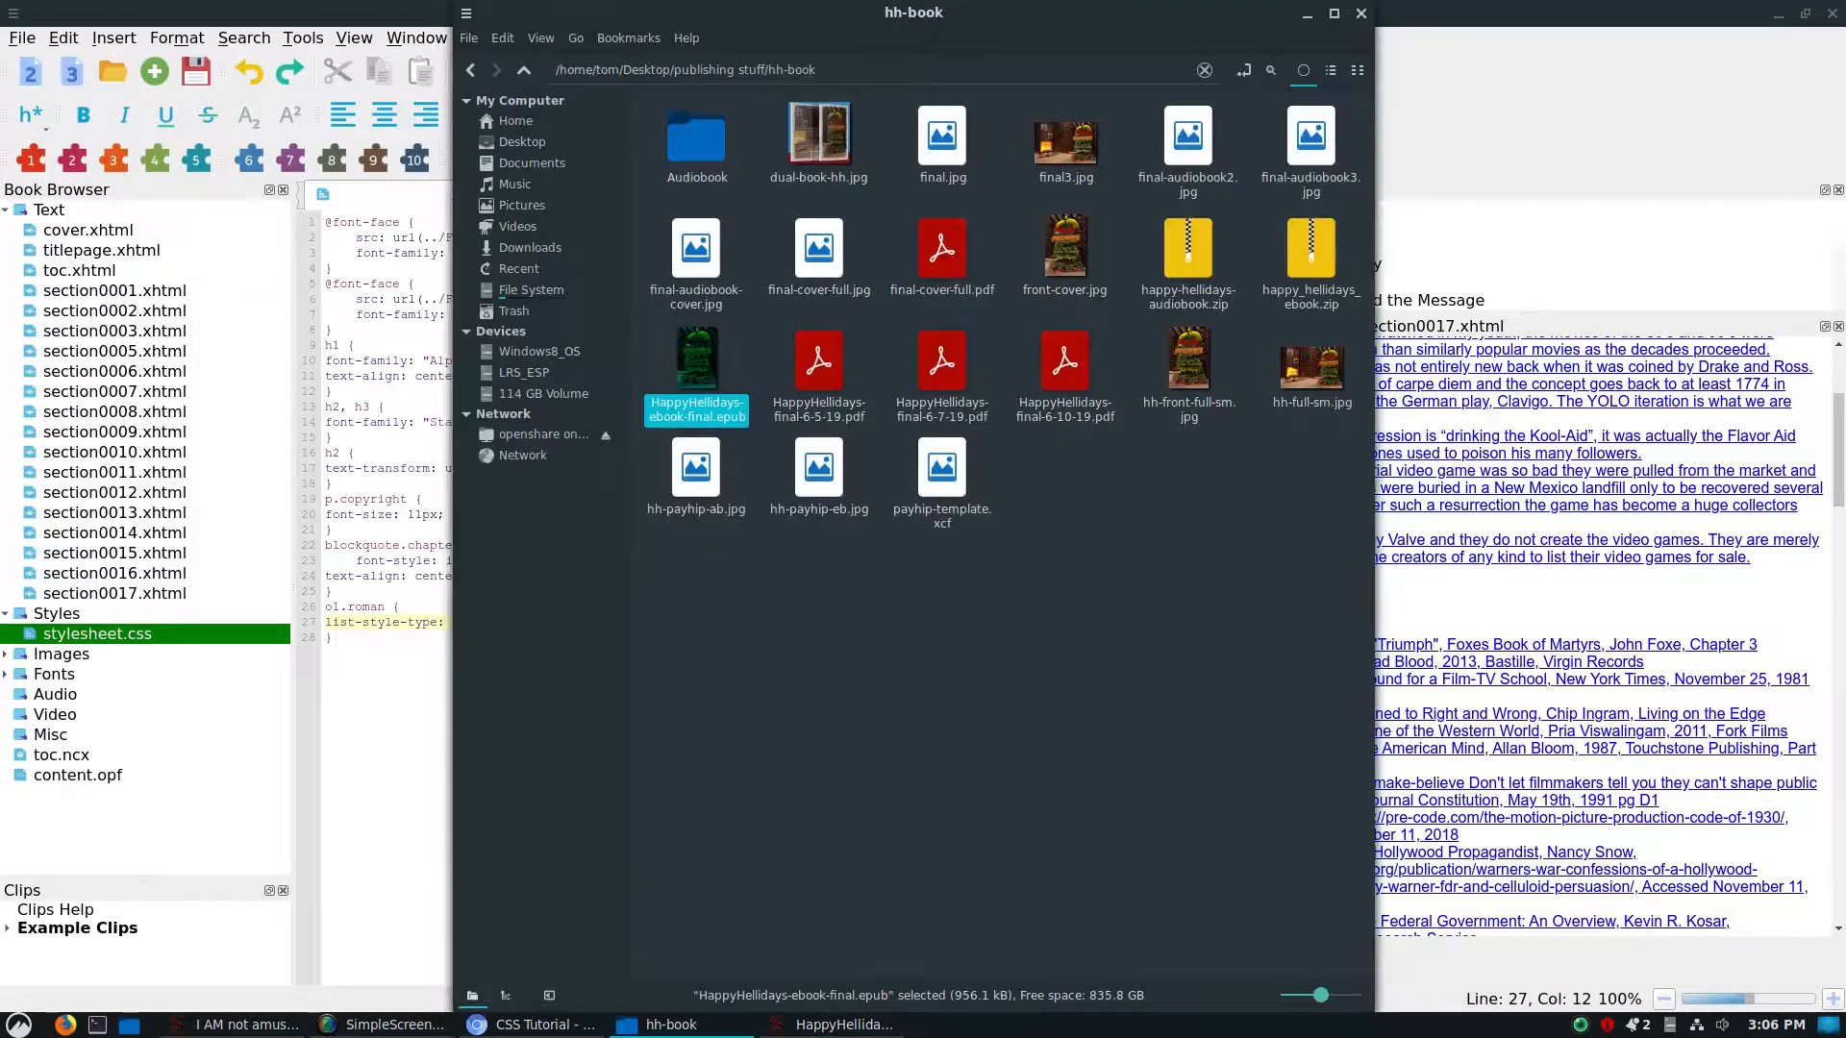
Go back to publishing stuff, enter IANA, and open the I AM not amused EPUB.
click(525, 70)
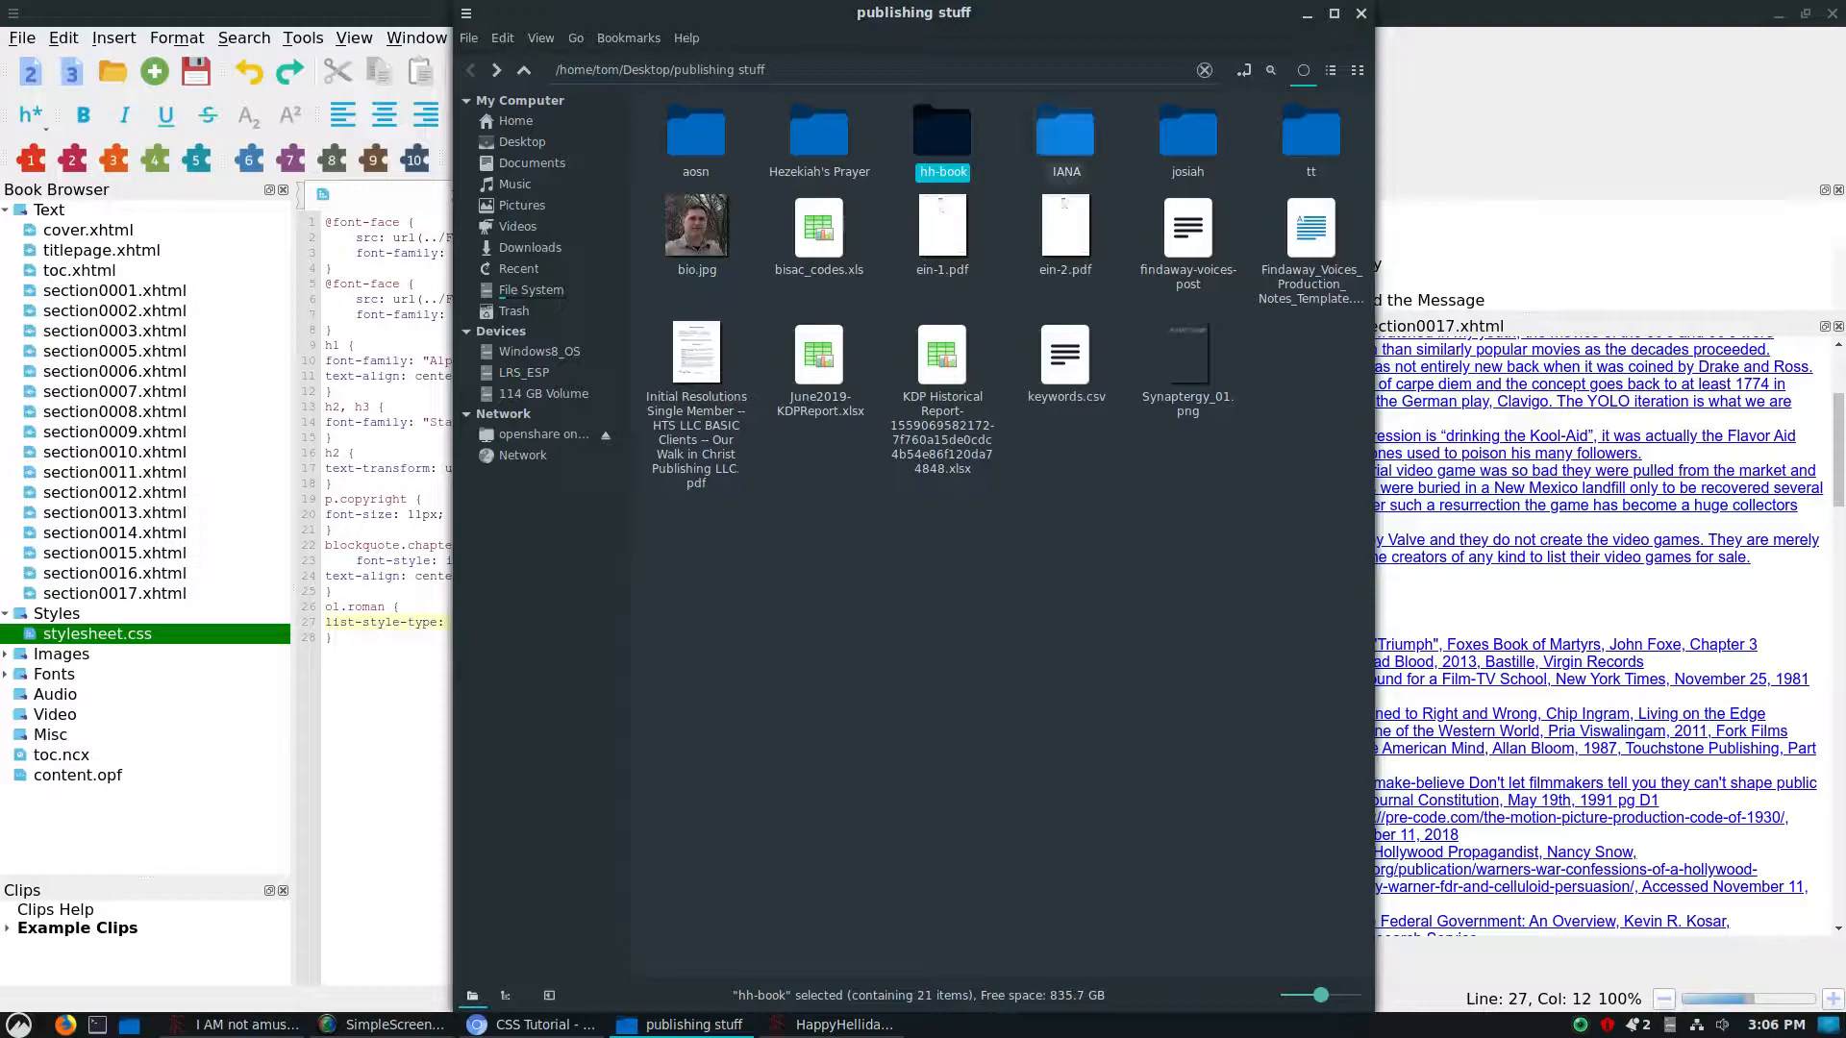
double_click(1065, 128)
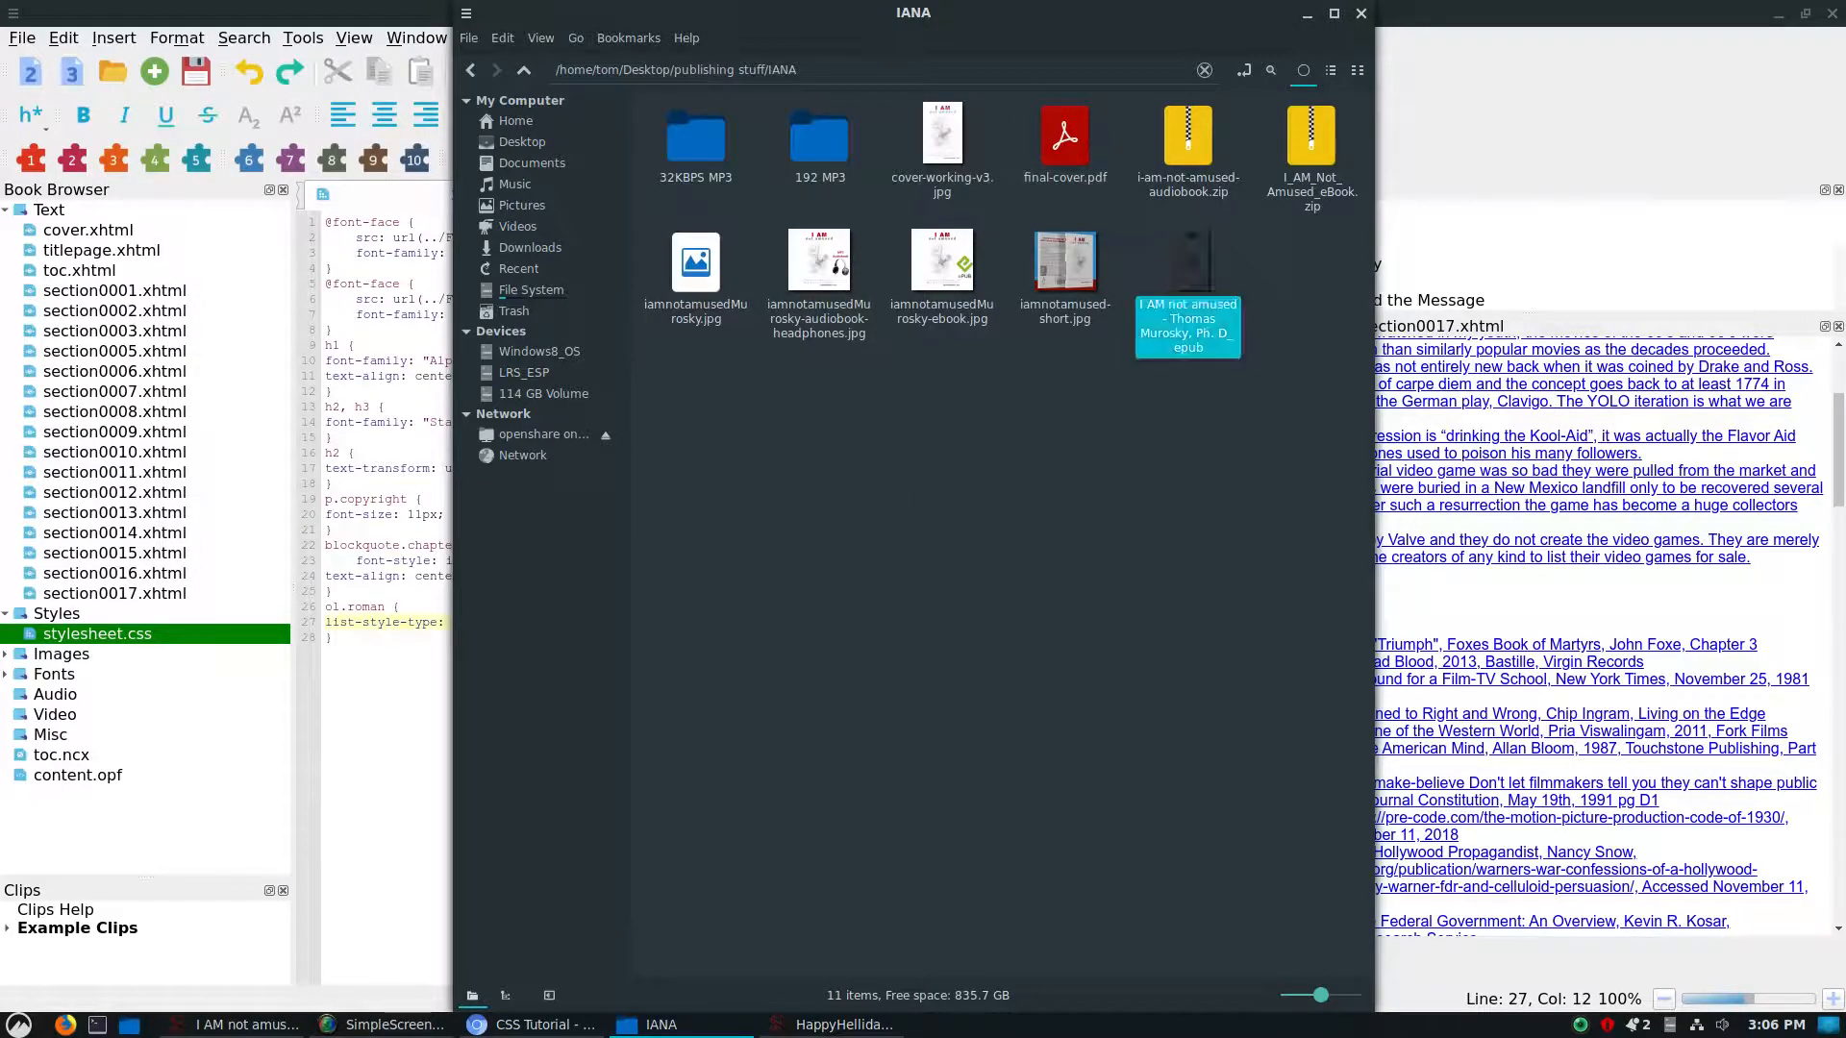
click(1188, 260)
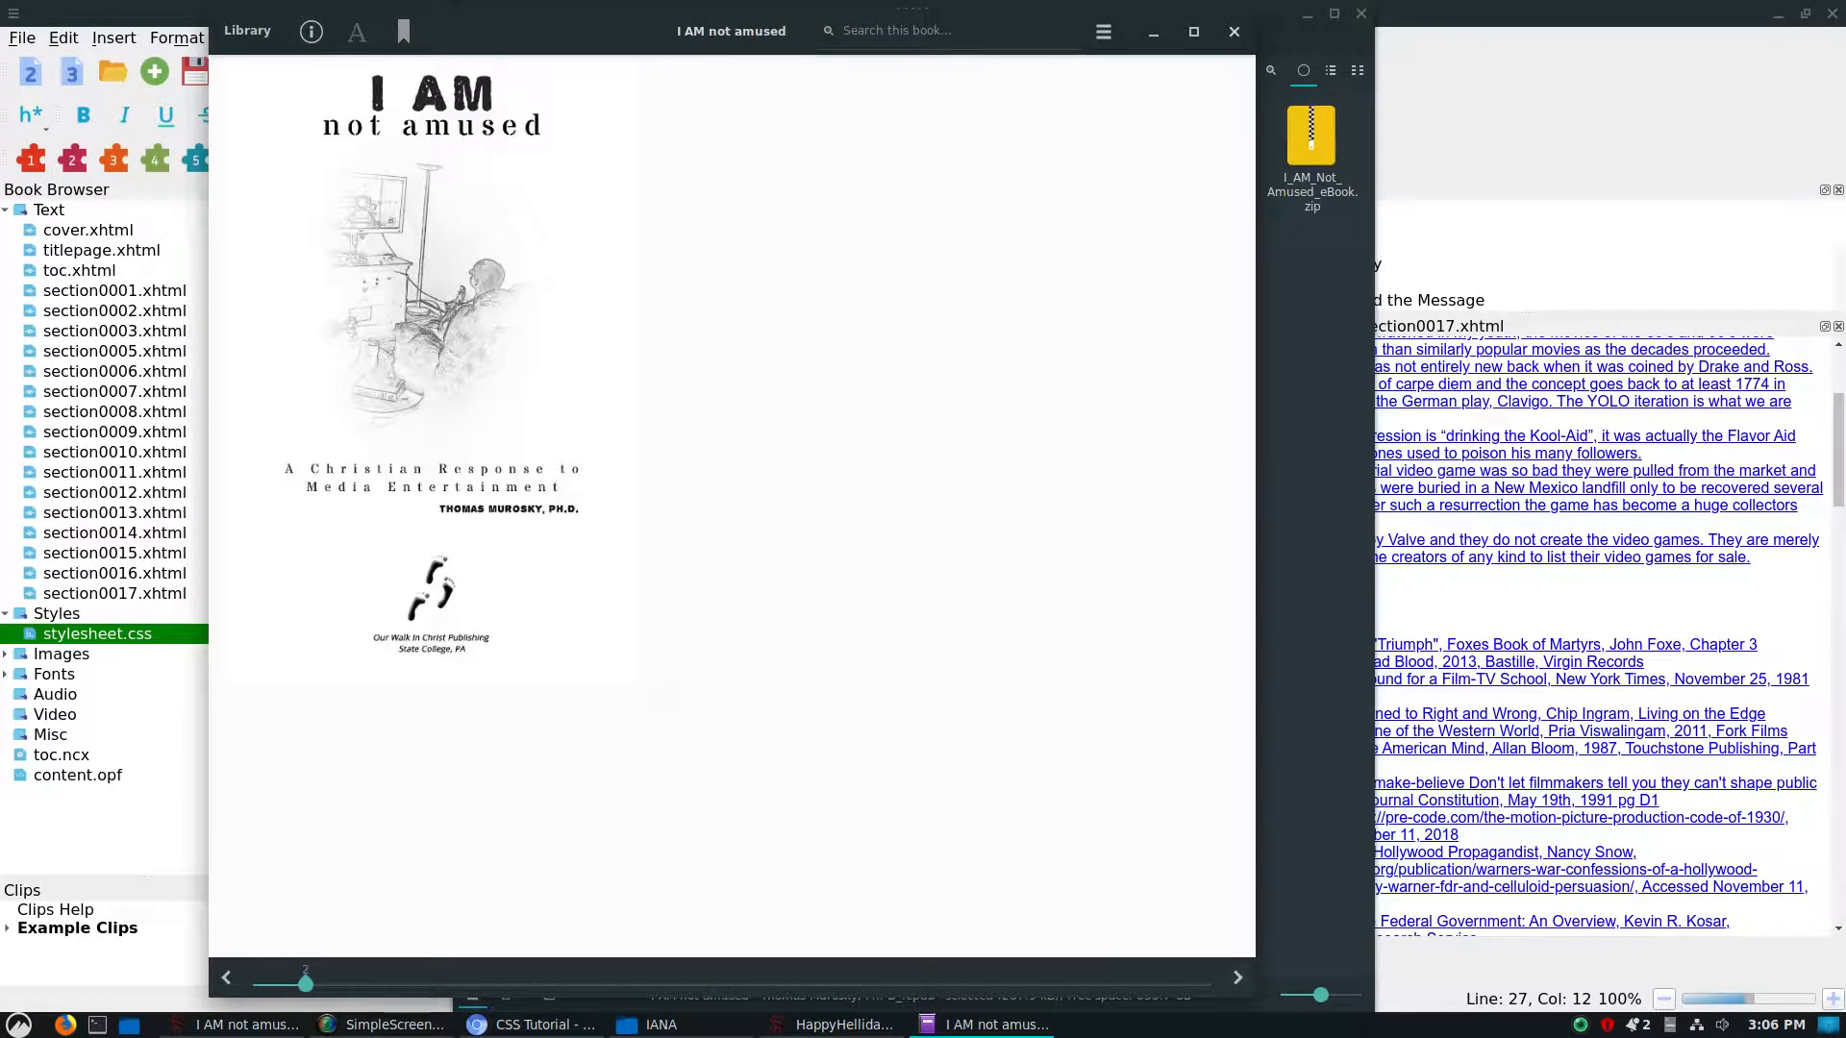
Turn to the contents, jump ahead with the slider, and read Writing the Ballads.
click(1237, 977)
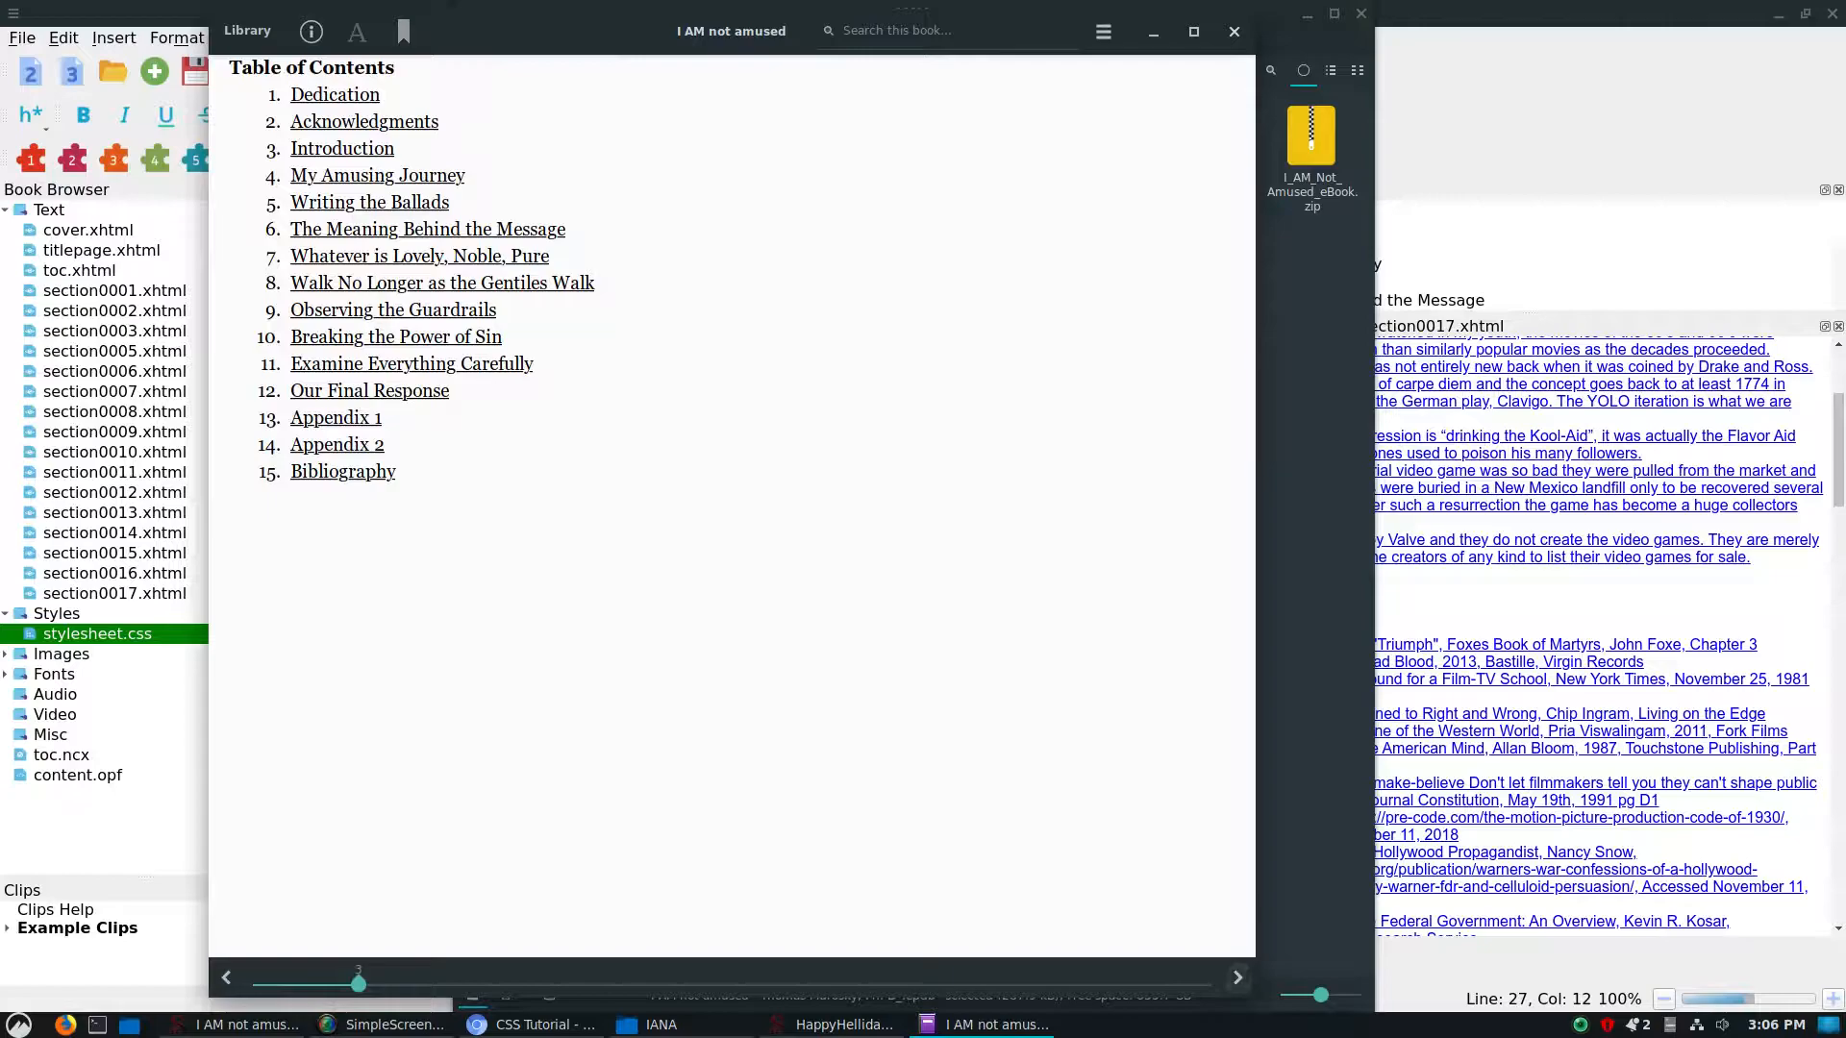
drag(359, 983, 678, 983)
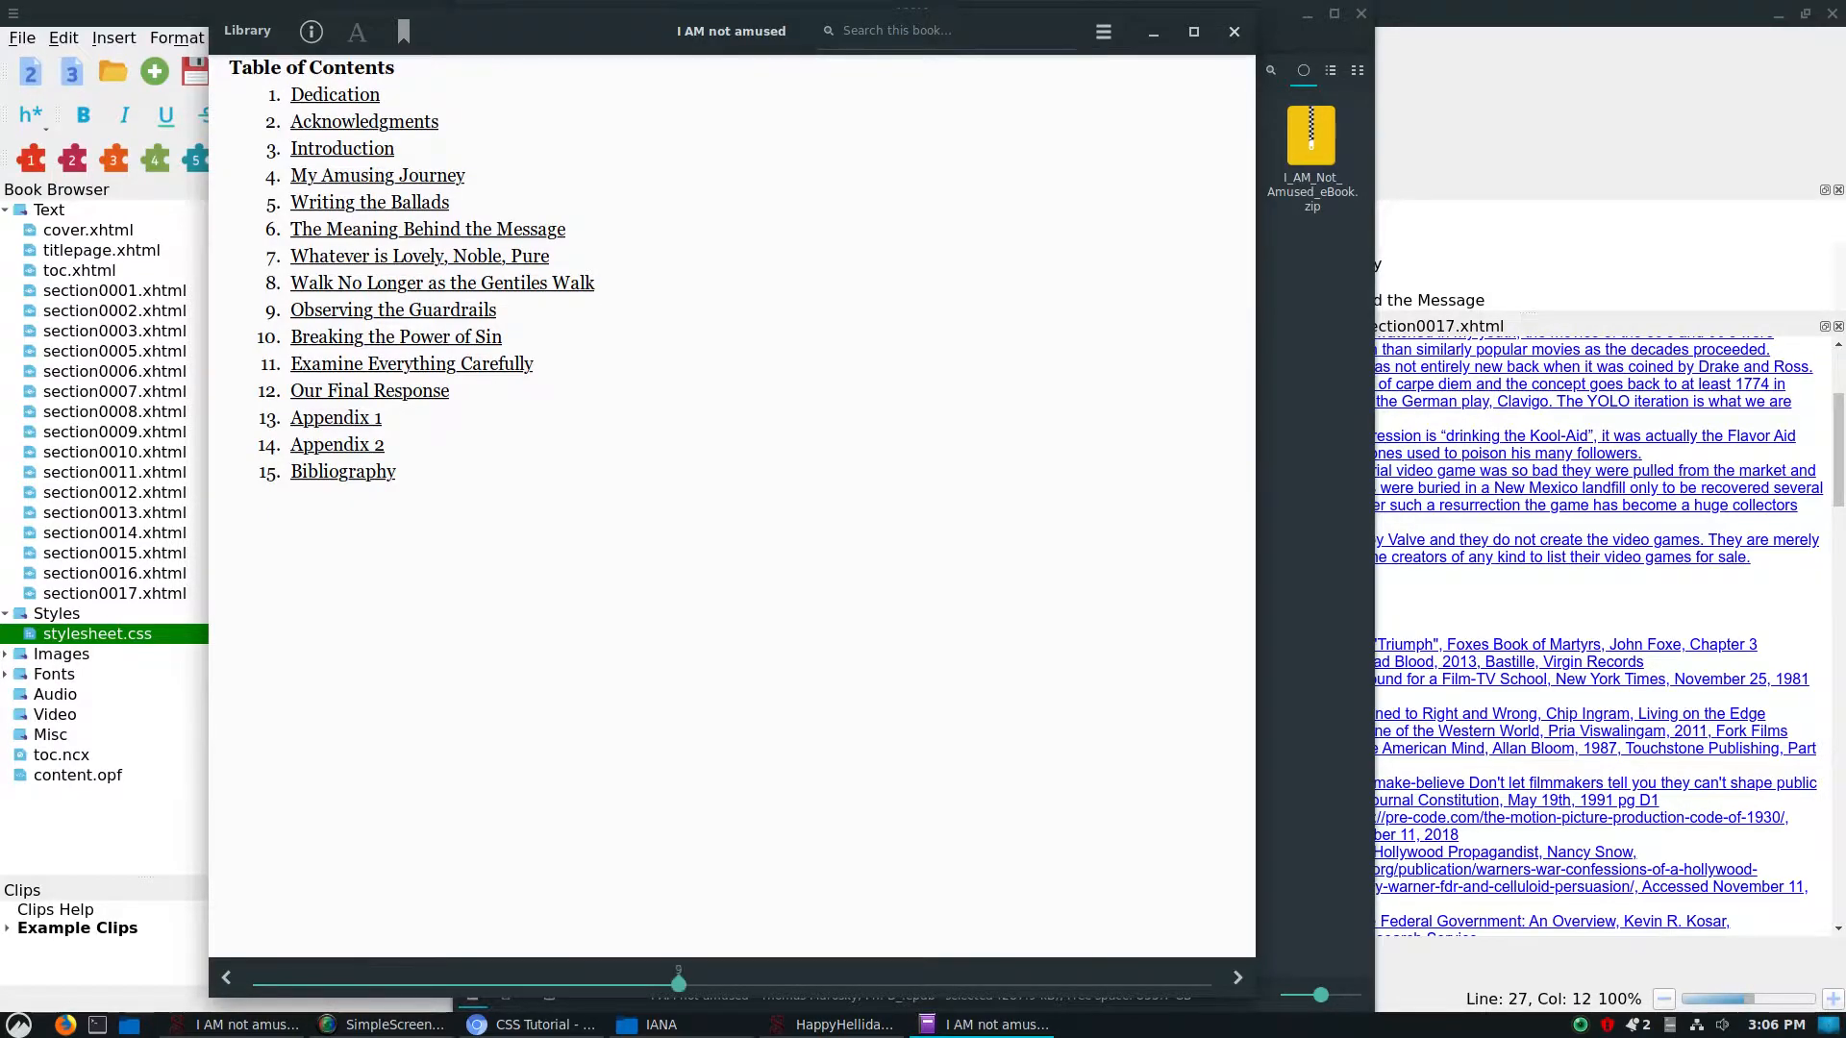
click(369, 202)
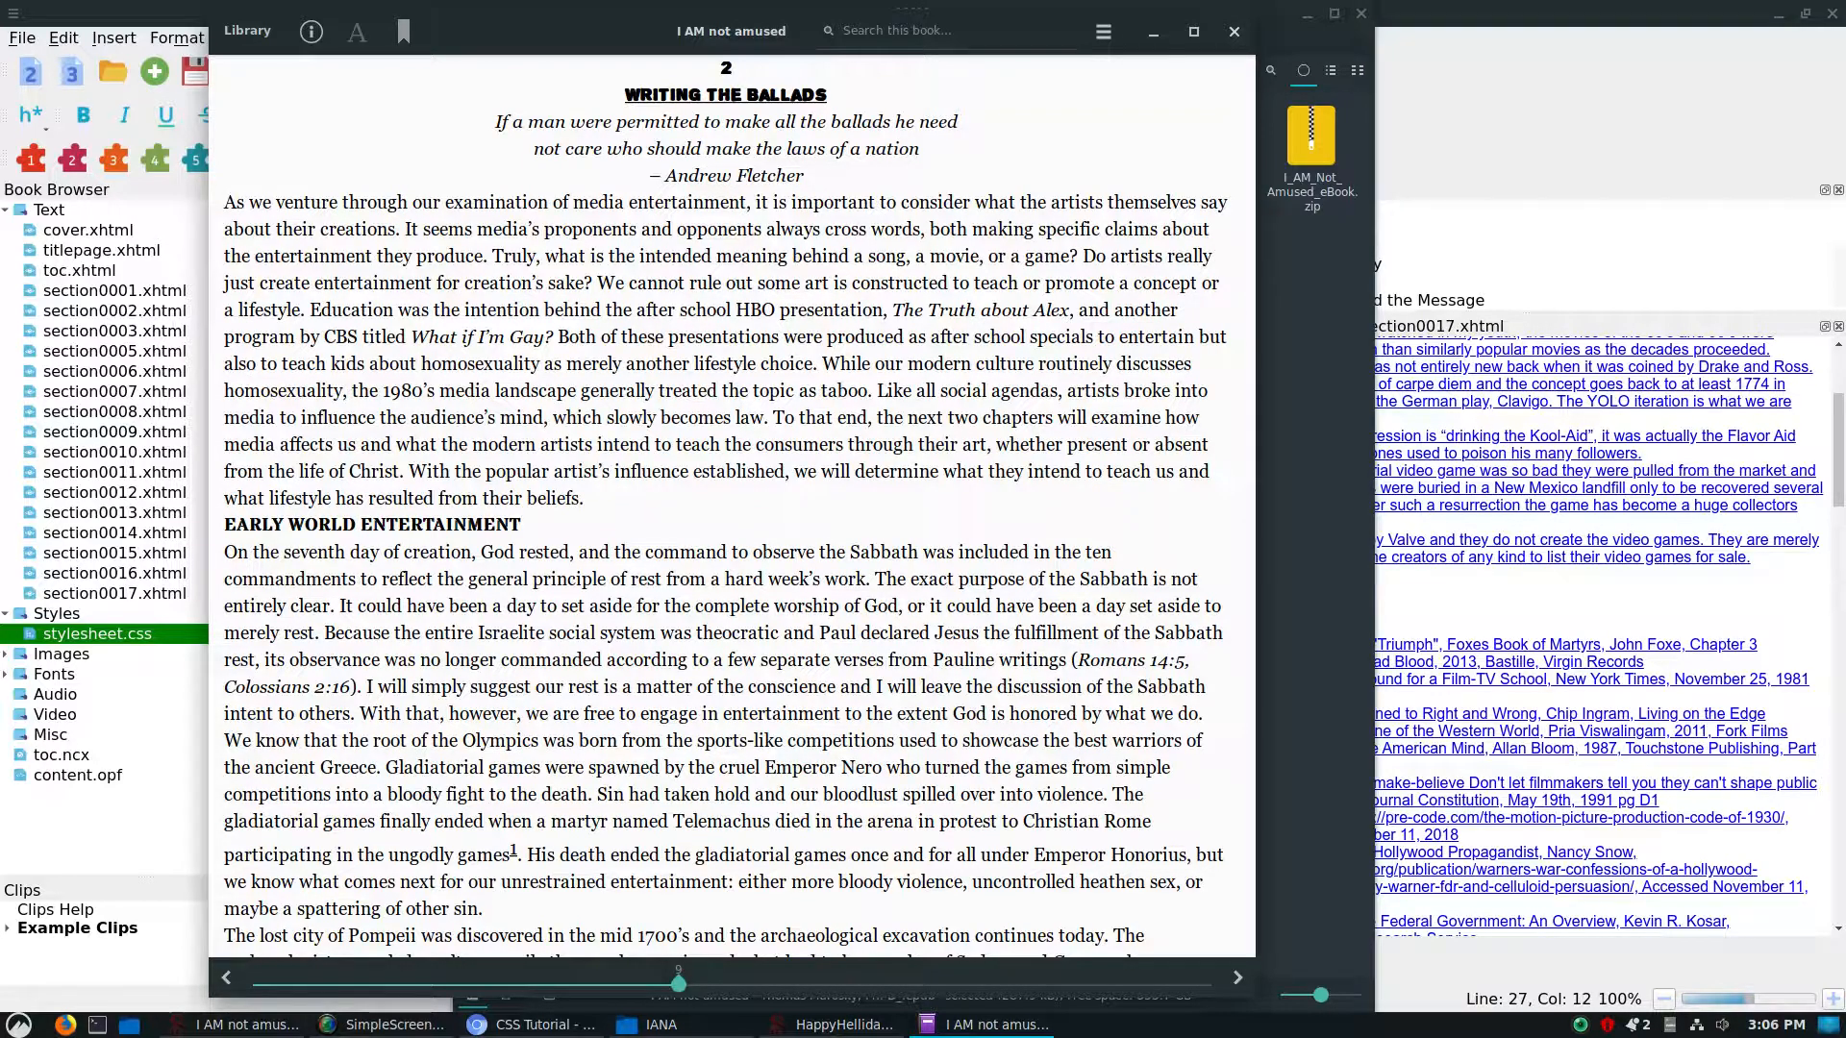
drag(225, 201, 583, 498)
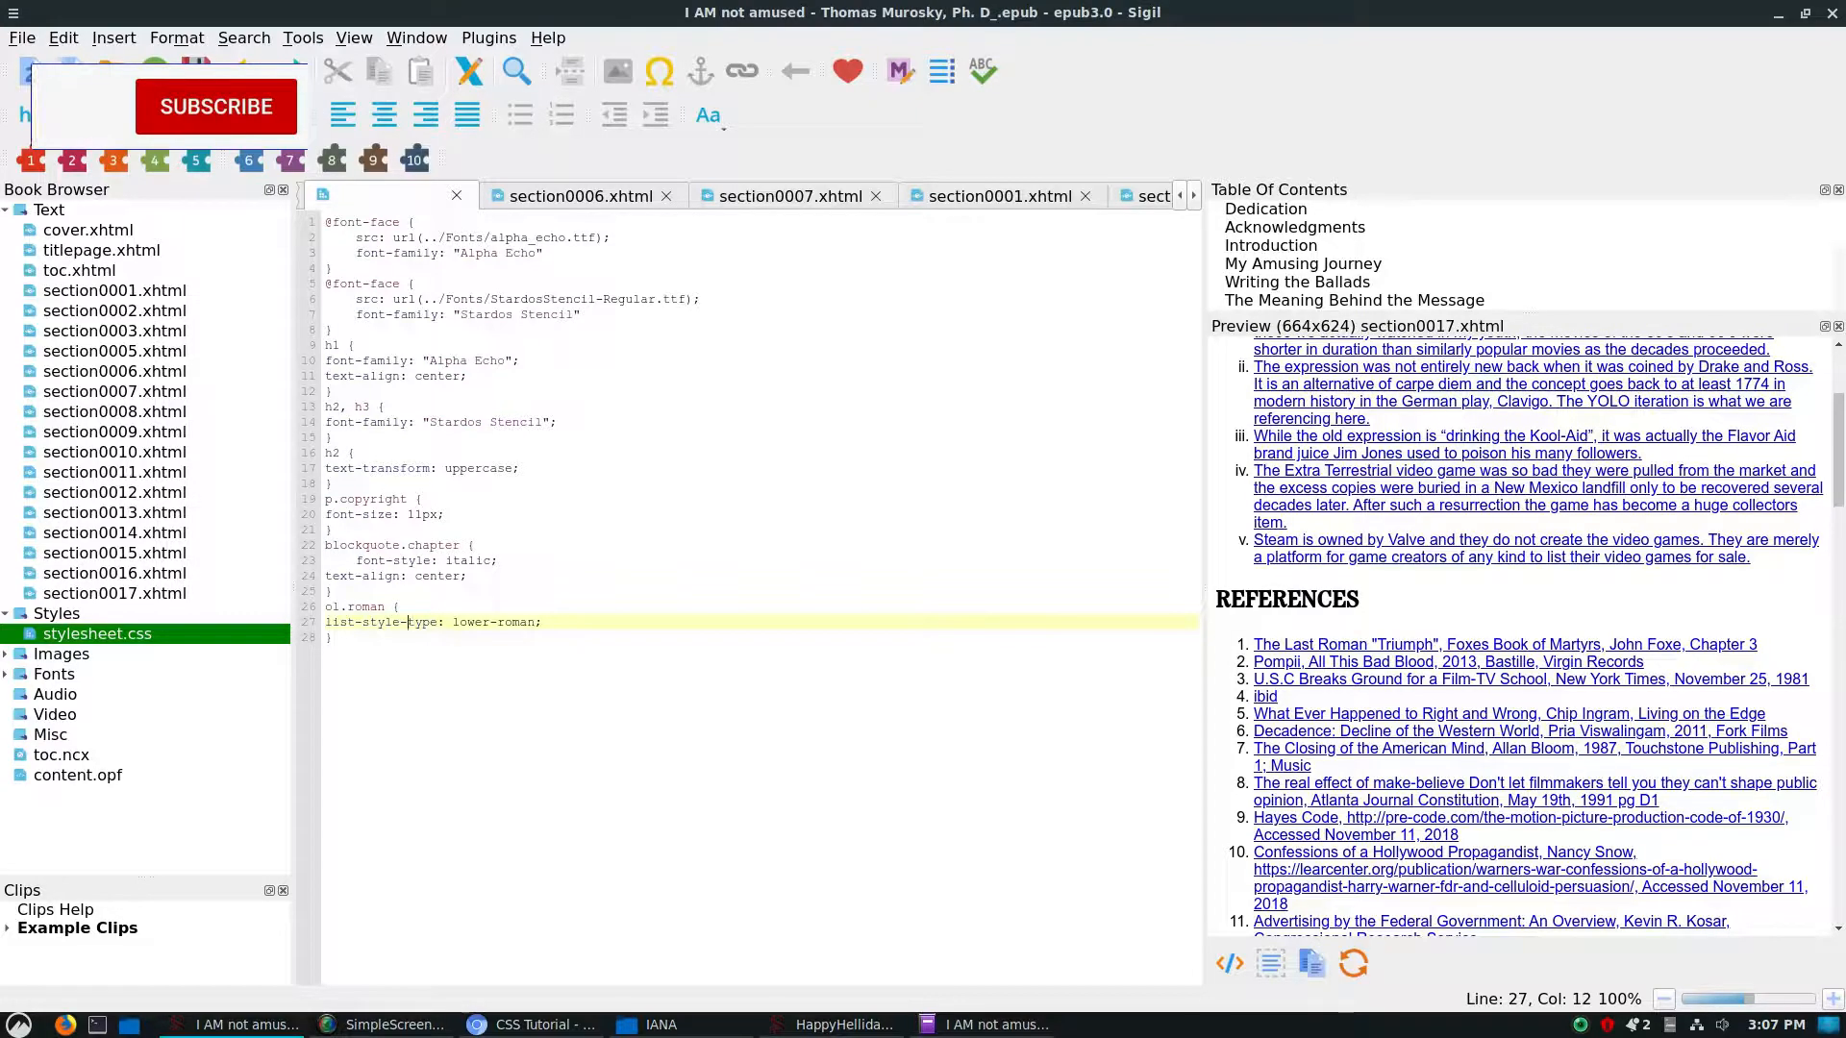
Bring the Sigil window with the stylesheet back in front of the reader.
click(216, 106)
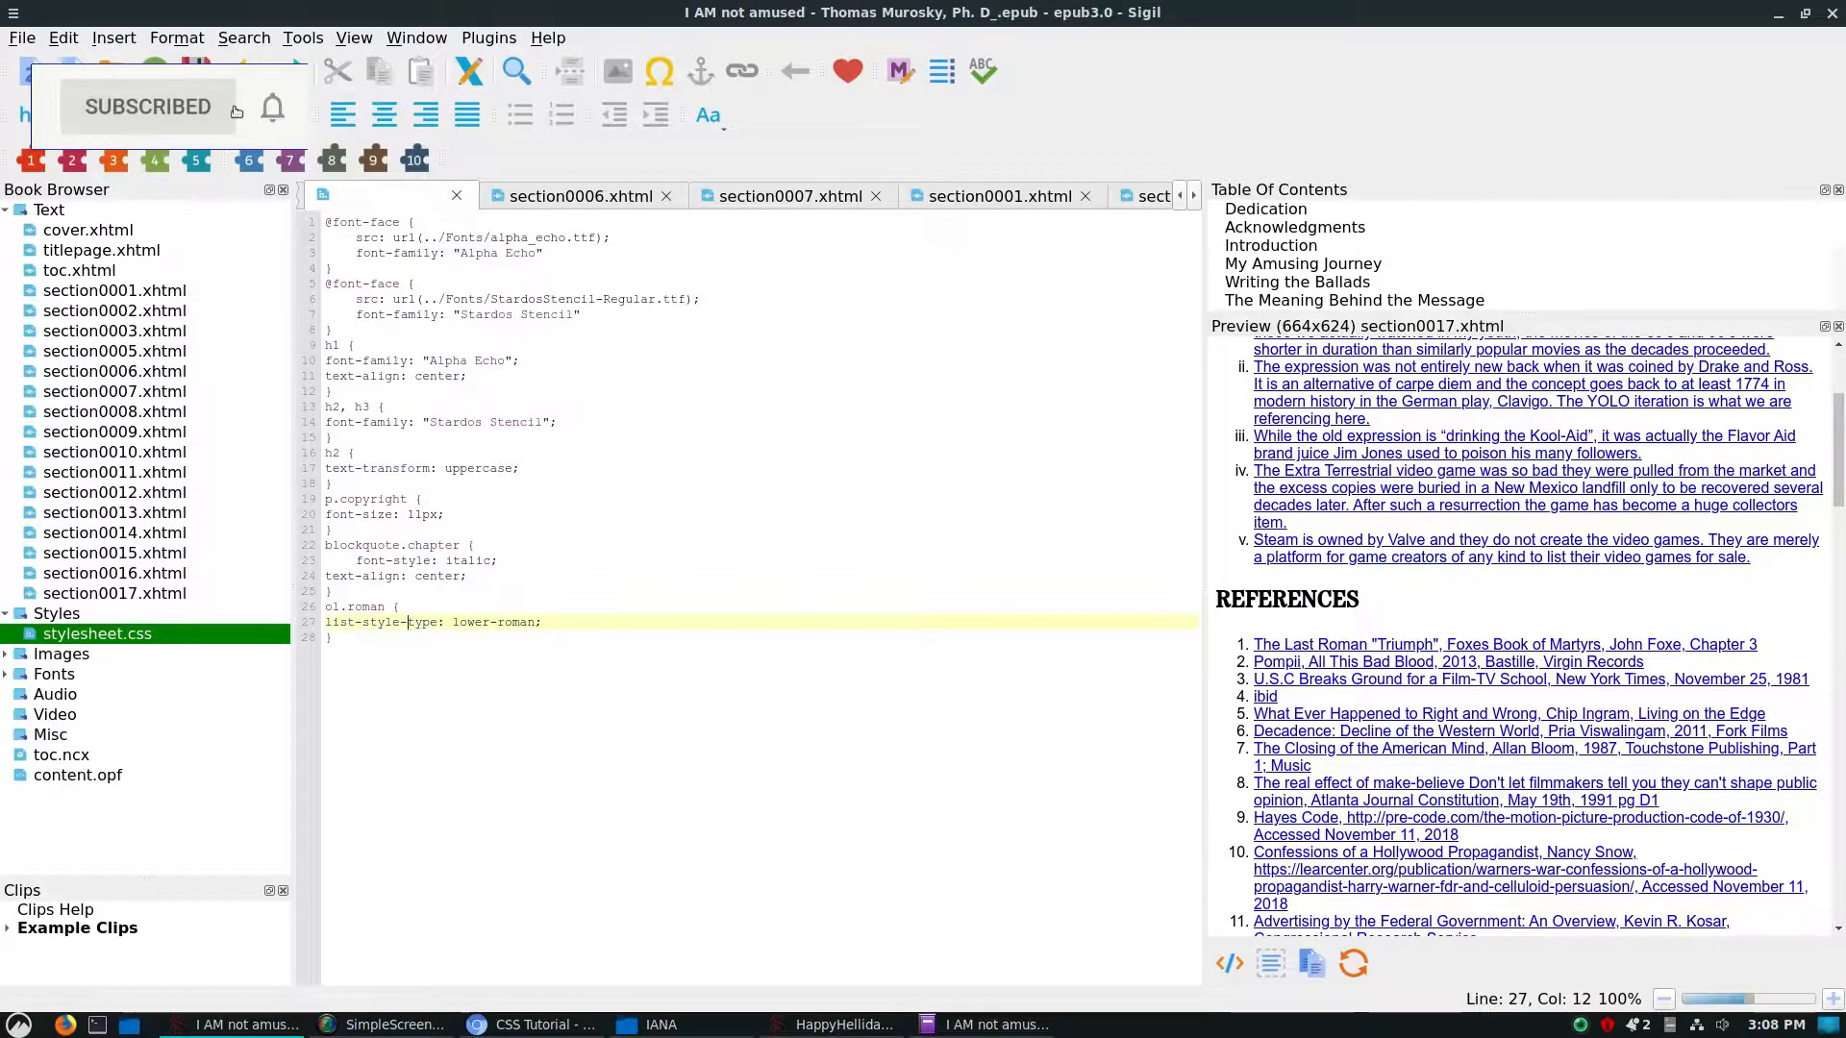